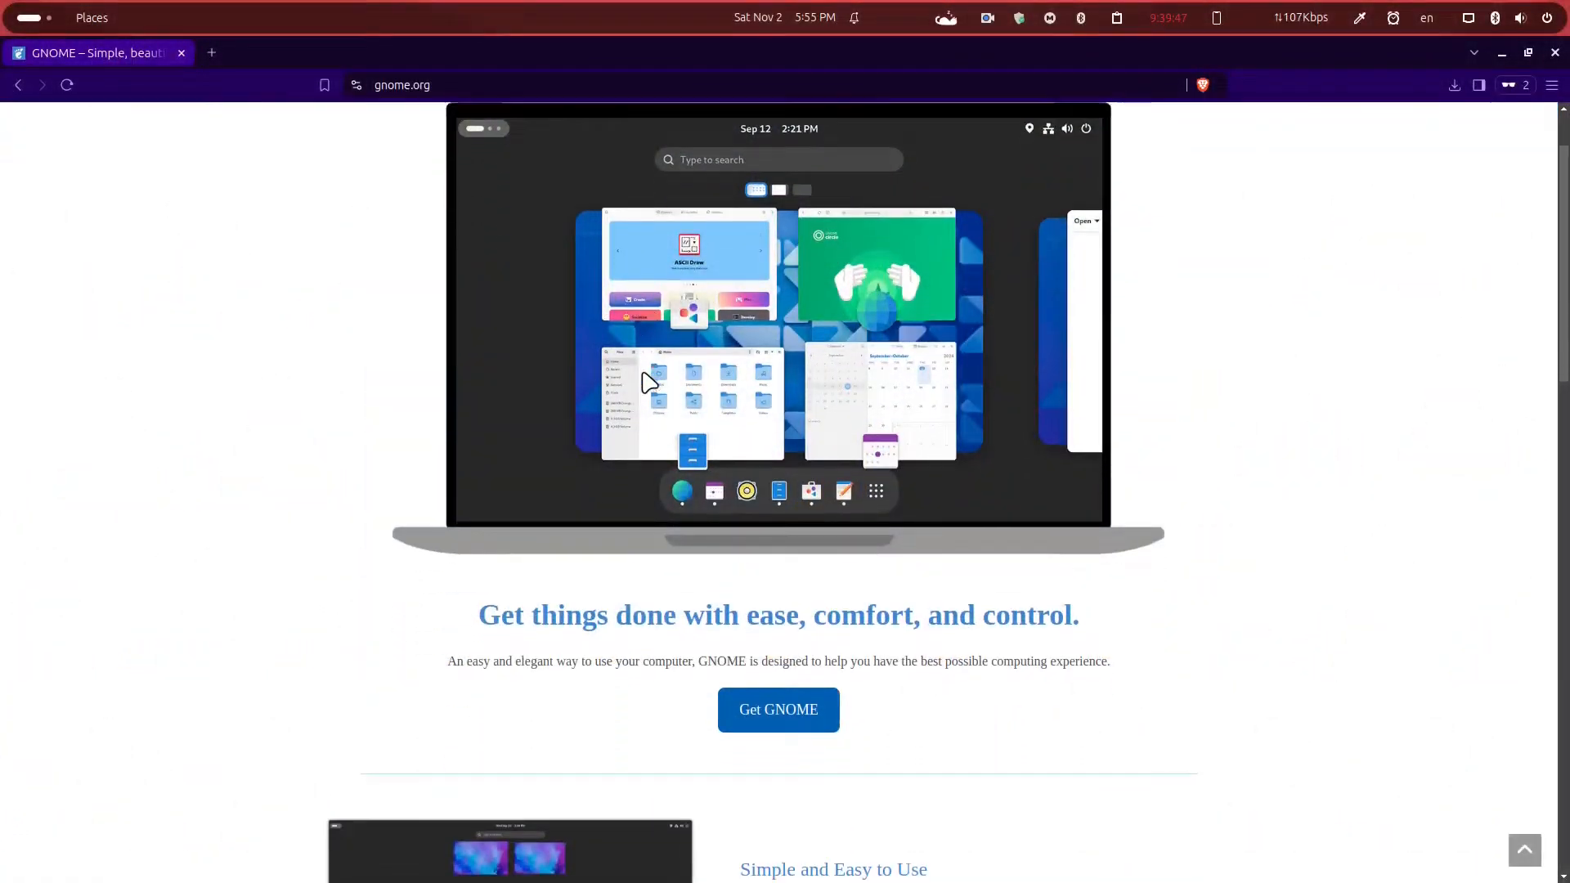
# Scroll through the Get GNOME page's list of distributions that ship GNOME.
pyautogui.scroll(-3)
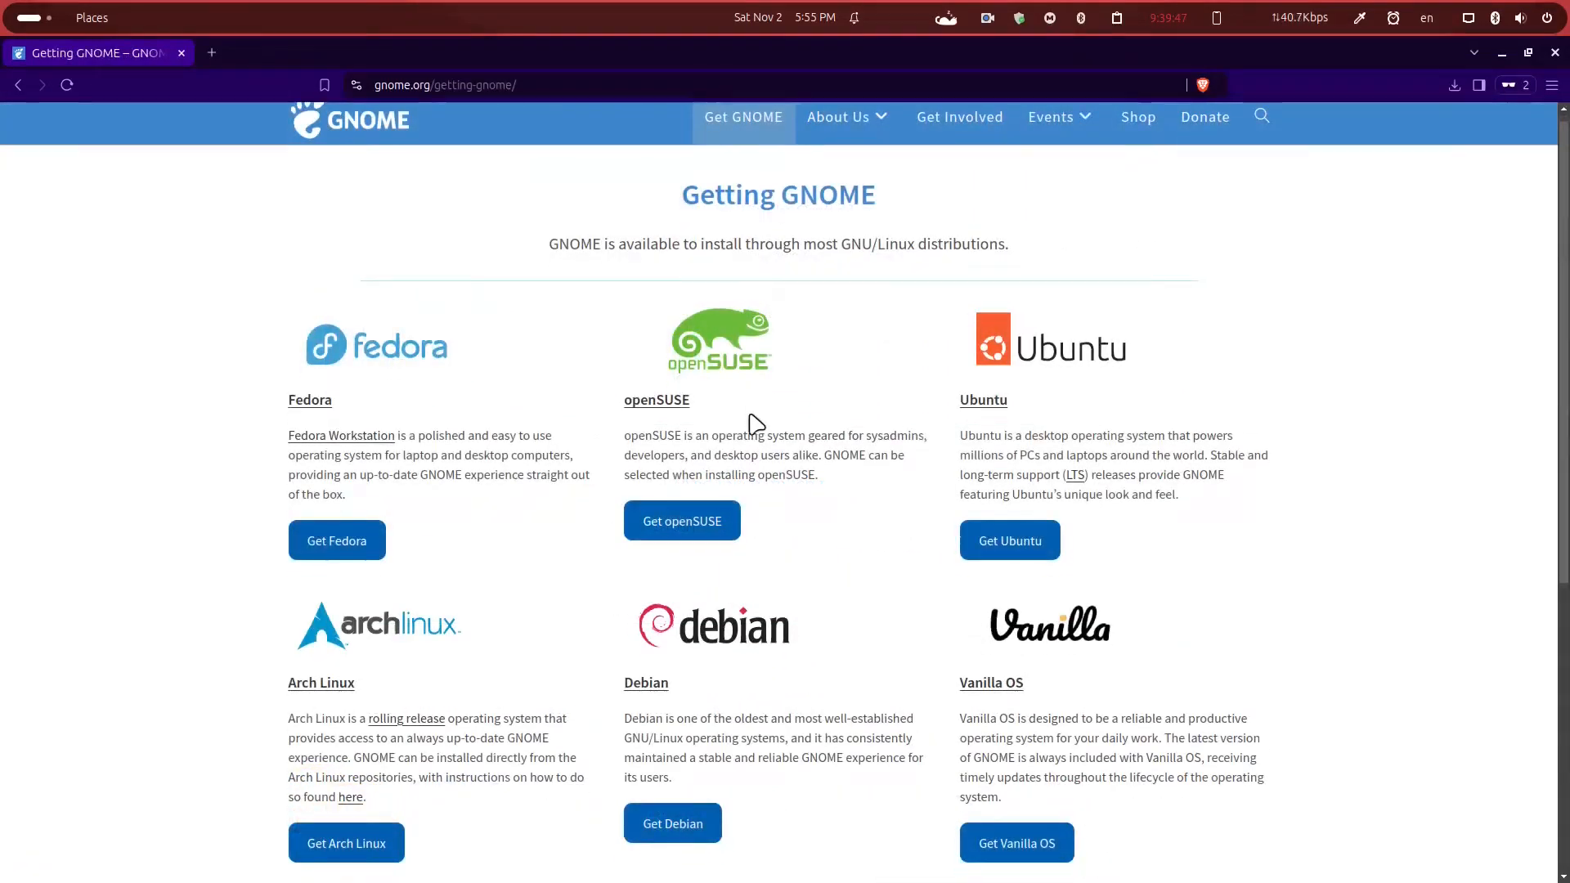
pyautogui.scroll(-3)
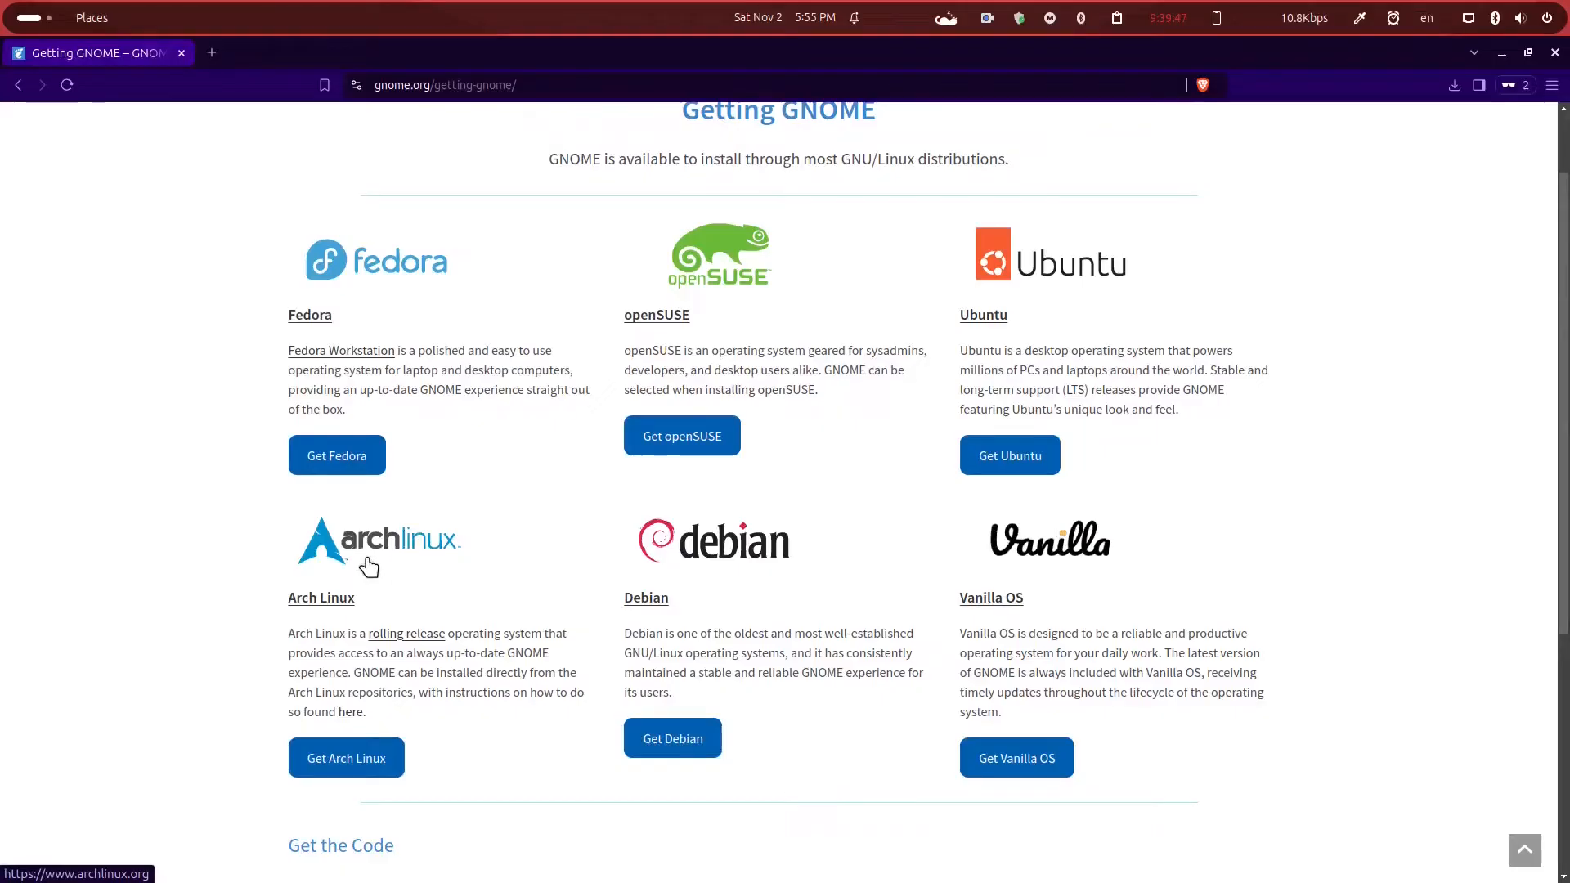
pyautogui.scroll(-3)
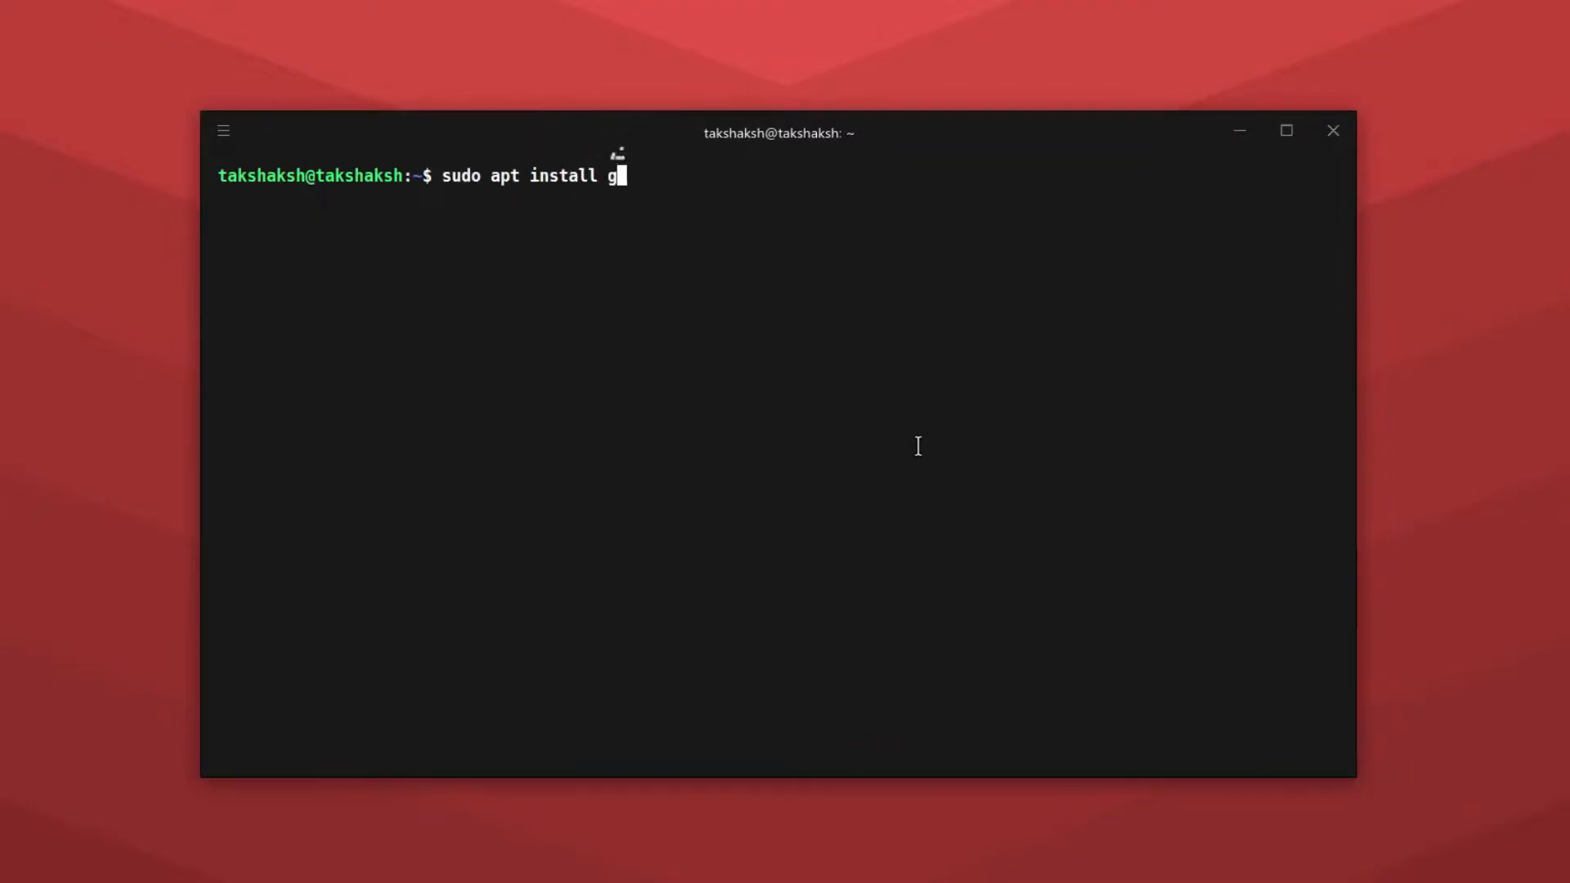
# Run apt install for git, meson and libgtk-4-media-gstreamer, then clear the terminal.
pyautogui.write('nome')
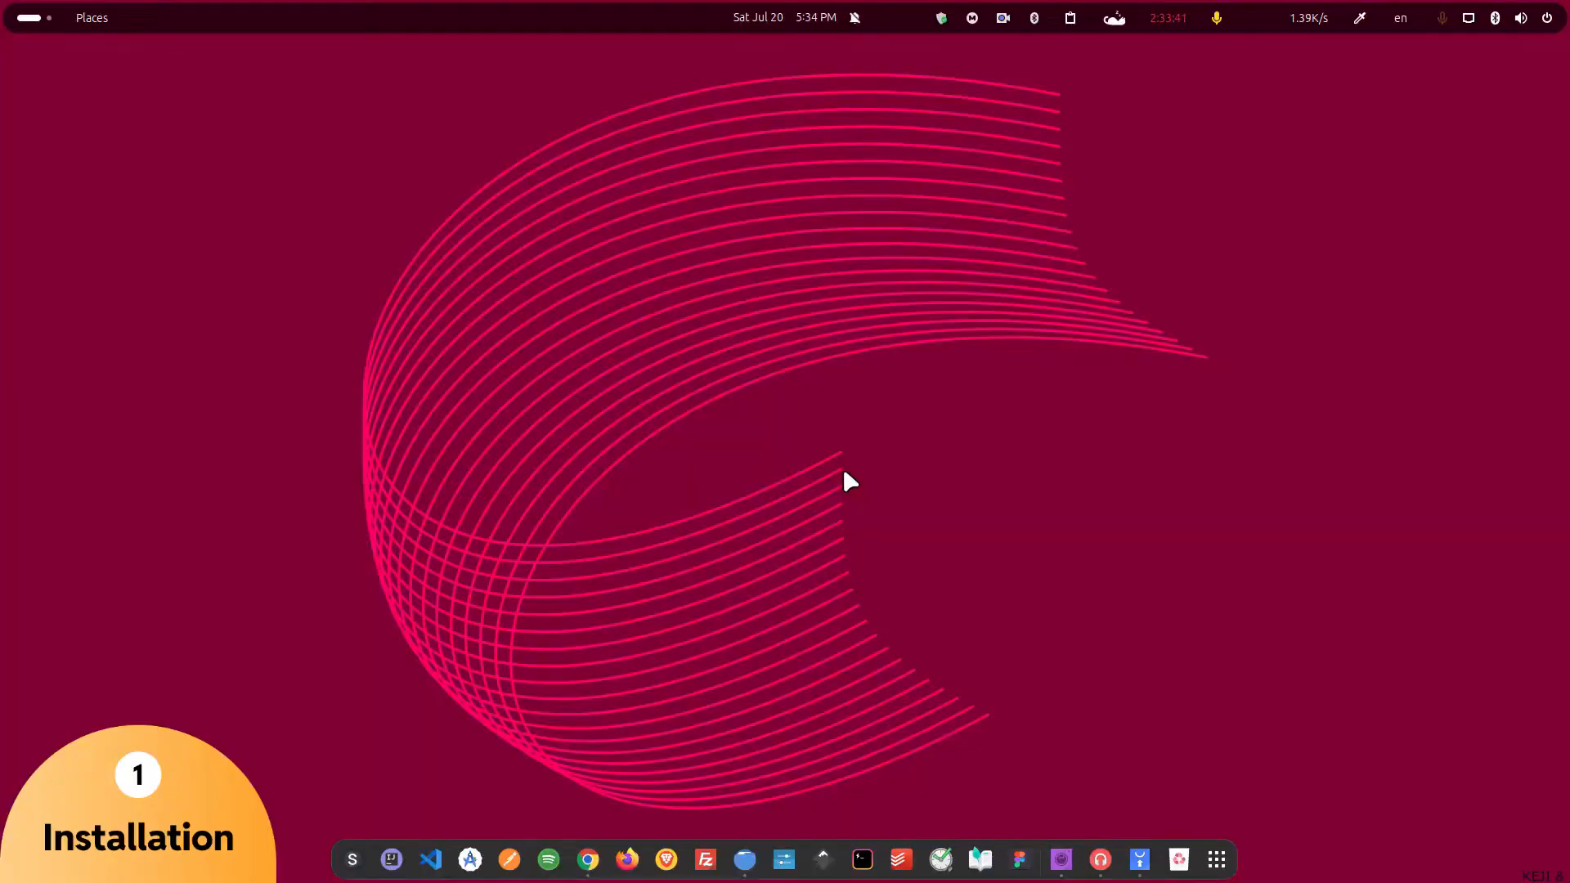
pyautogui.moveTo(696, 378)
pyautogui.write('sudo apt install git meson libgtk-4-media-gstreamer')
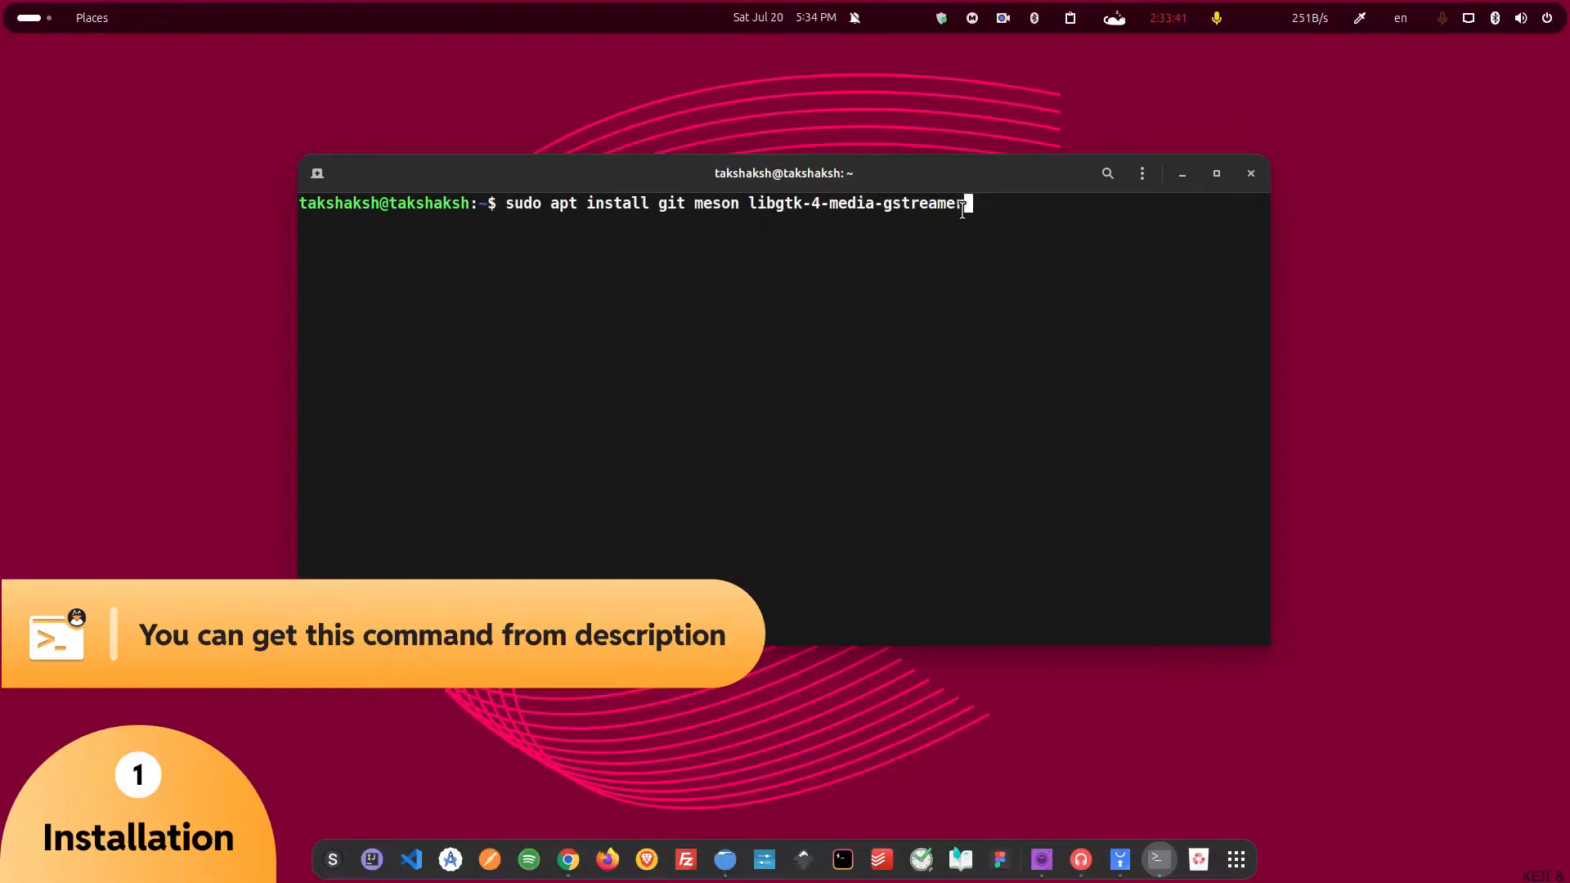
pyautogui.moveTo(928, 269)
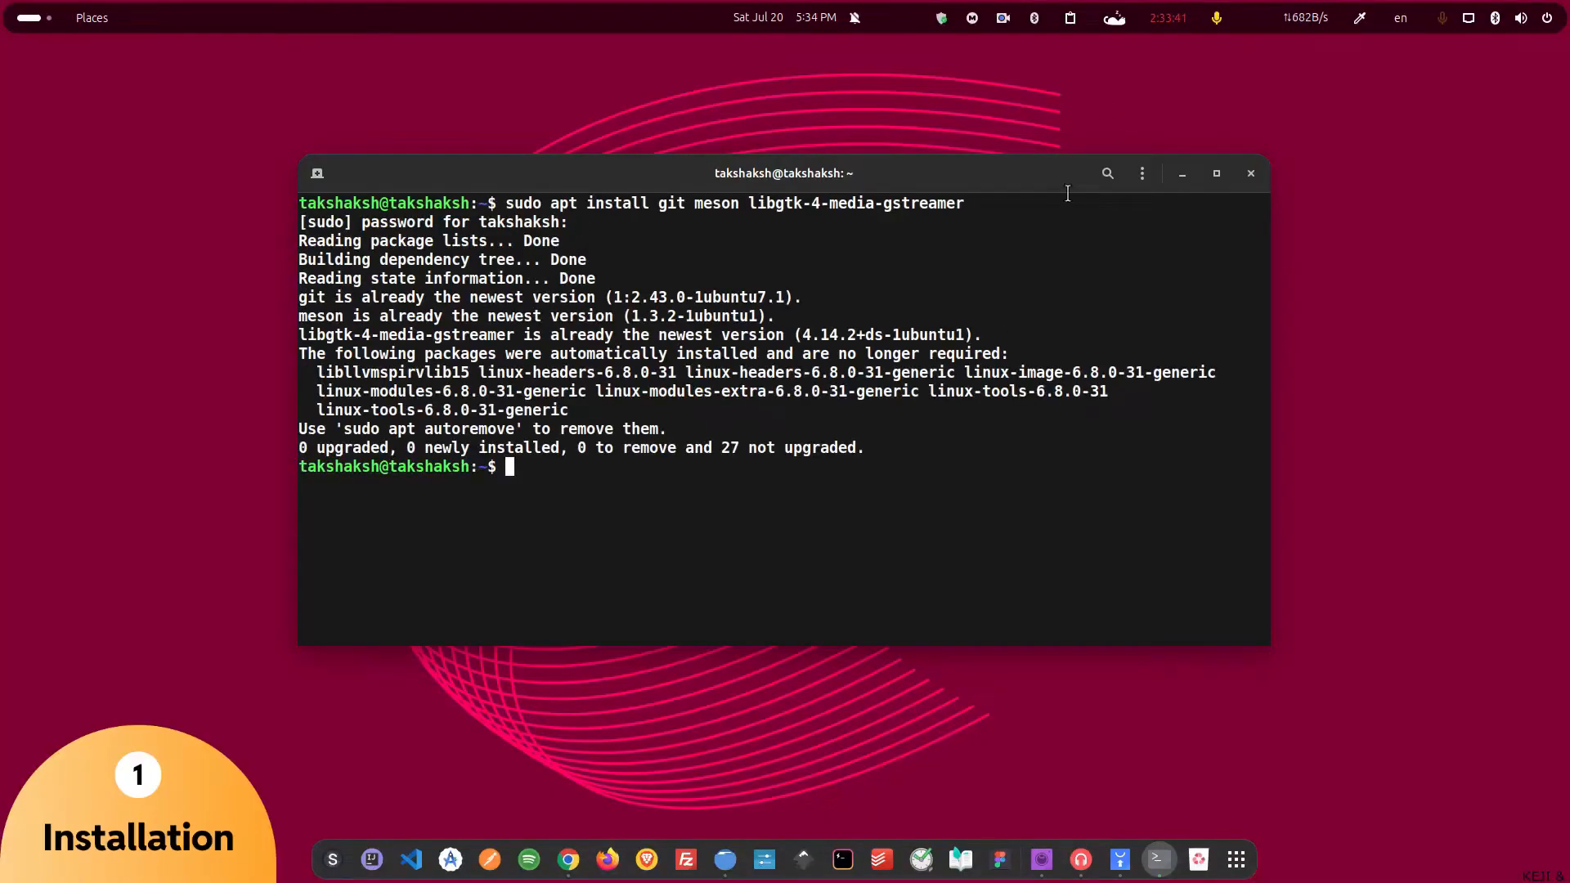
pyautogui.doubleClick(670, 203)
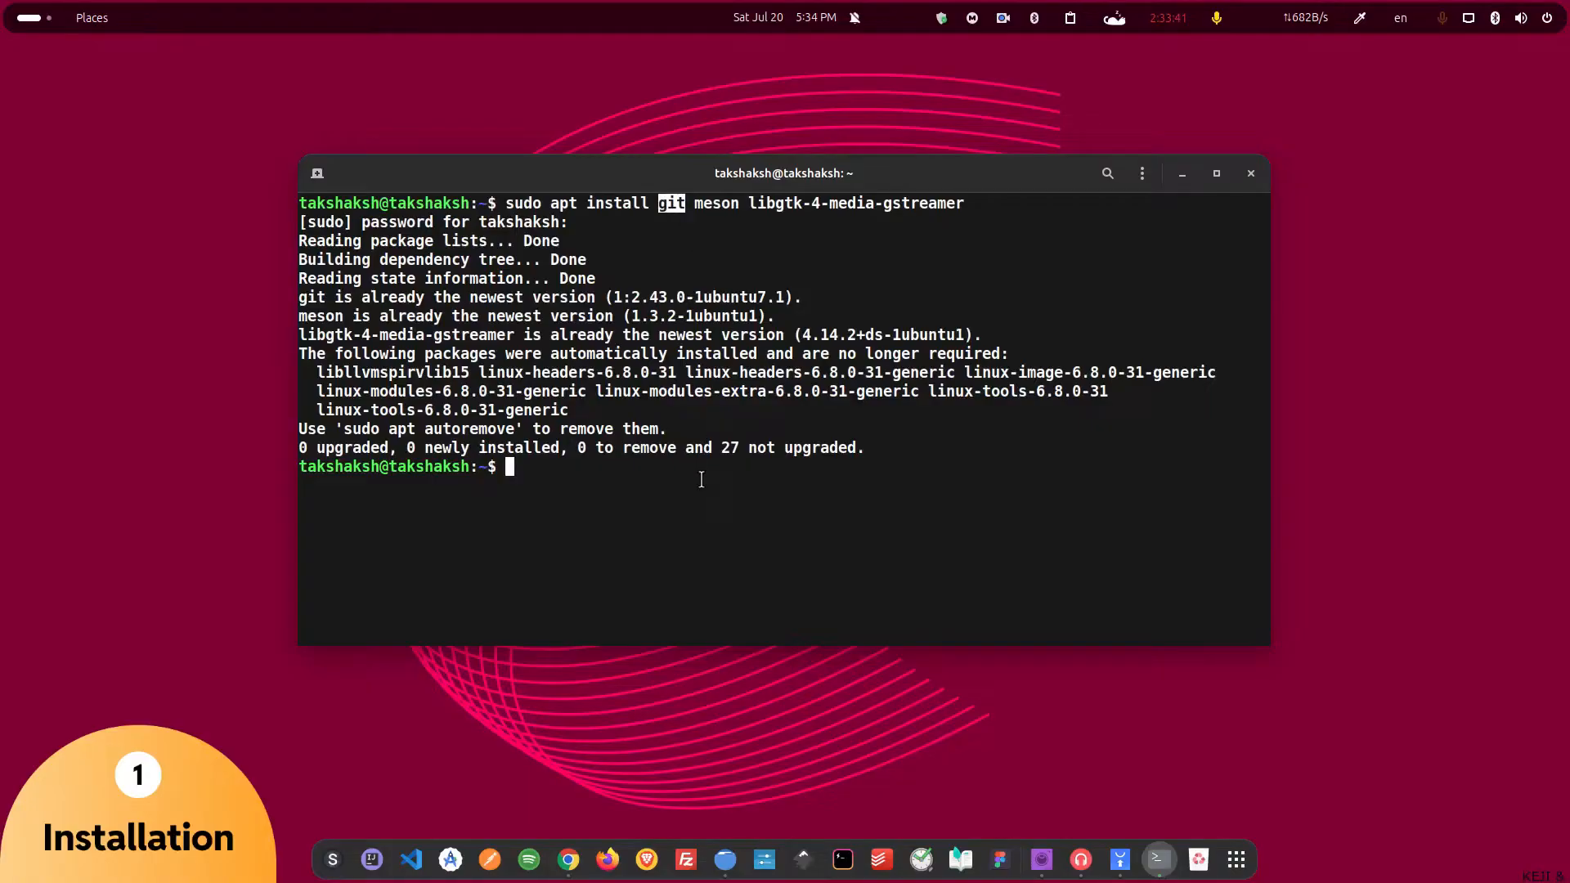
pyautogui.moveTo(635, 486)
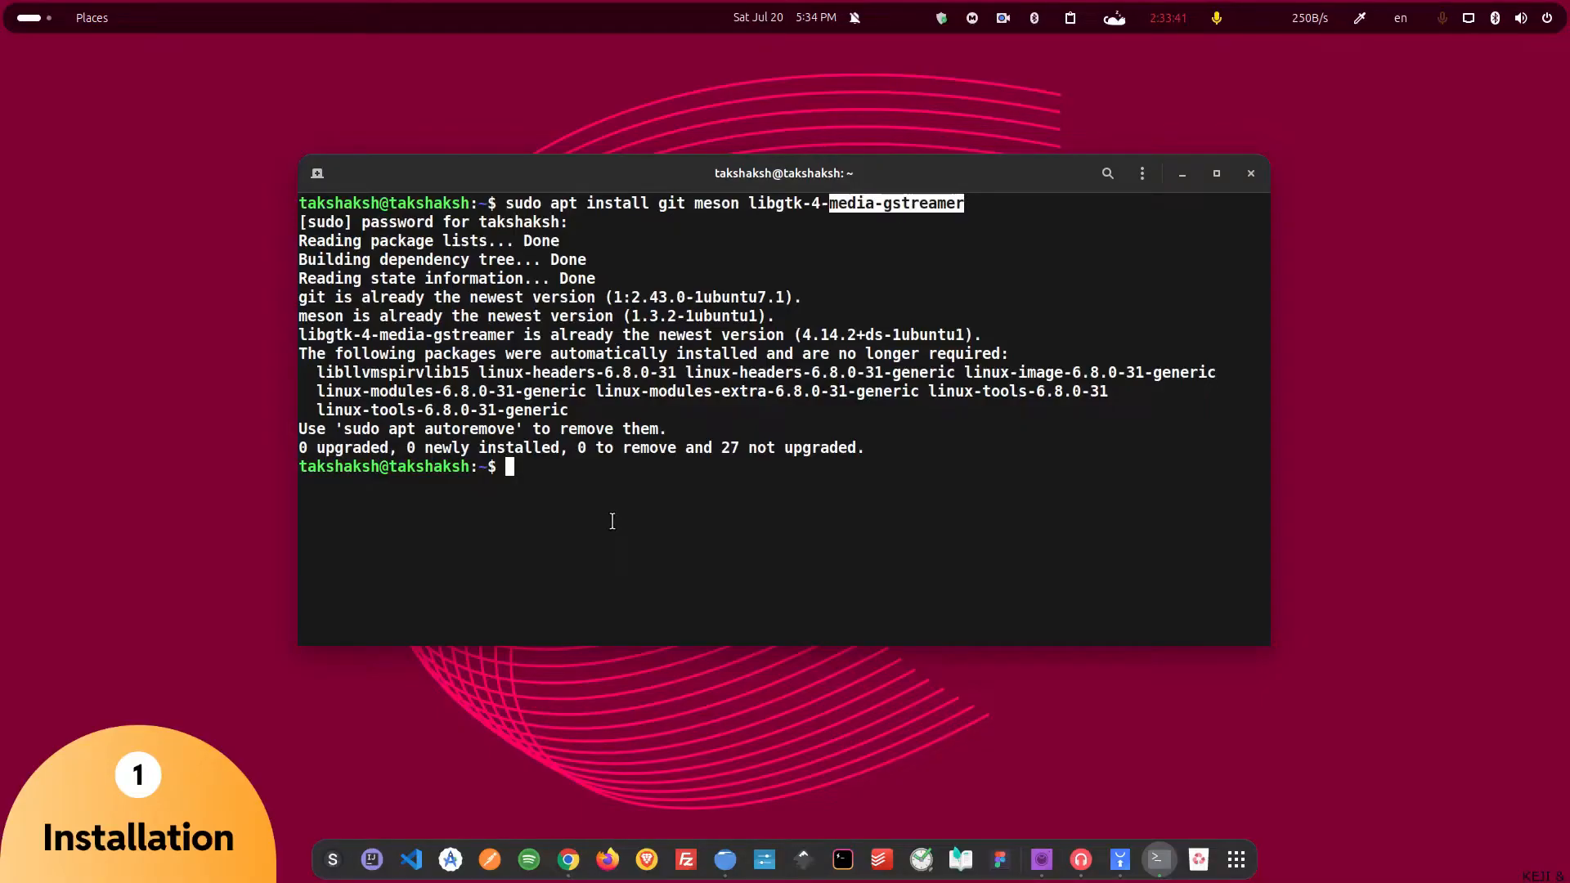
pyautogui.write('clear')
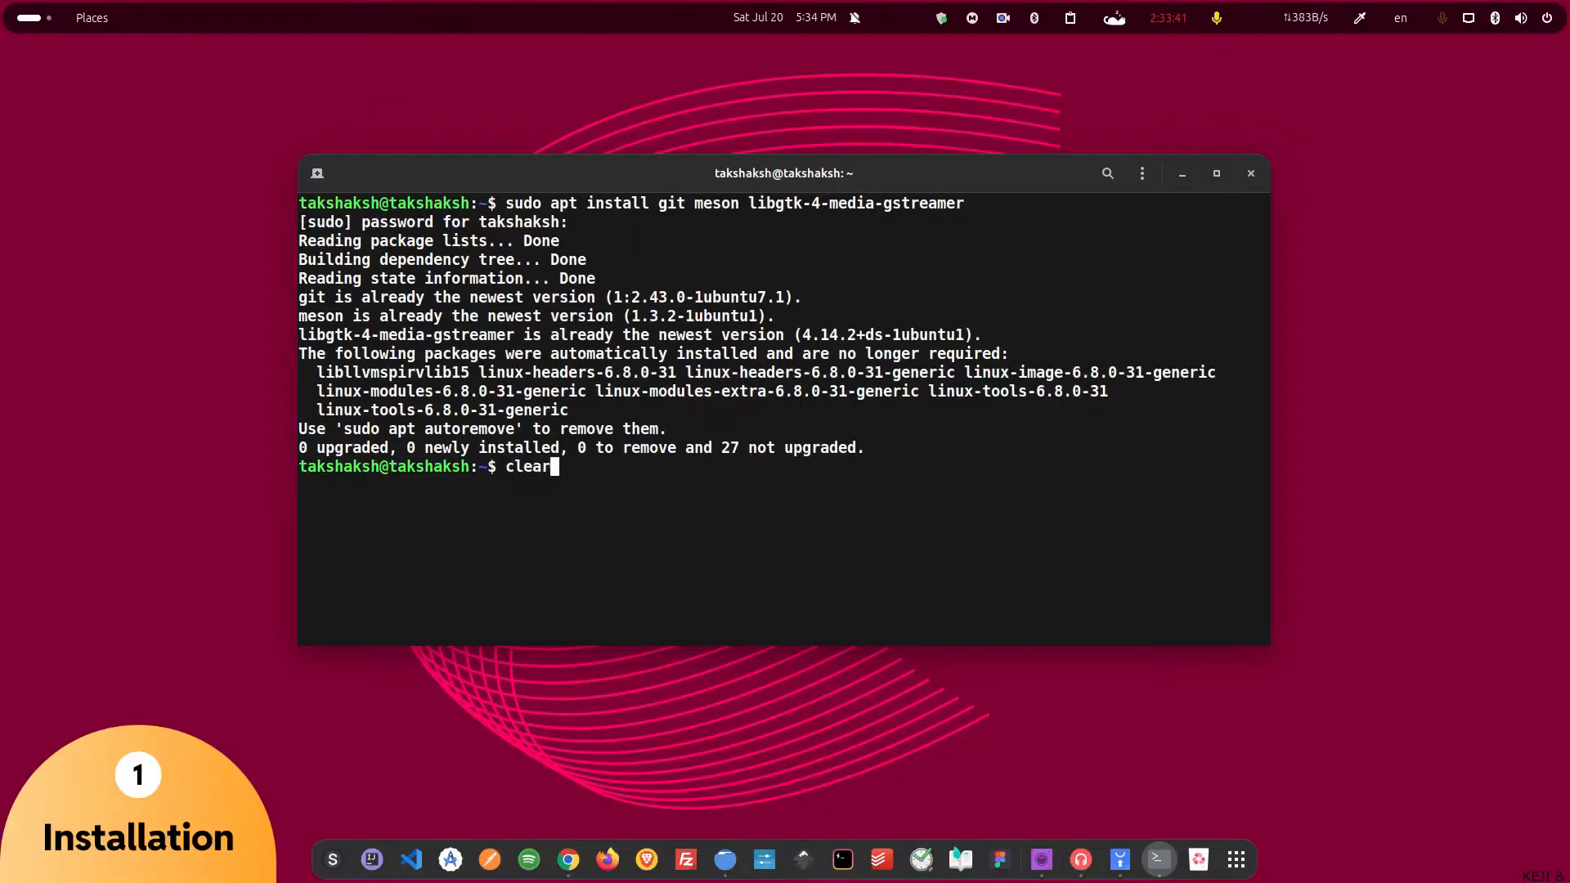
# Paste and run the git clone command for the gnome-ext-hanabi repository.
pyautogui.rightClick(745, 400)
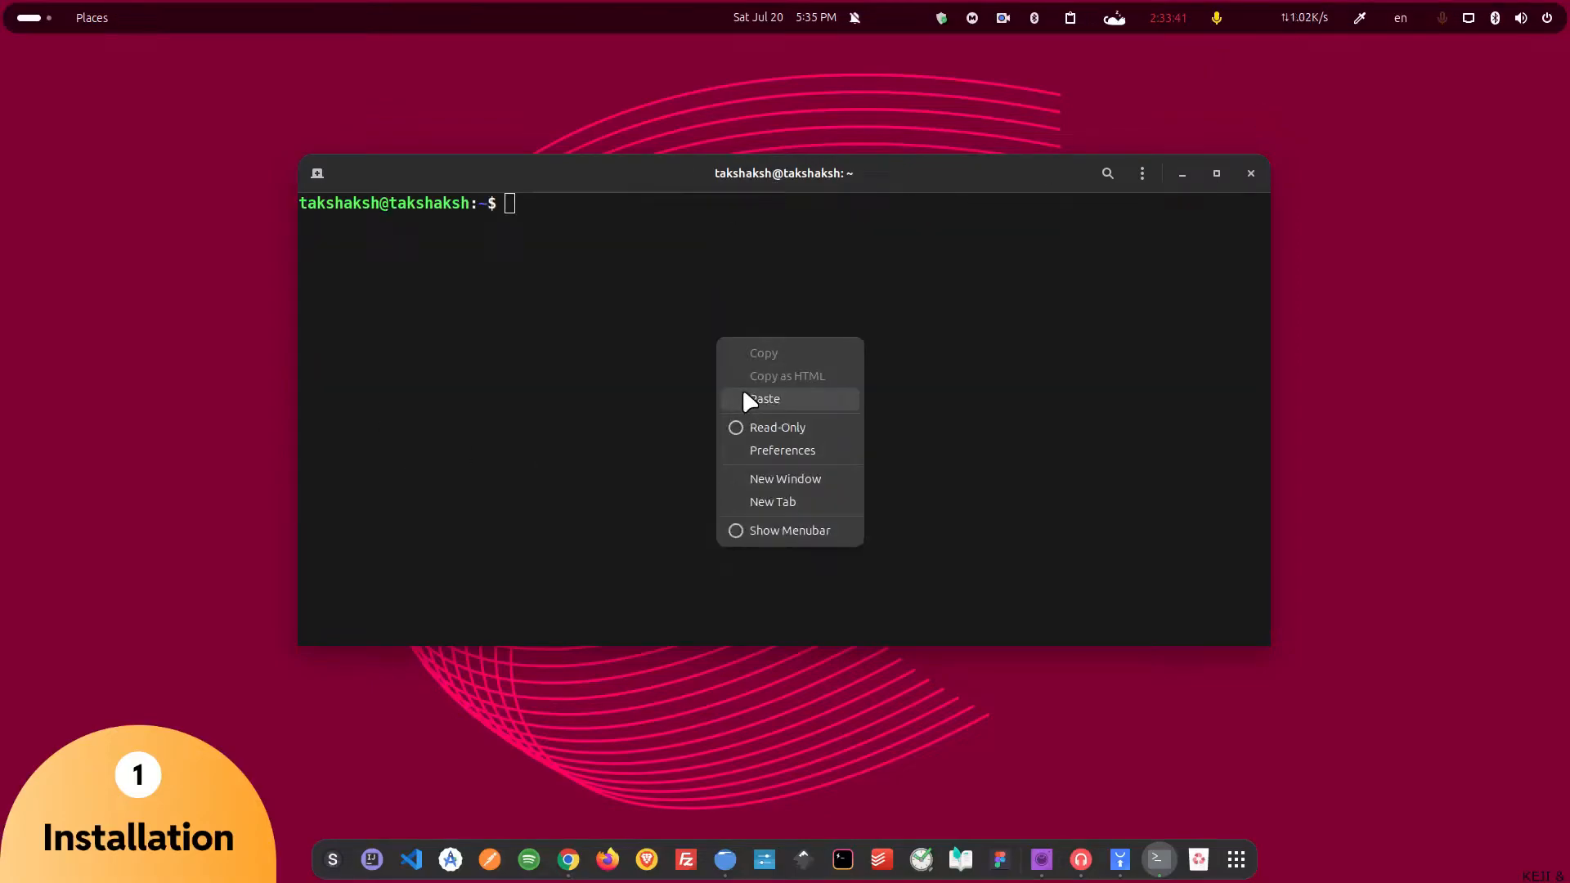
pyautogui.click(763, 399)
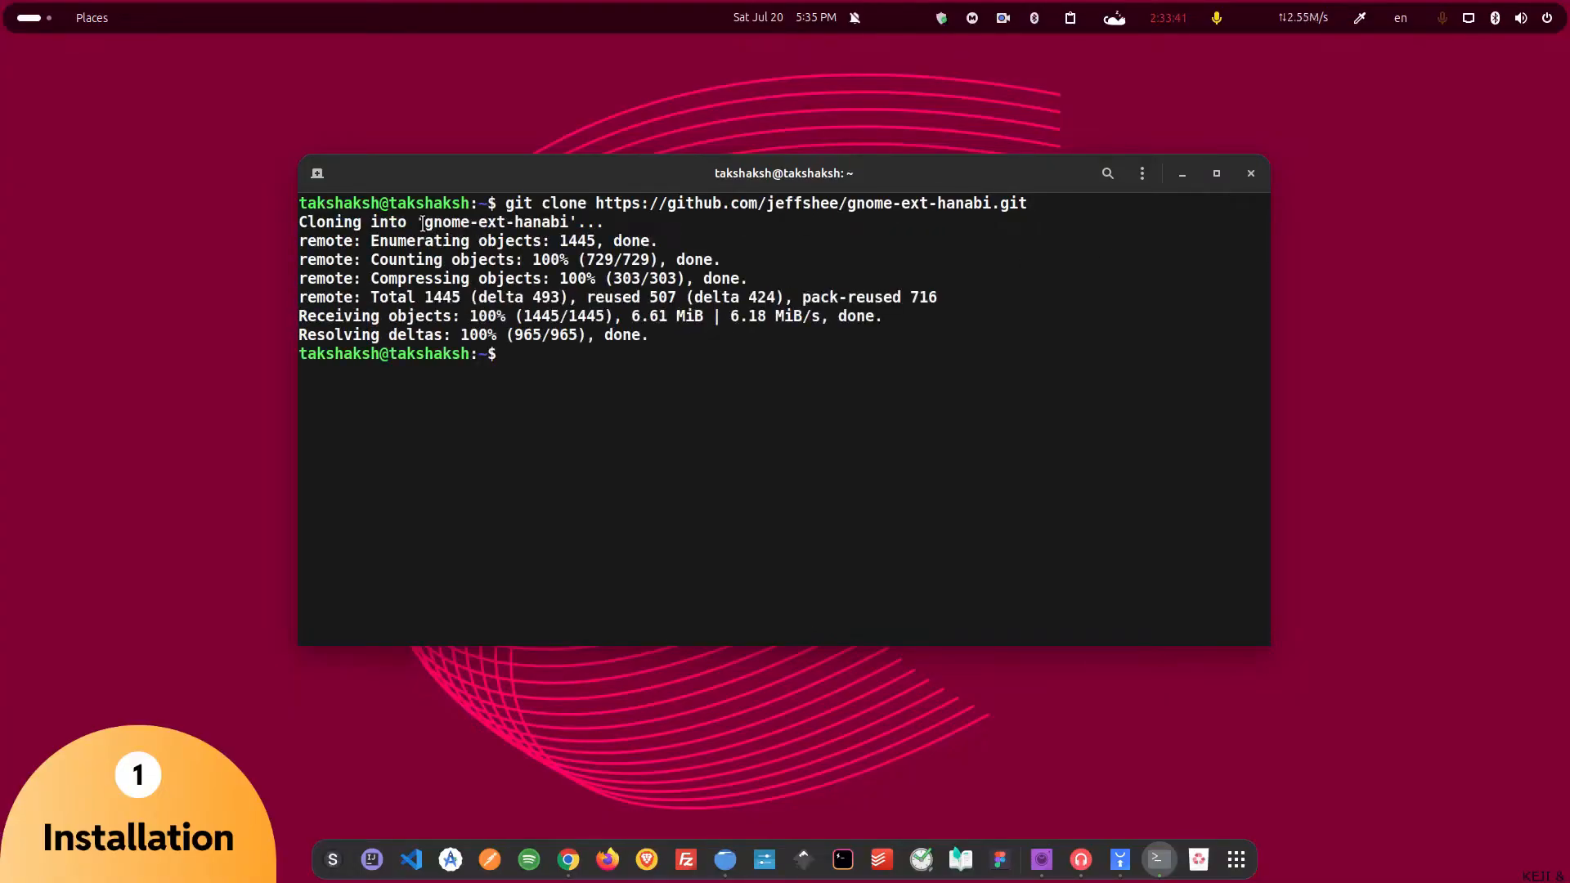
pyautogui.doubleClick(491, 221)
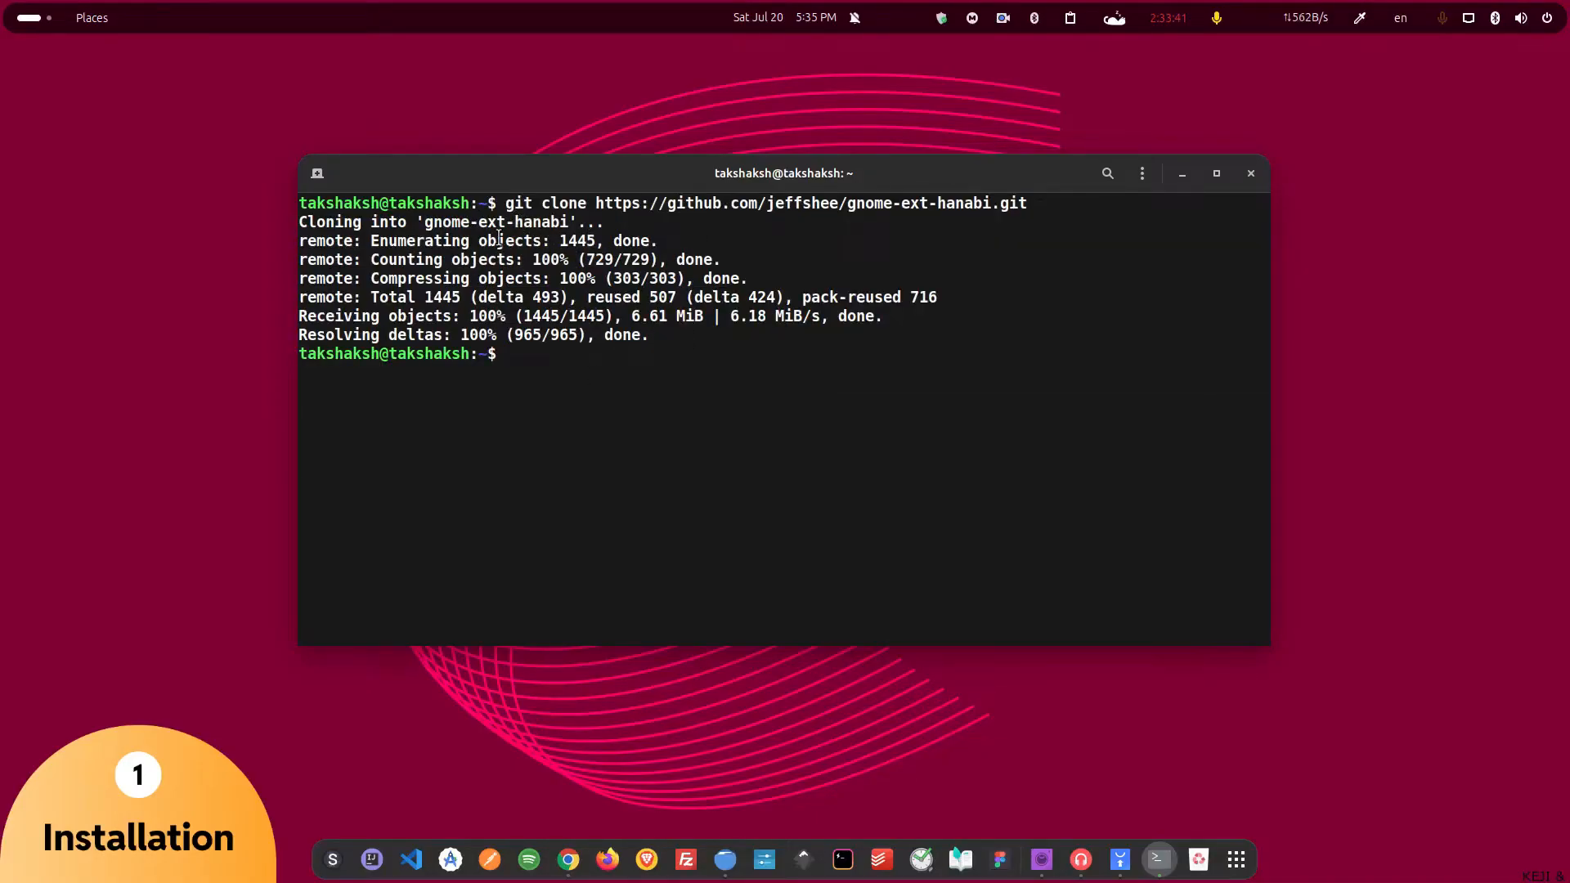
# Enter gnome-ext-hanabi/, list its files and start ./run.sh install.
pyautogui.write('cd gnome-ext-hanabi/')
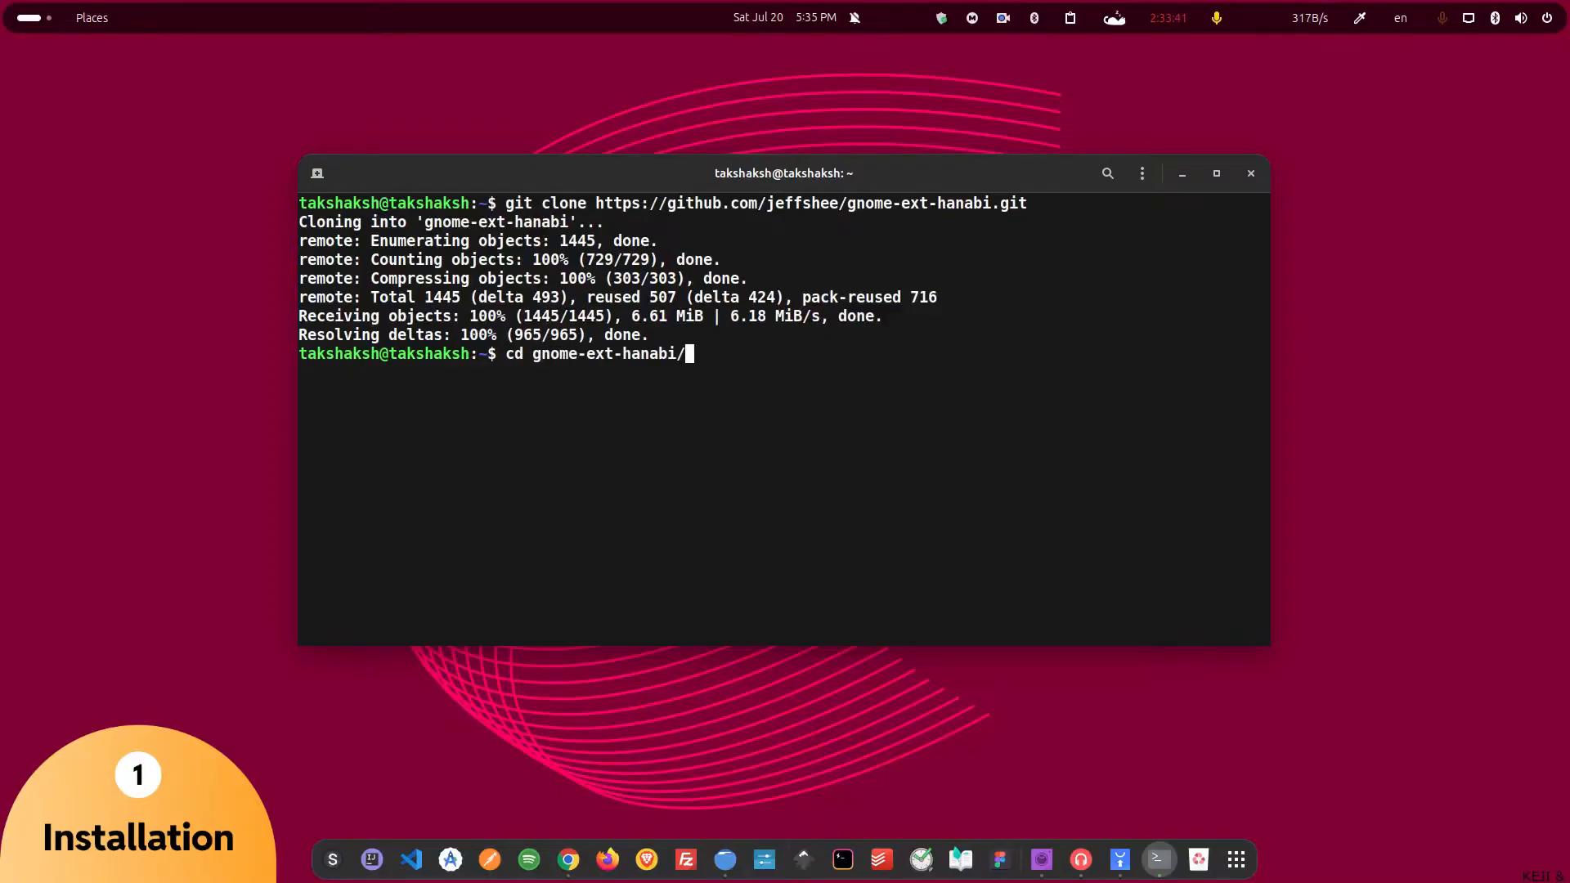
pyautogui.write('ls')
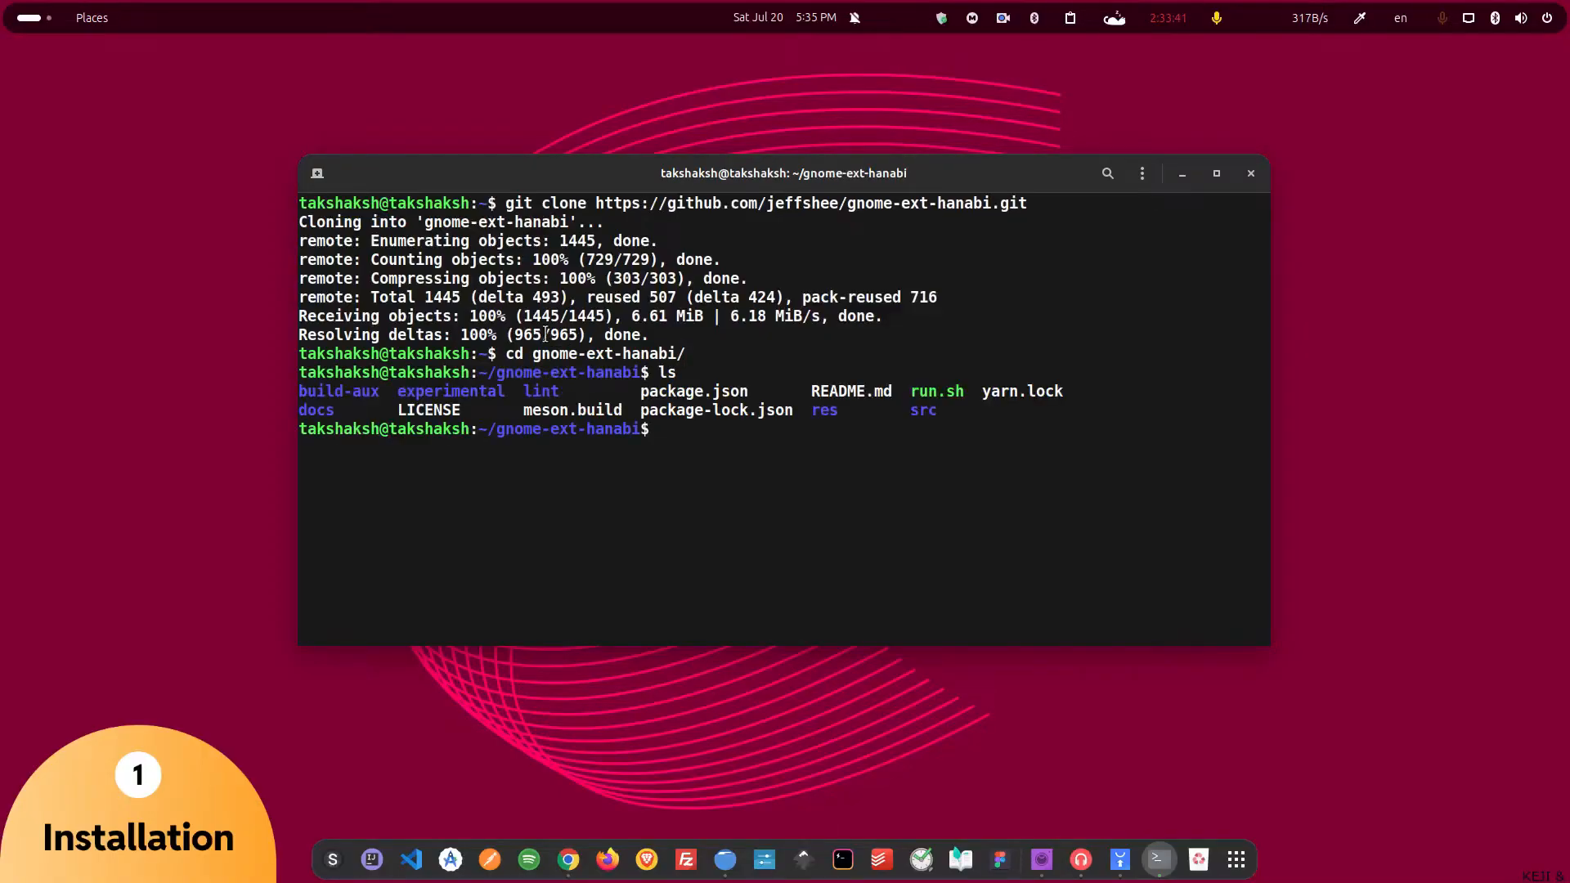
pyautogui.moveTo(299, 391); pyautogui.dragTo(1031, 428)
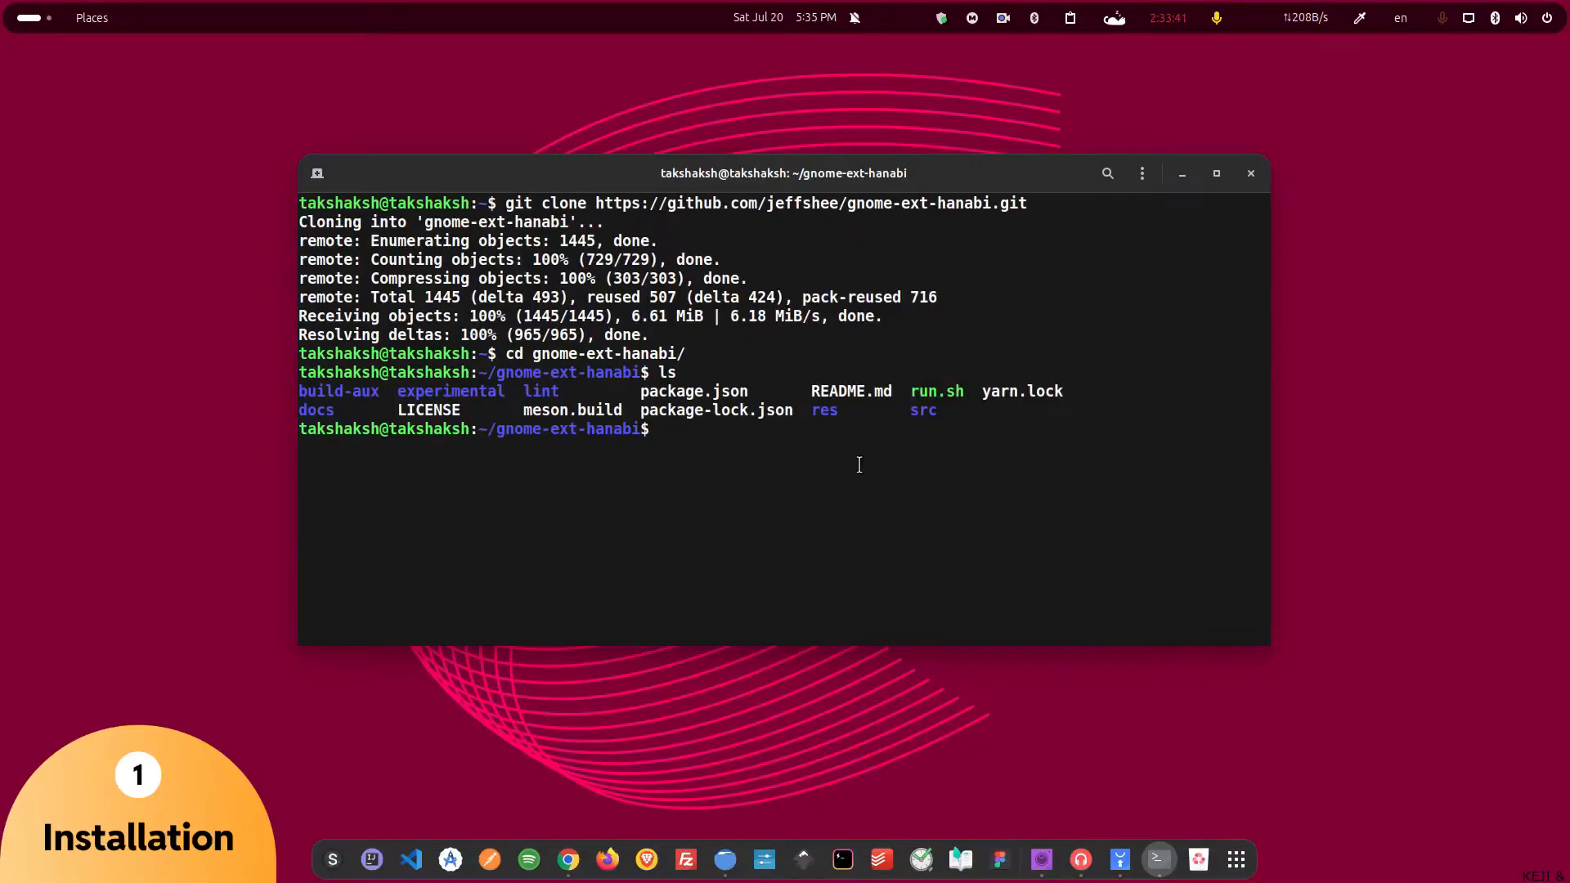
pyautogui.write('./')
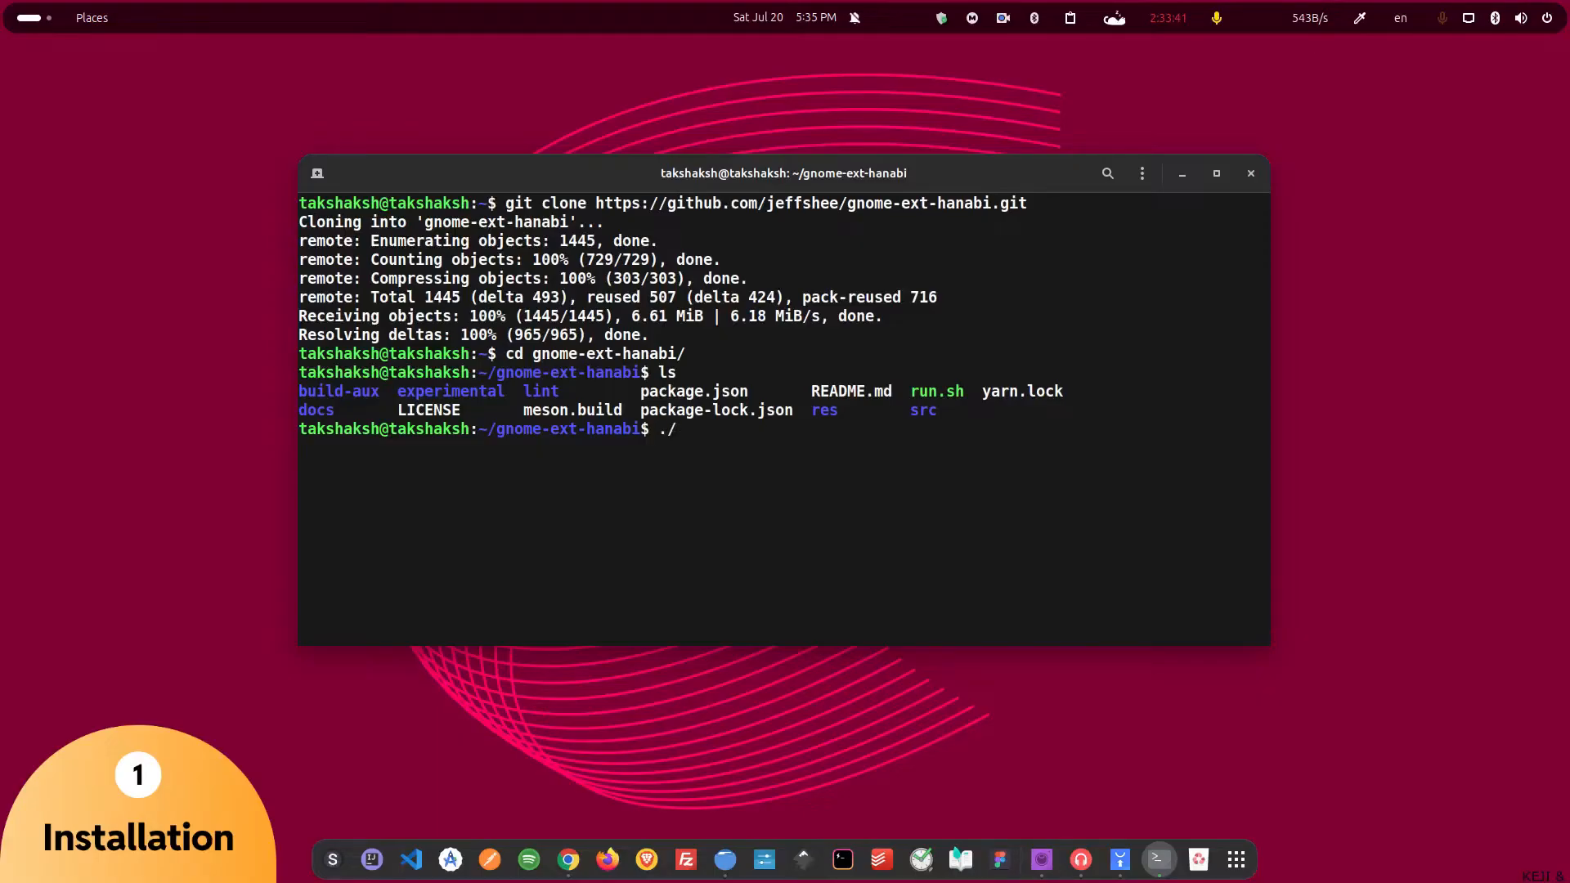
pyautogui.write('run.sh')
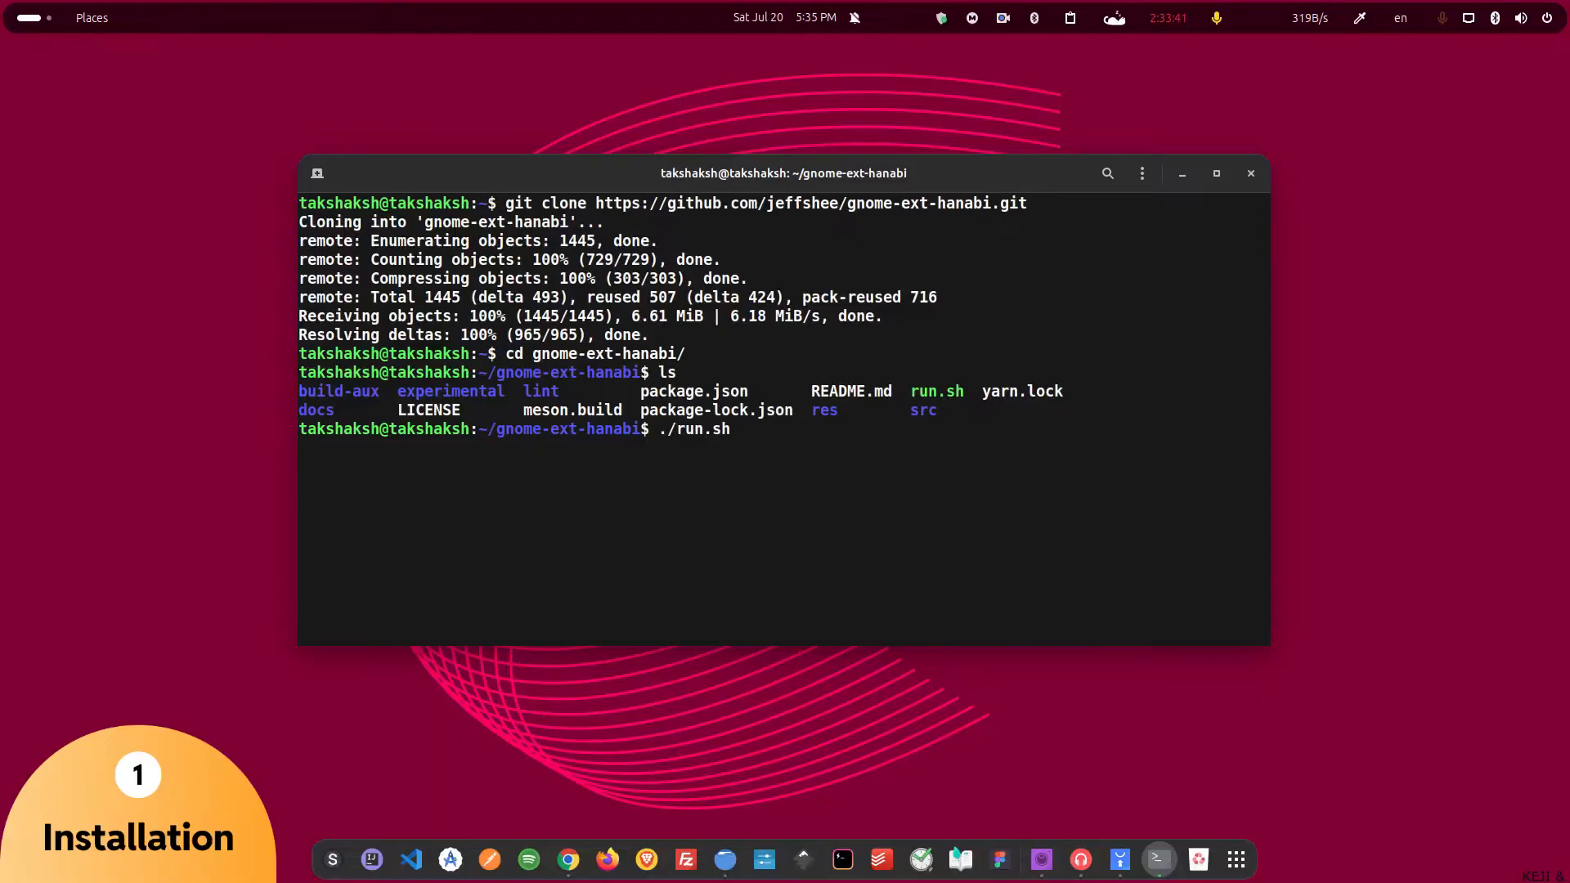
pyautogui.write('install')
pyautogui.write('ext')
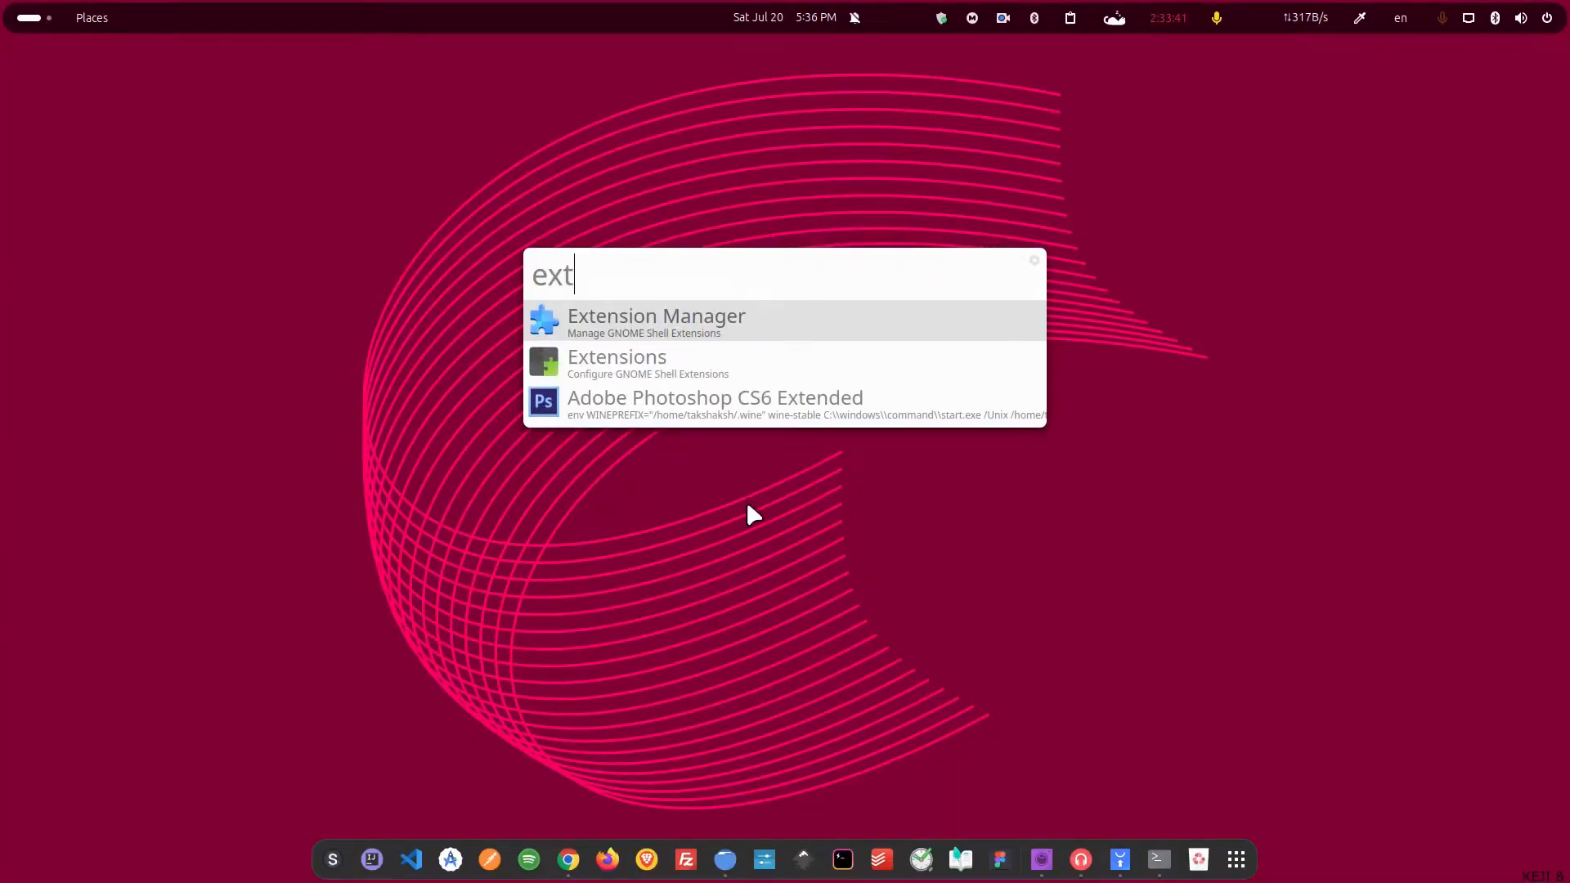
# Launch Extension Manager and scroll down the Installed extensions list.
pyautogui.click(655, 320)
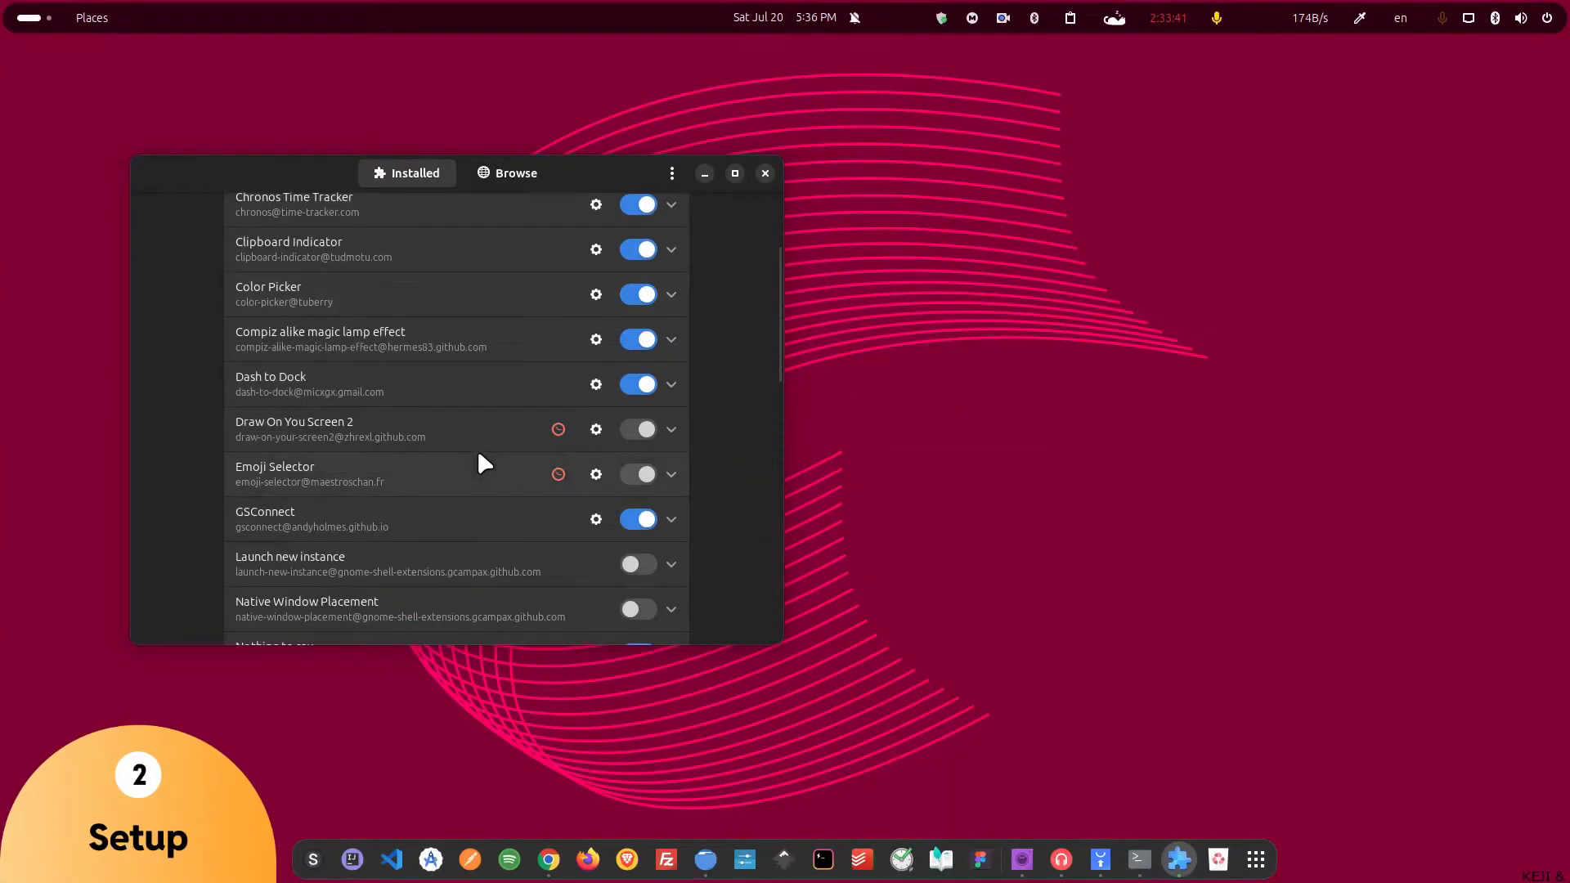
pyautogui.scroll(-3)
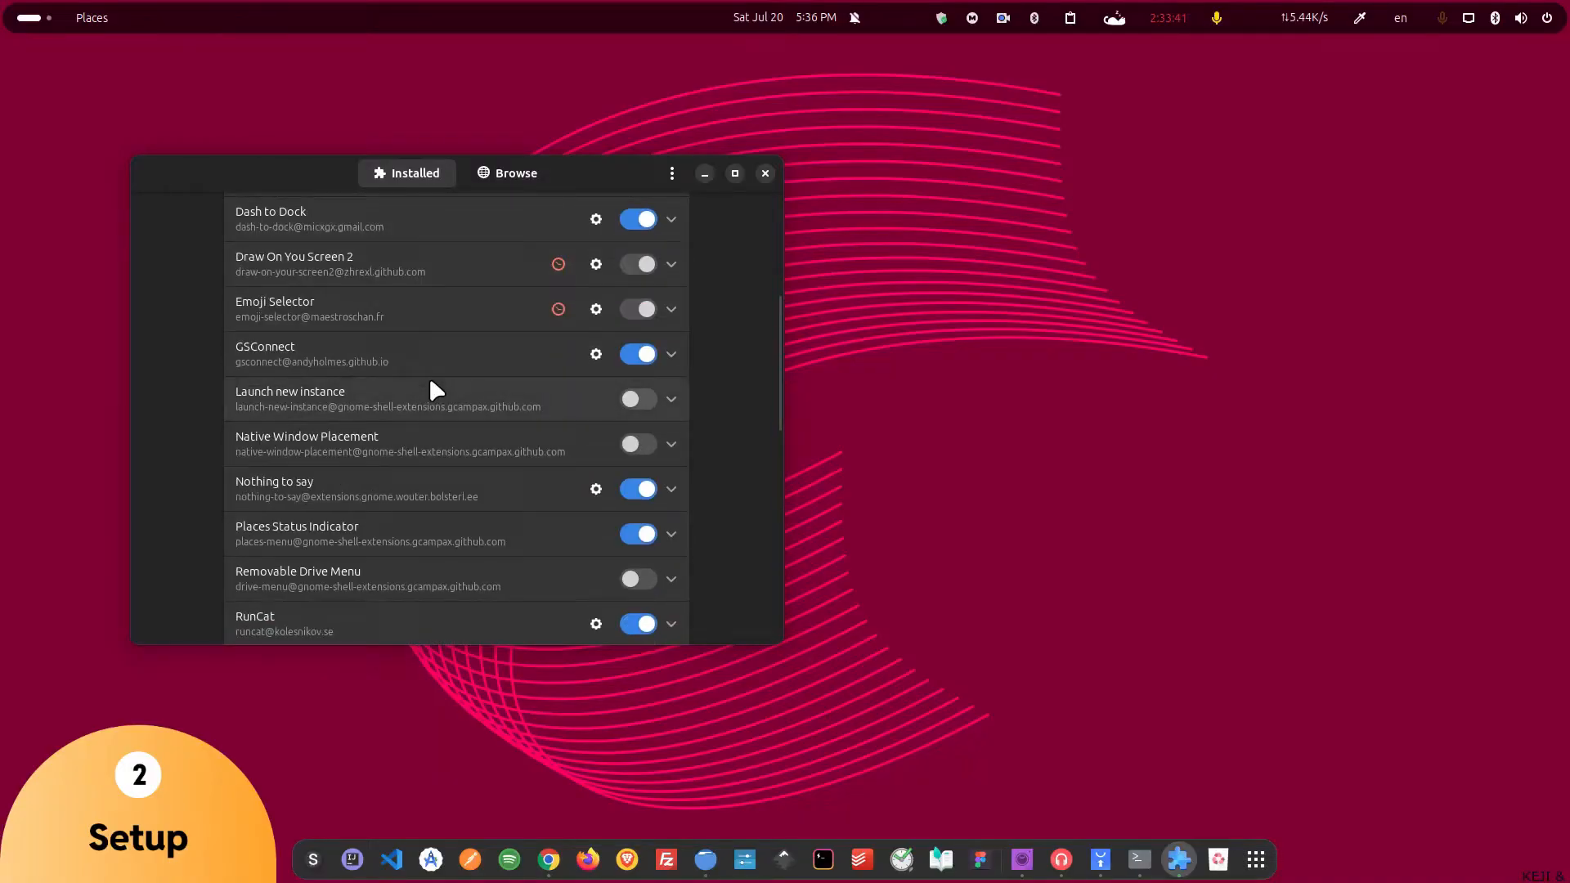
pyautogui.scroll(-3)
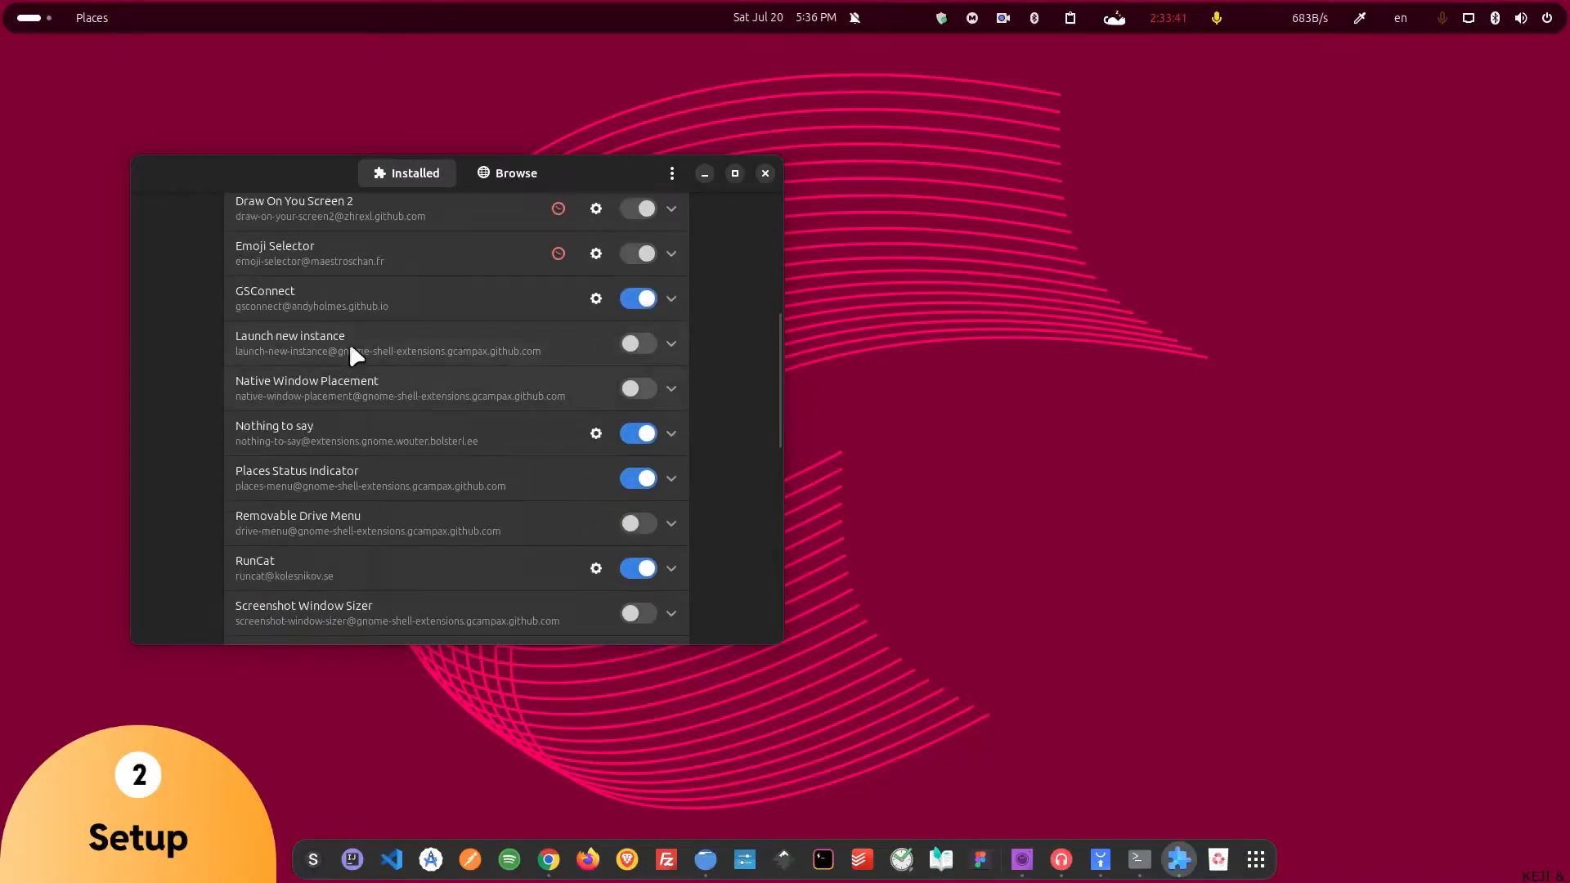
pyautogui.scroll(-3)
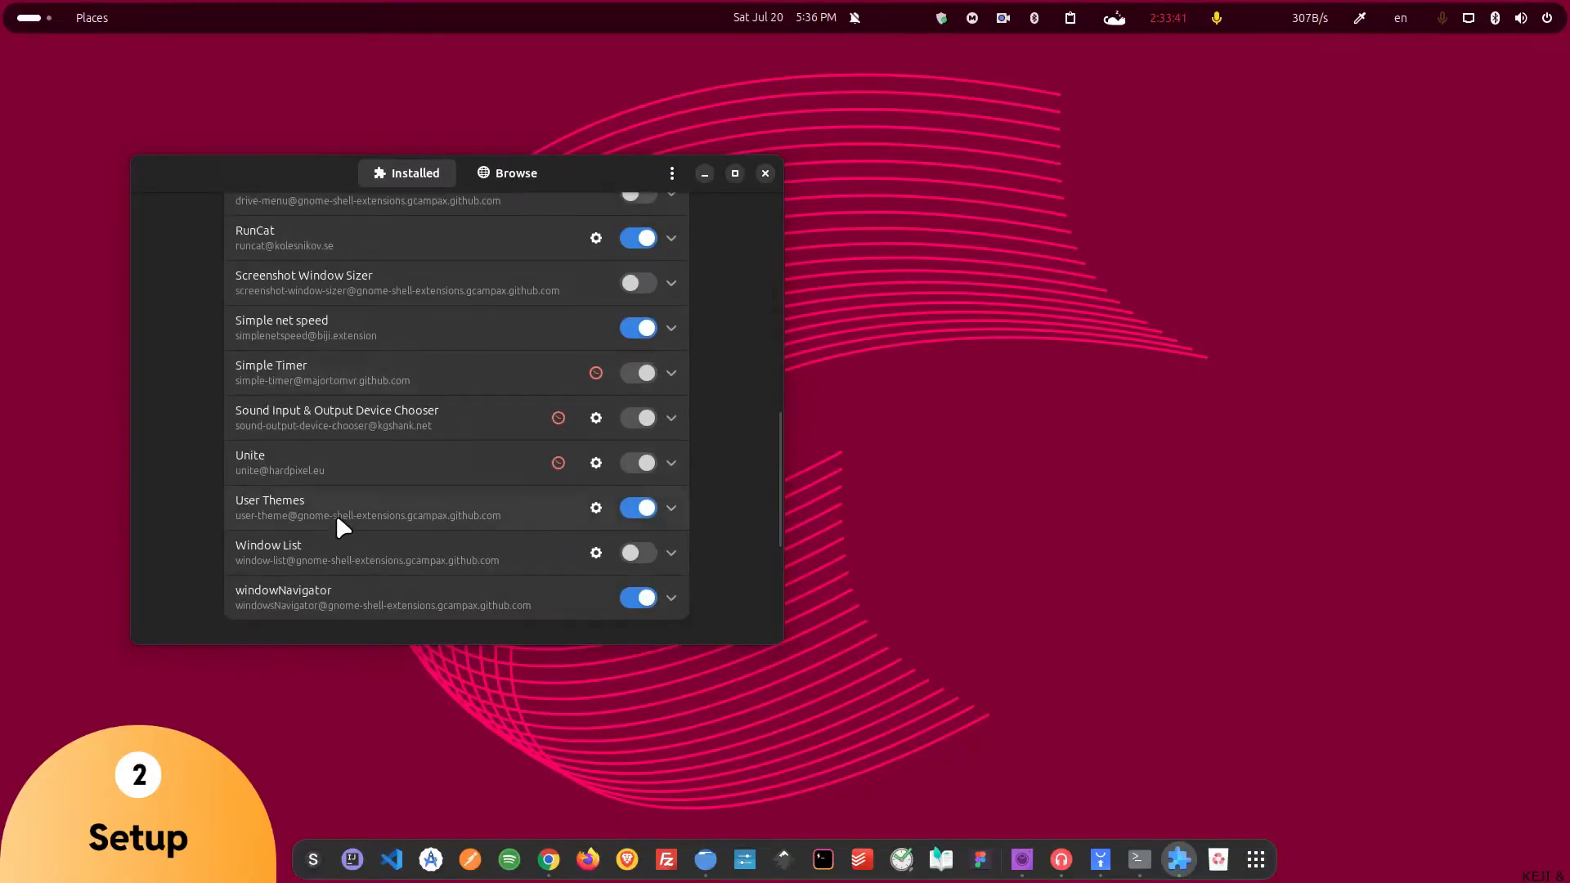
pyautogui.moveTo(356, 430)
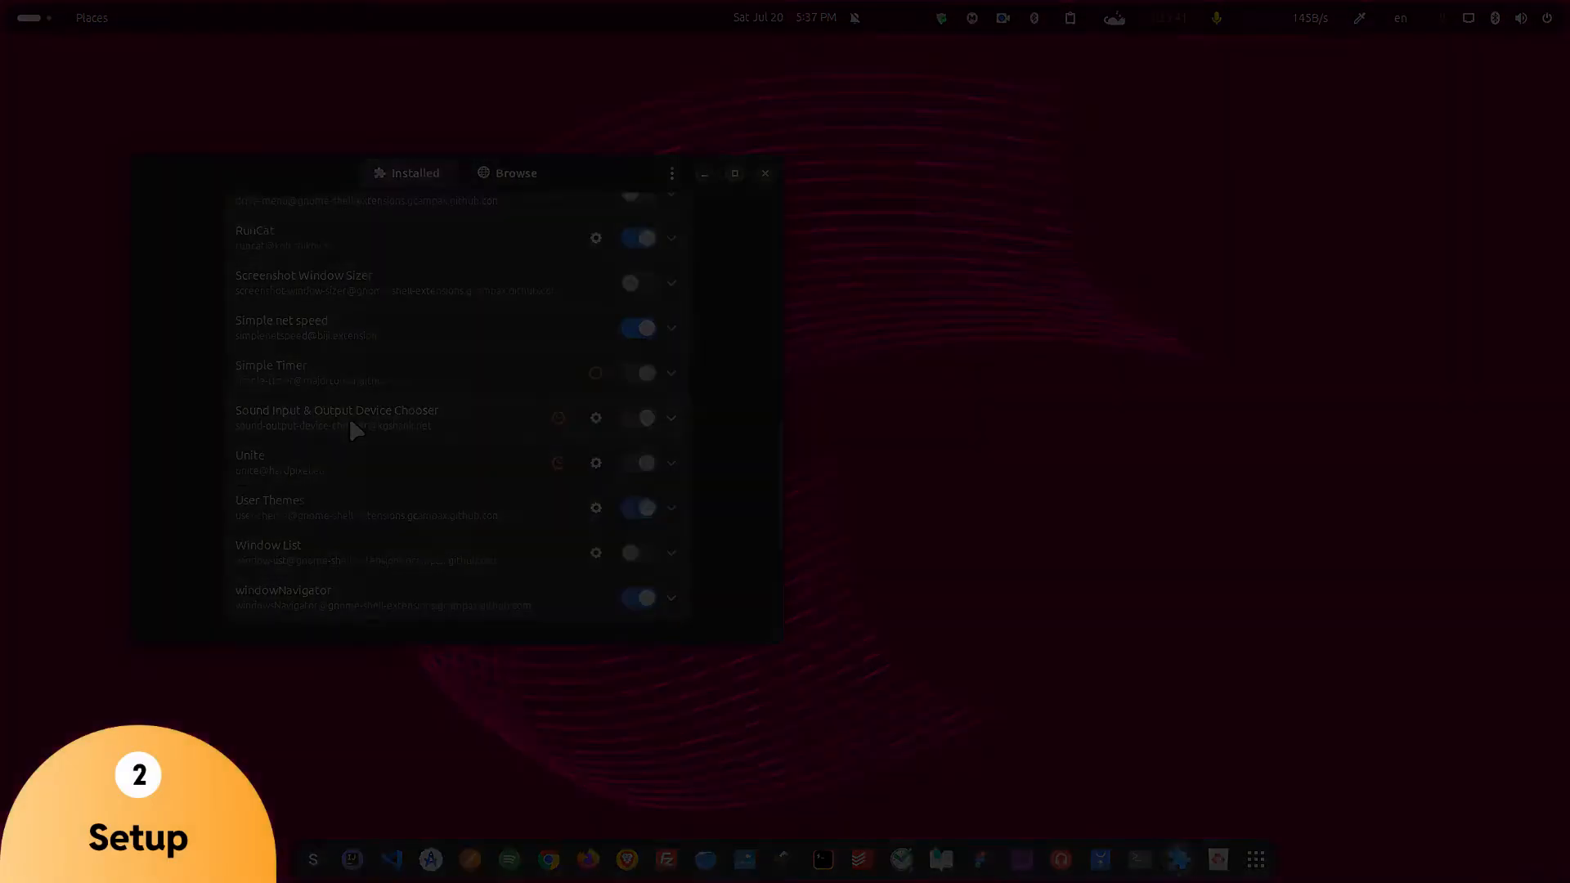
# Switch on the Hanabi Extension toggle in the Installed list.
pyautogui.click(766, 172)
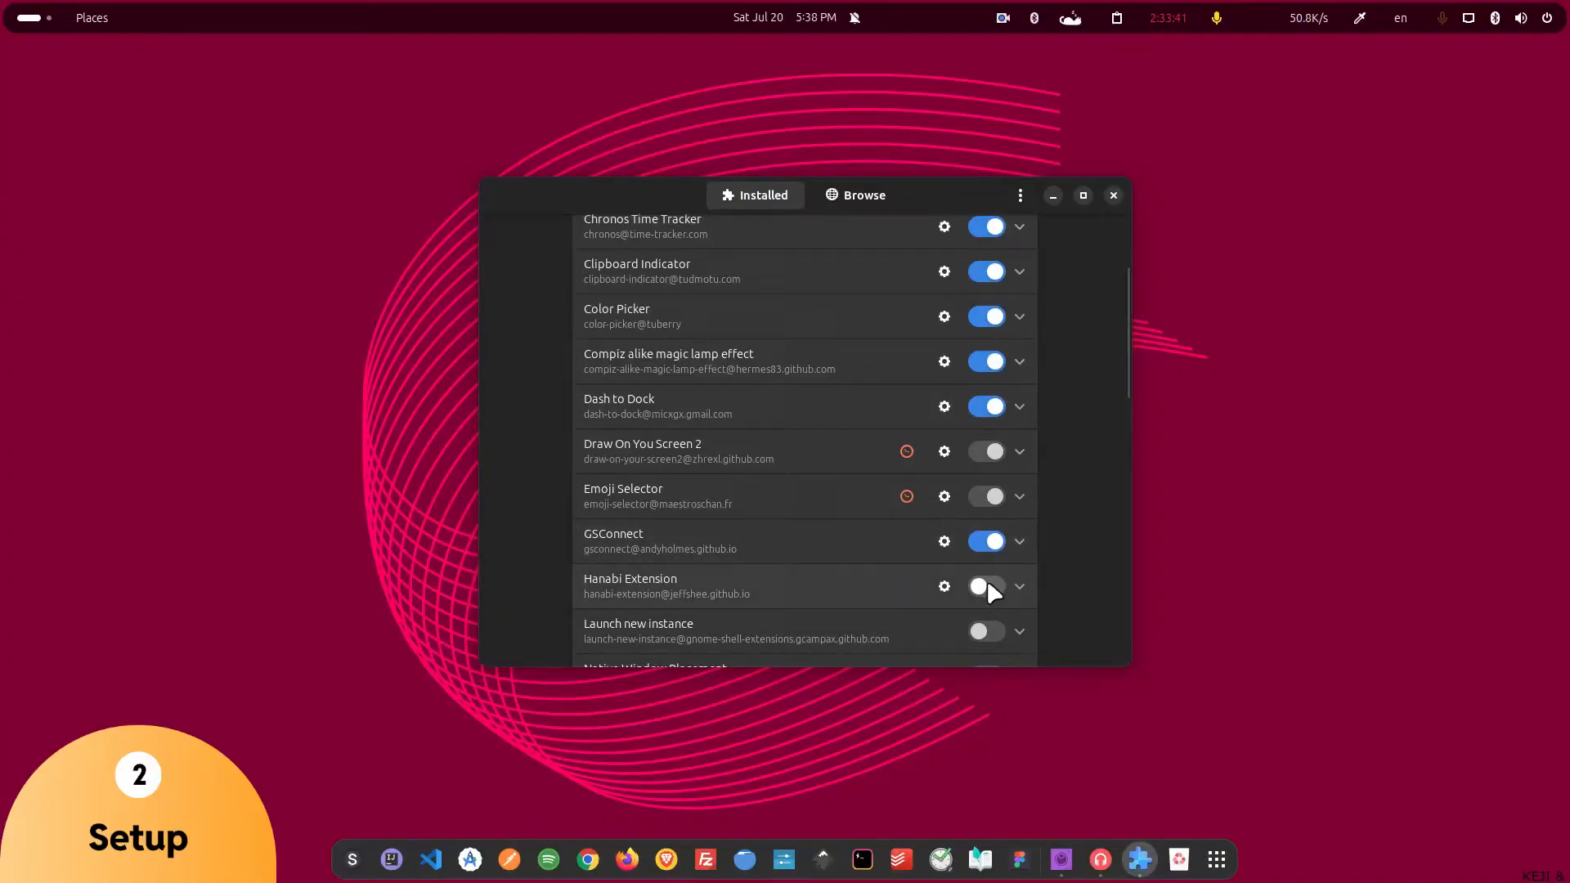
pyautogui.click(985, 585)
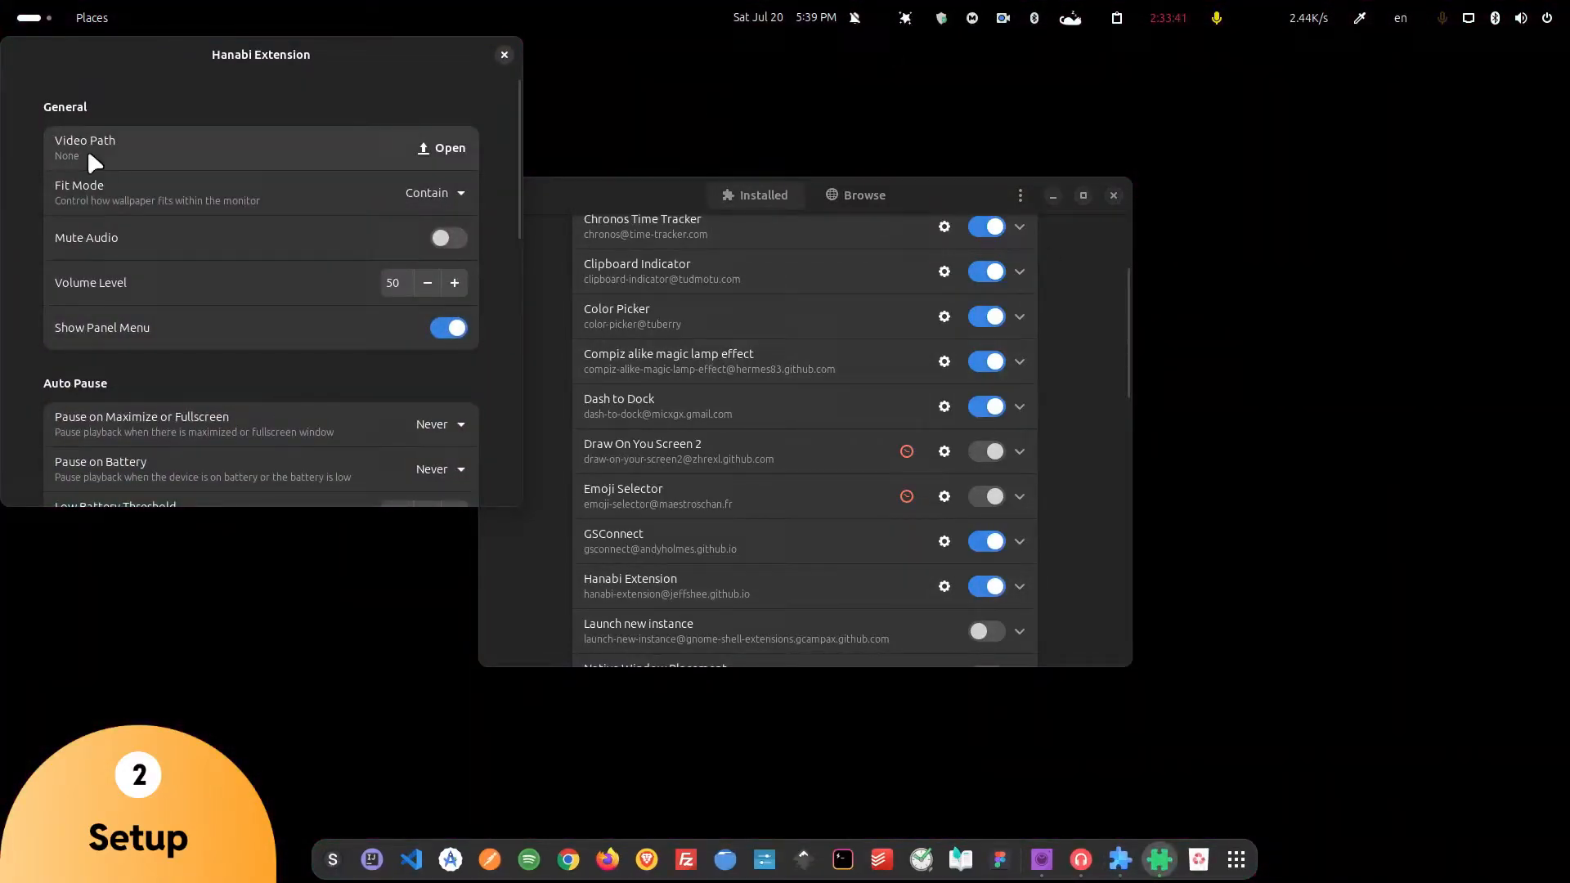
# Set Hanabi's Video Path to goku.mp4 and minimize Extension Manager.
pyautogui.click(440, 148)
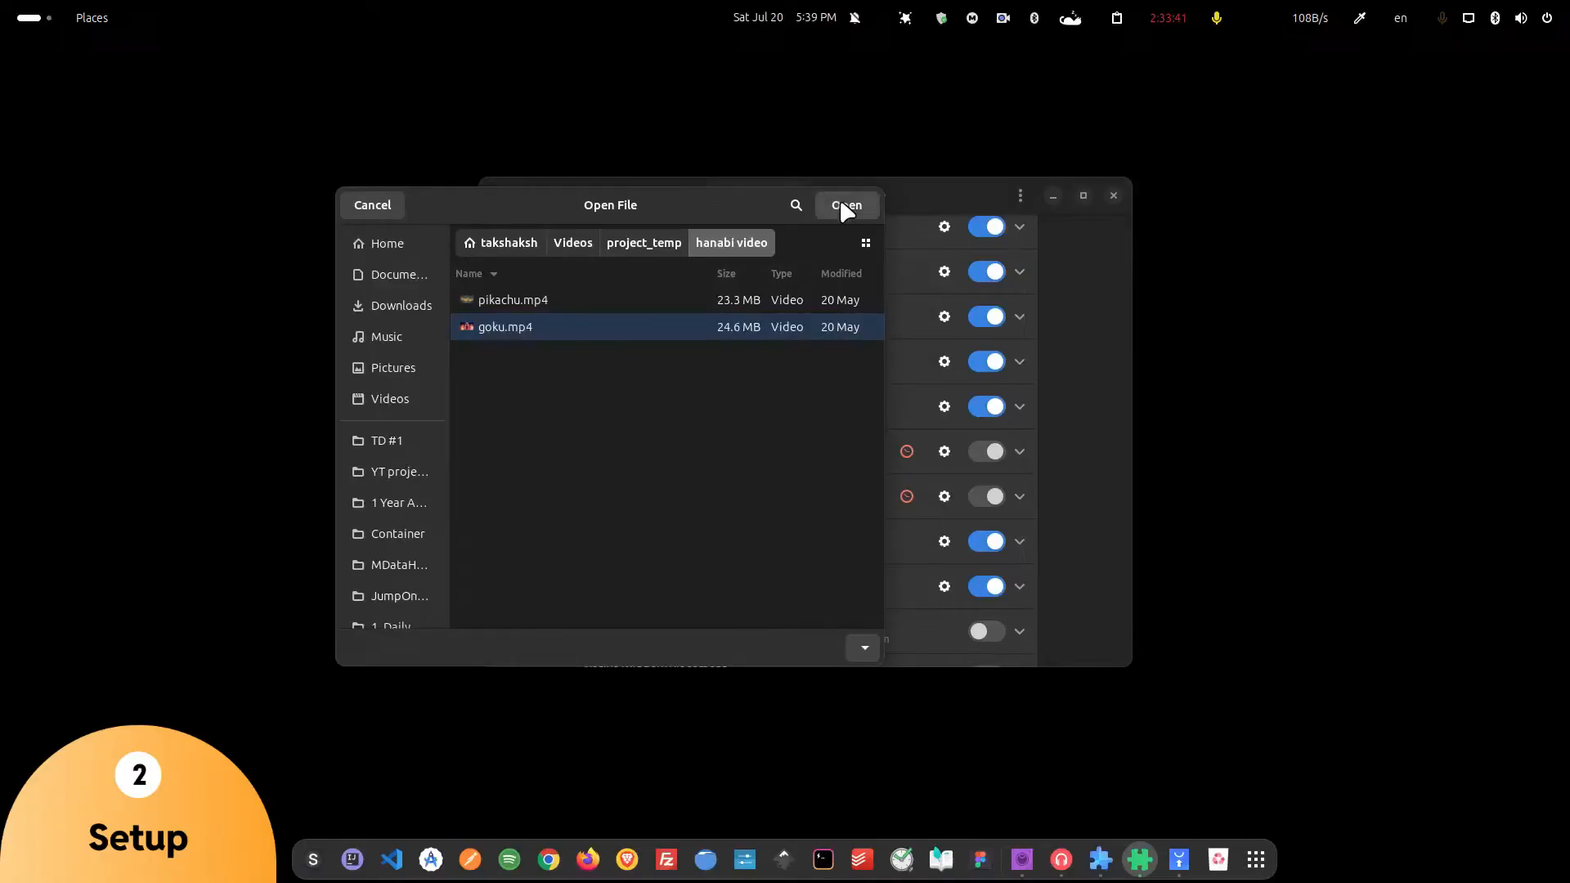
pyautogui.click(844, 204)
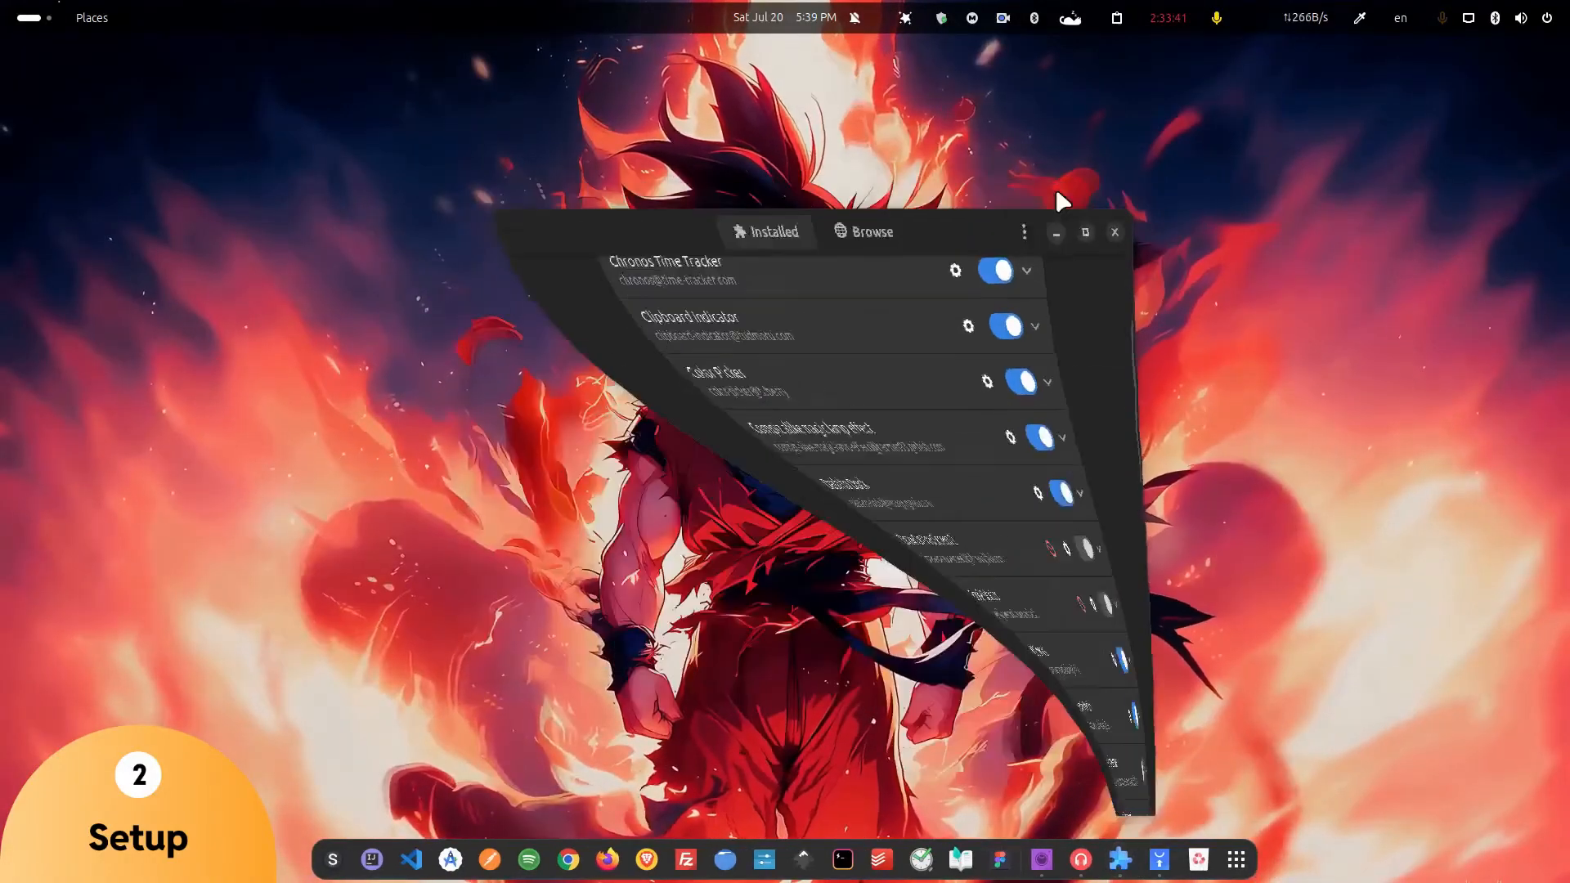
pyautogui.click(1114, 231)
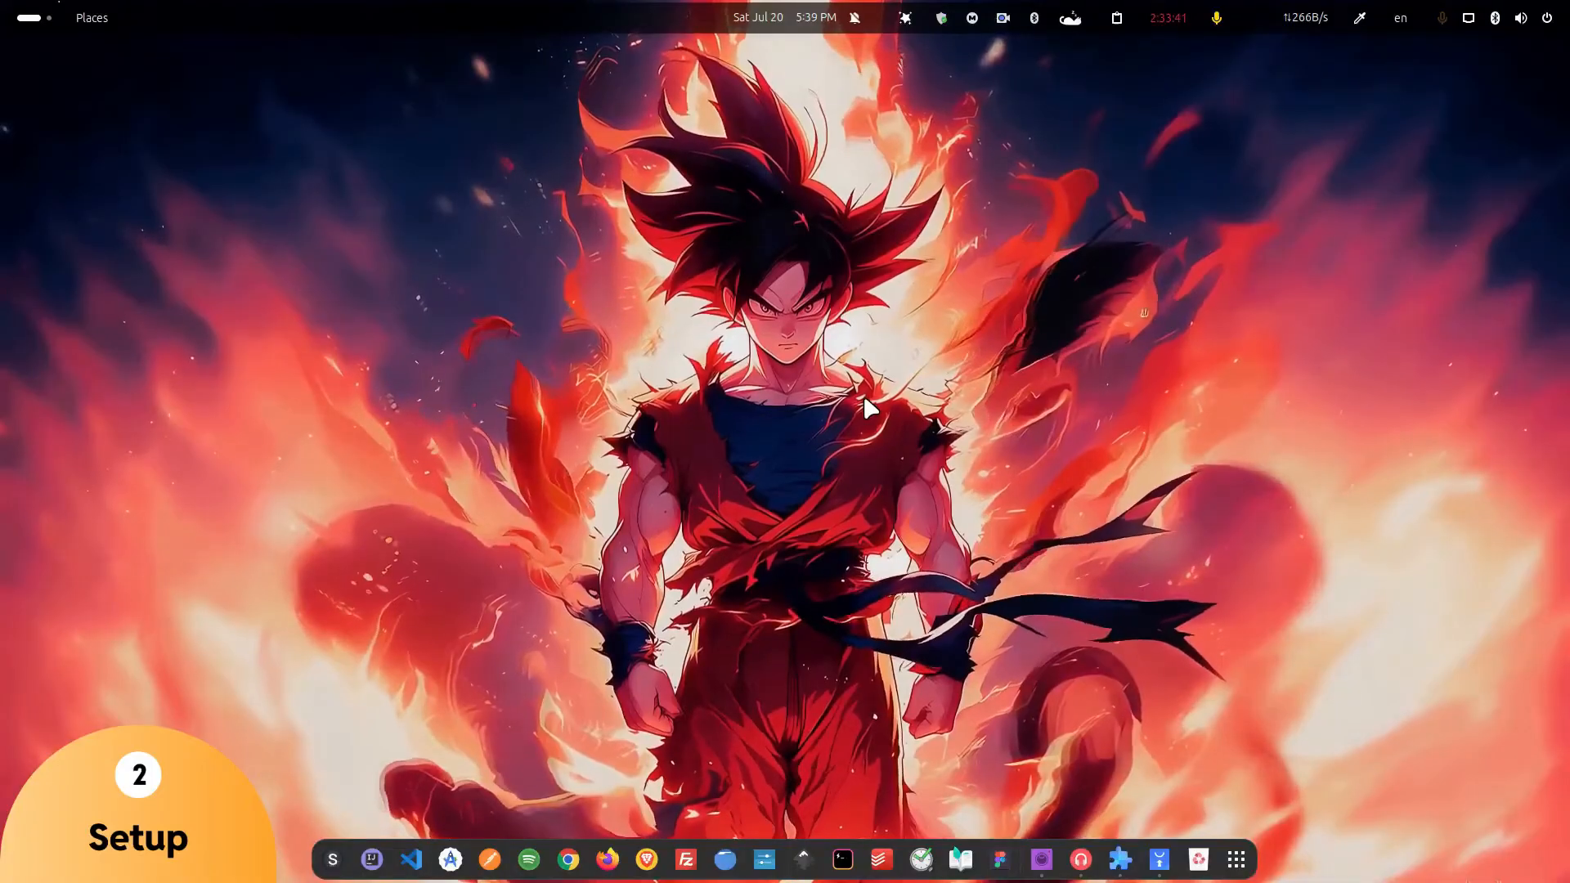
# Choose Mute Audio from the Hanabi indicator menu in the top panel.
pyautogui.click(904, 18)
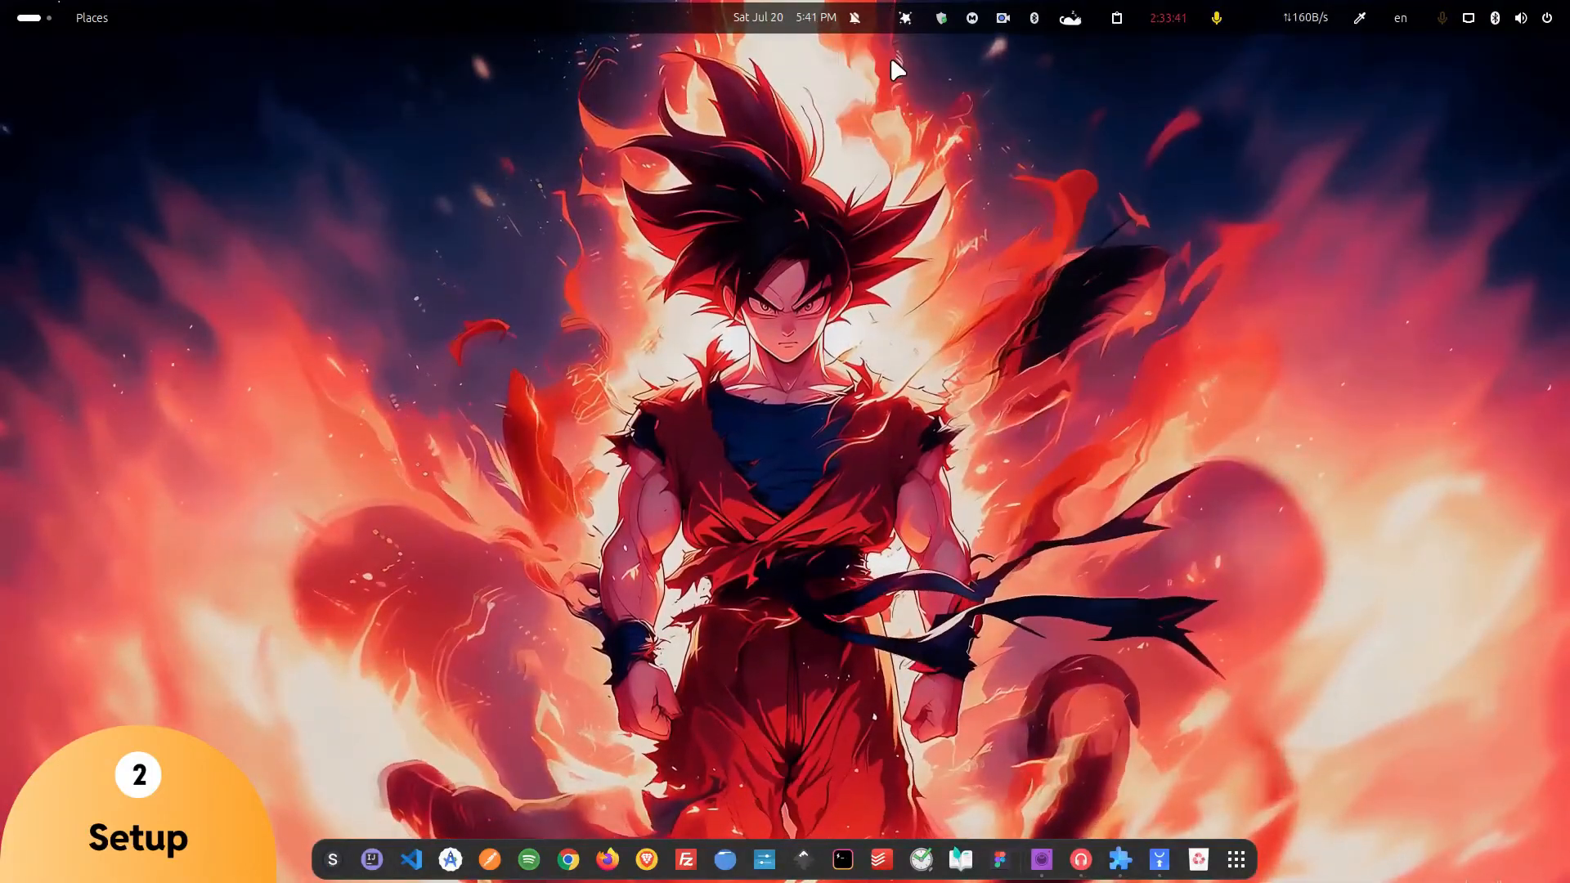
pyautogui.click(904, 18)
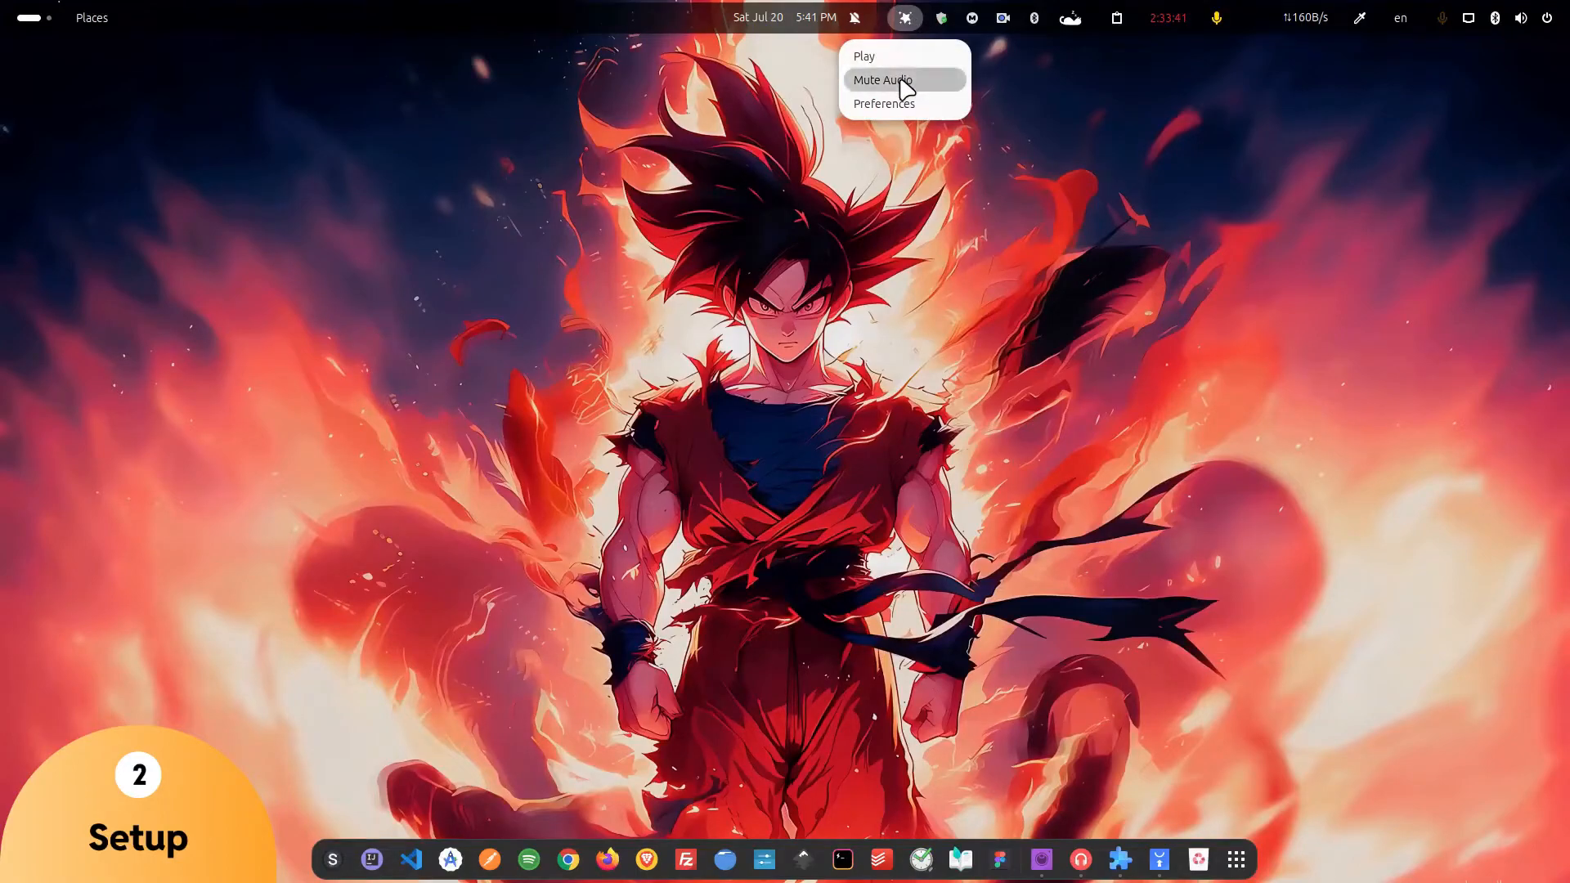
pyautogui.click(883, 80)
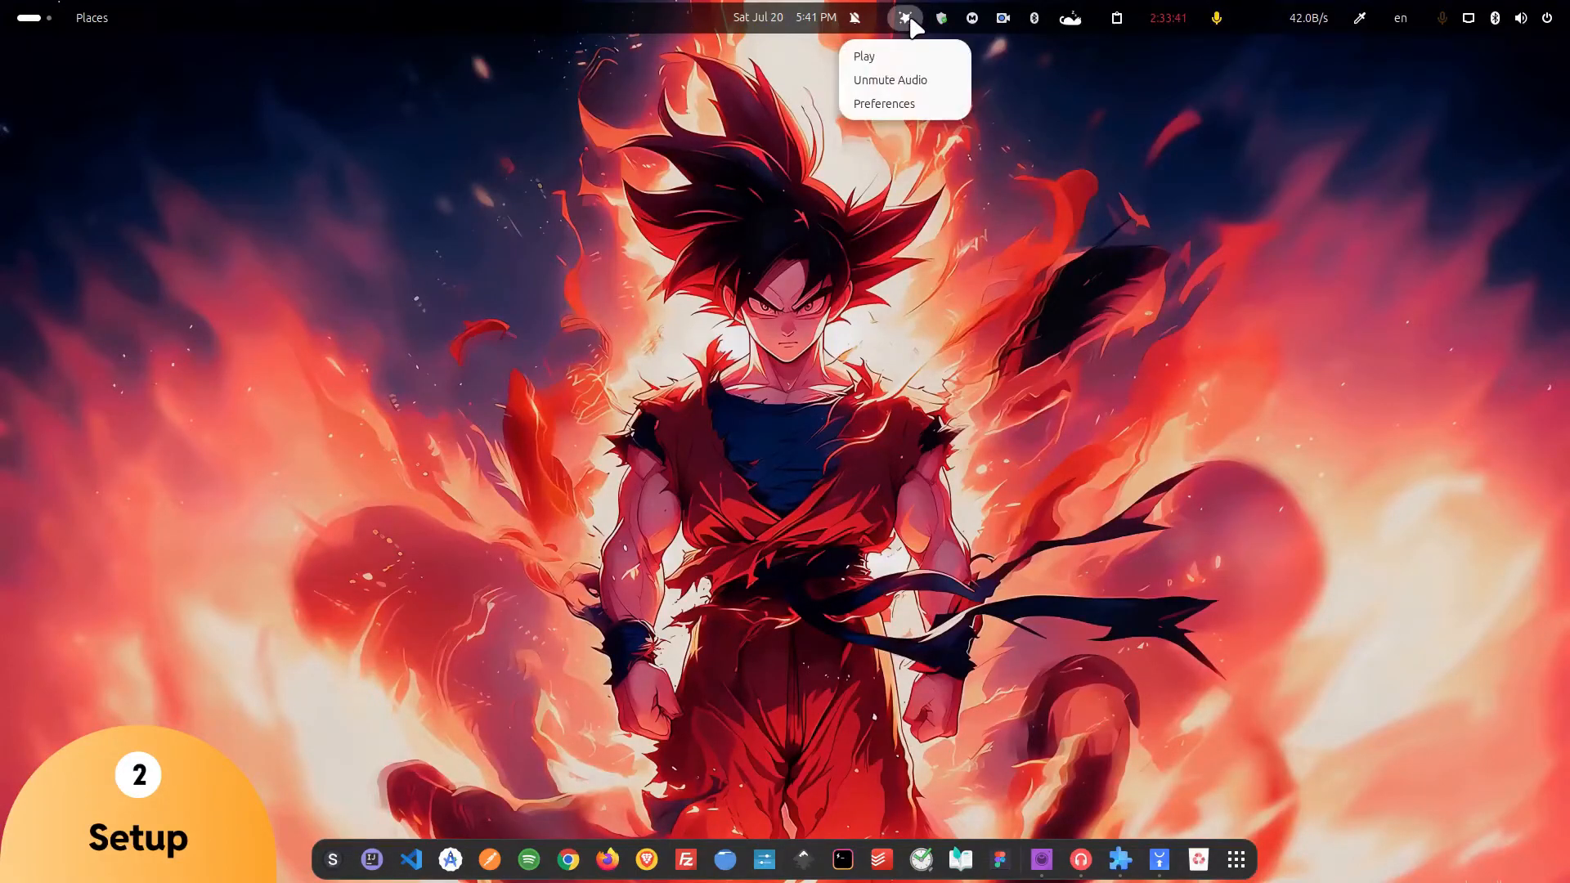
pyautogui.click(904, 18)
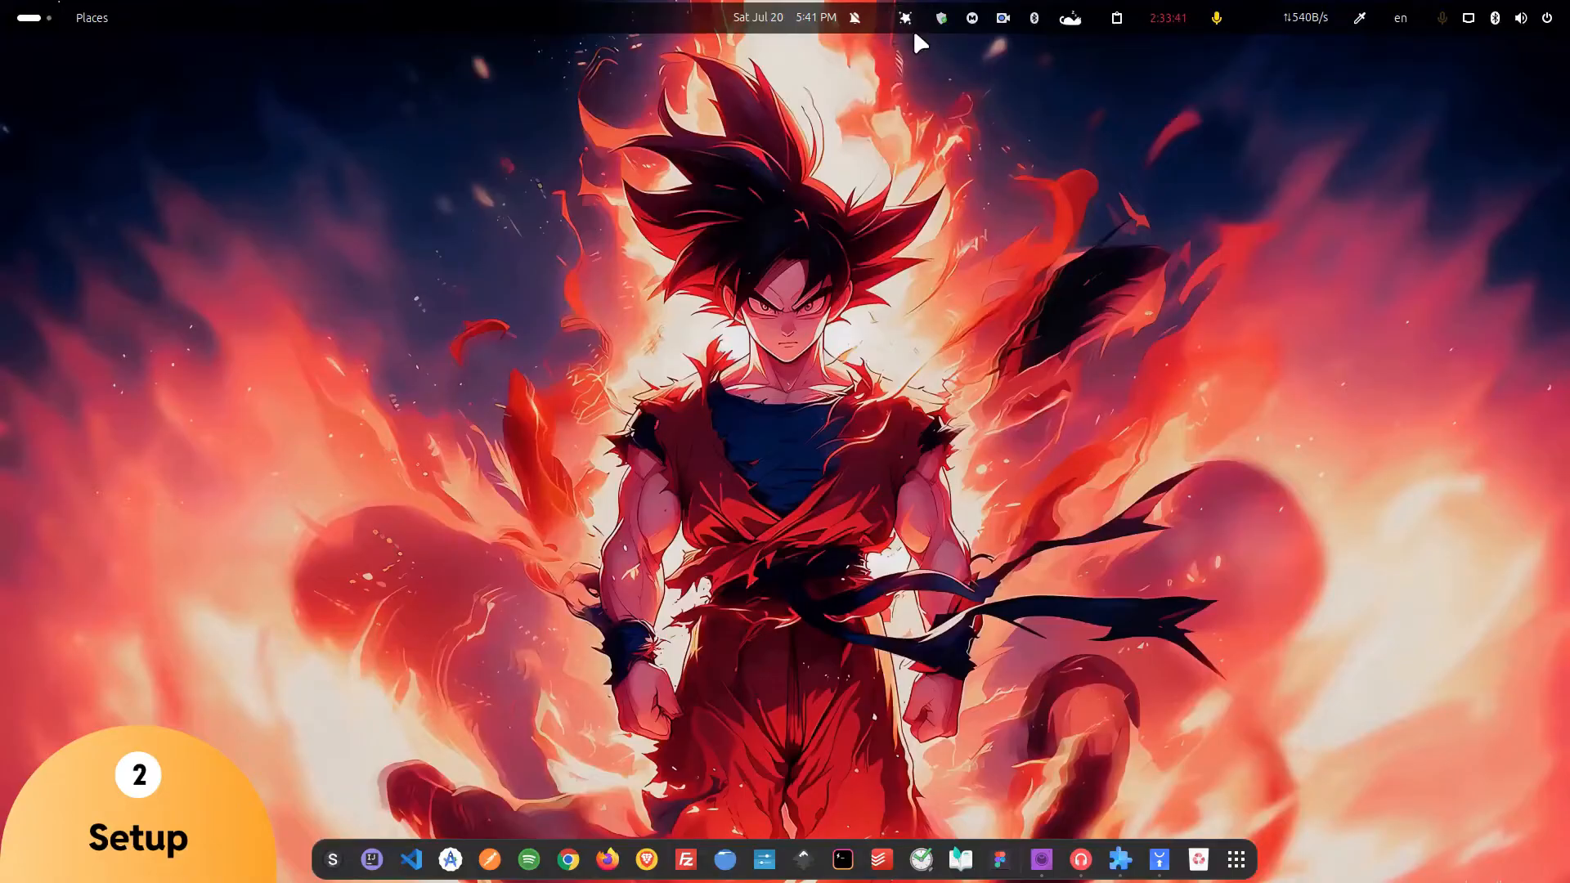
pyautogui.click(904, 18)
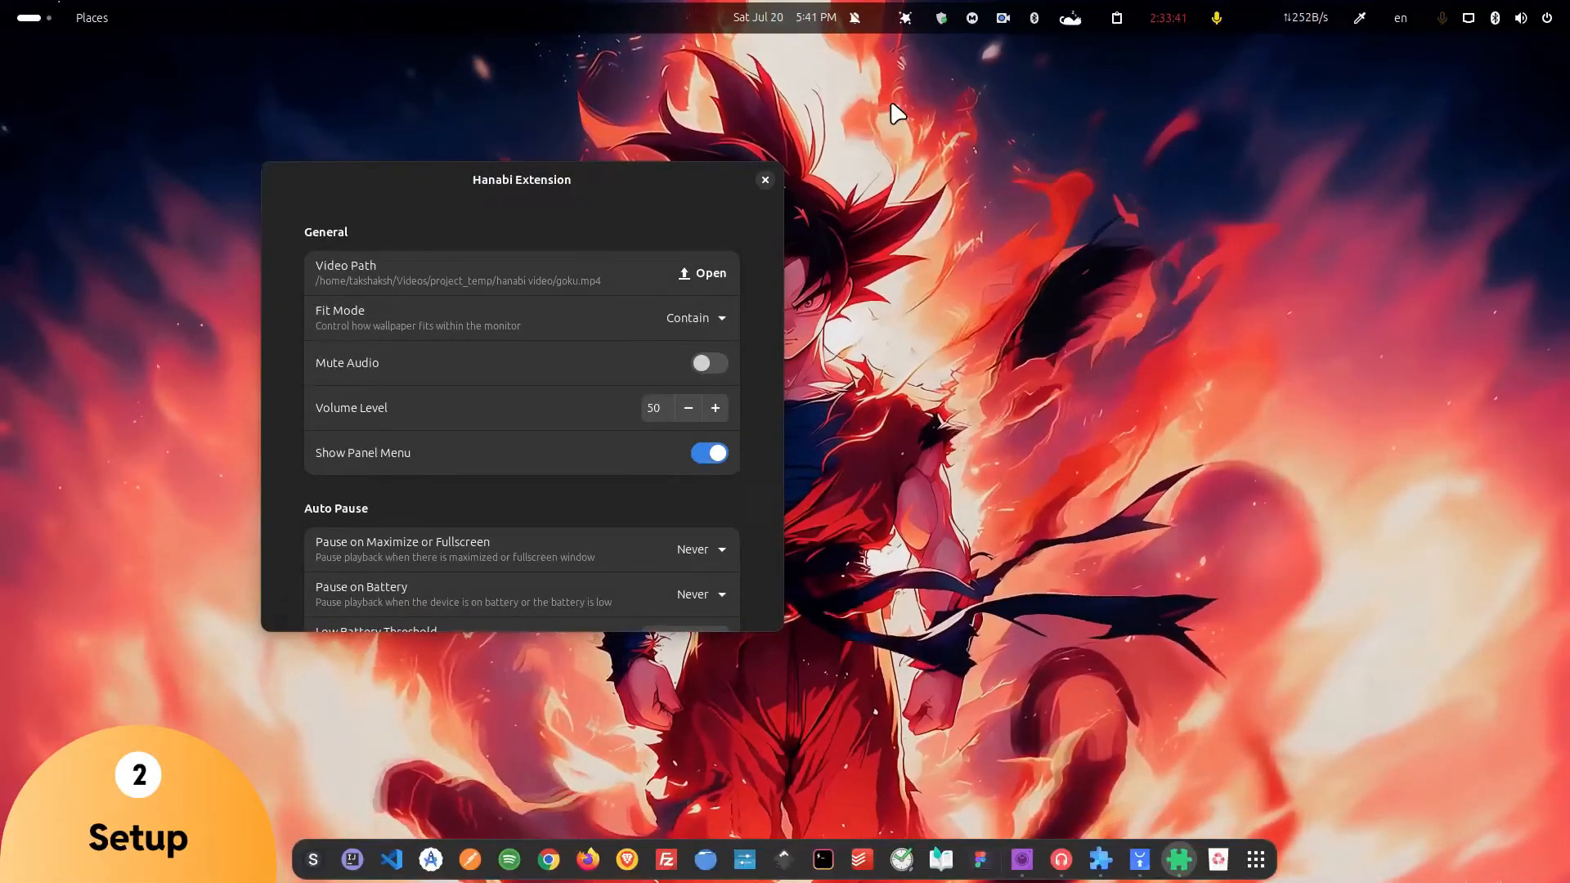
# Pick pikachu.mp4 from the hanabi video folder as Hanabi's wallpaper video.
pyautogui.click(701, 272)
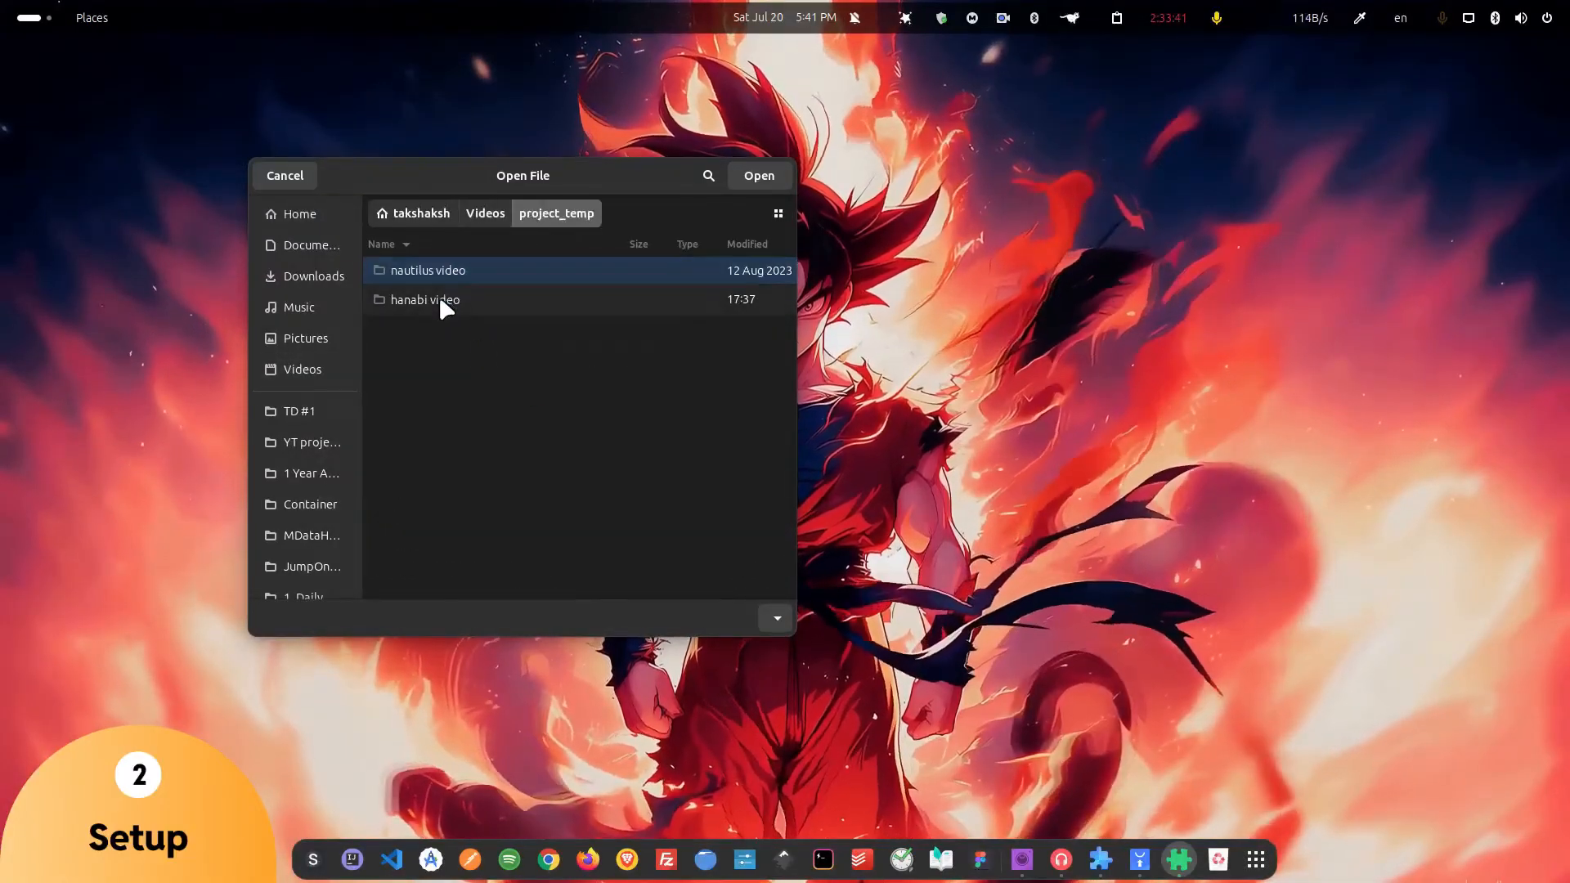
pyautogui.doubleClick(425, 299)
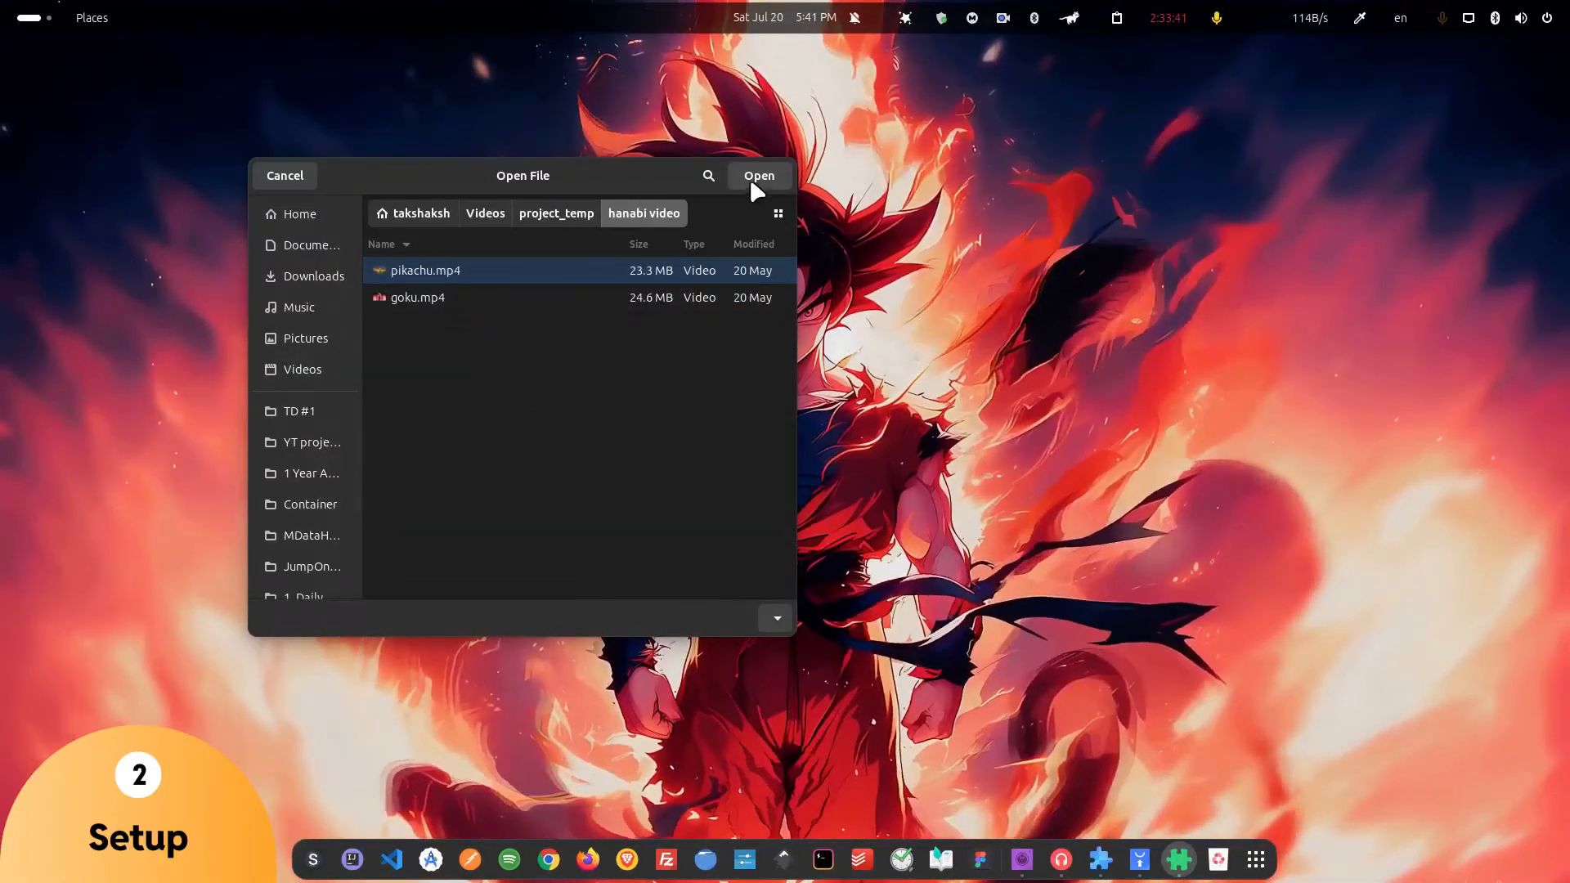
pyautogui.click(758, 175)
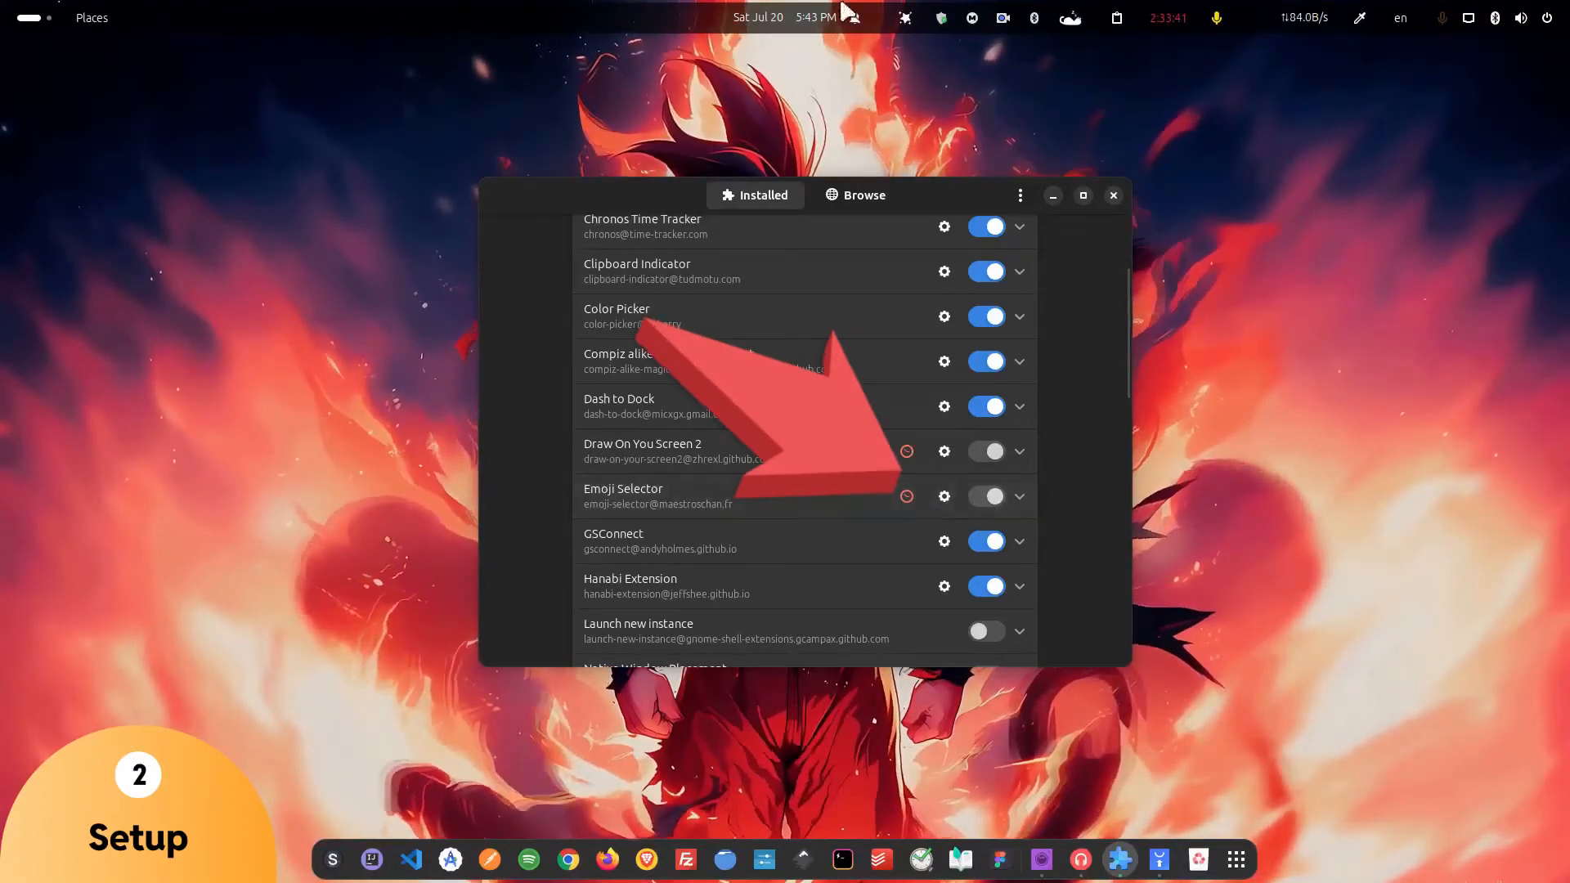
pyautogui.click(1491, 17)
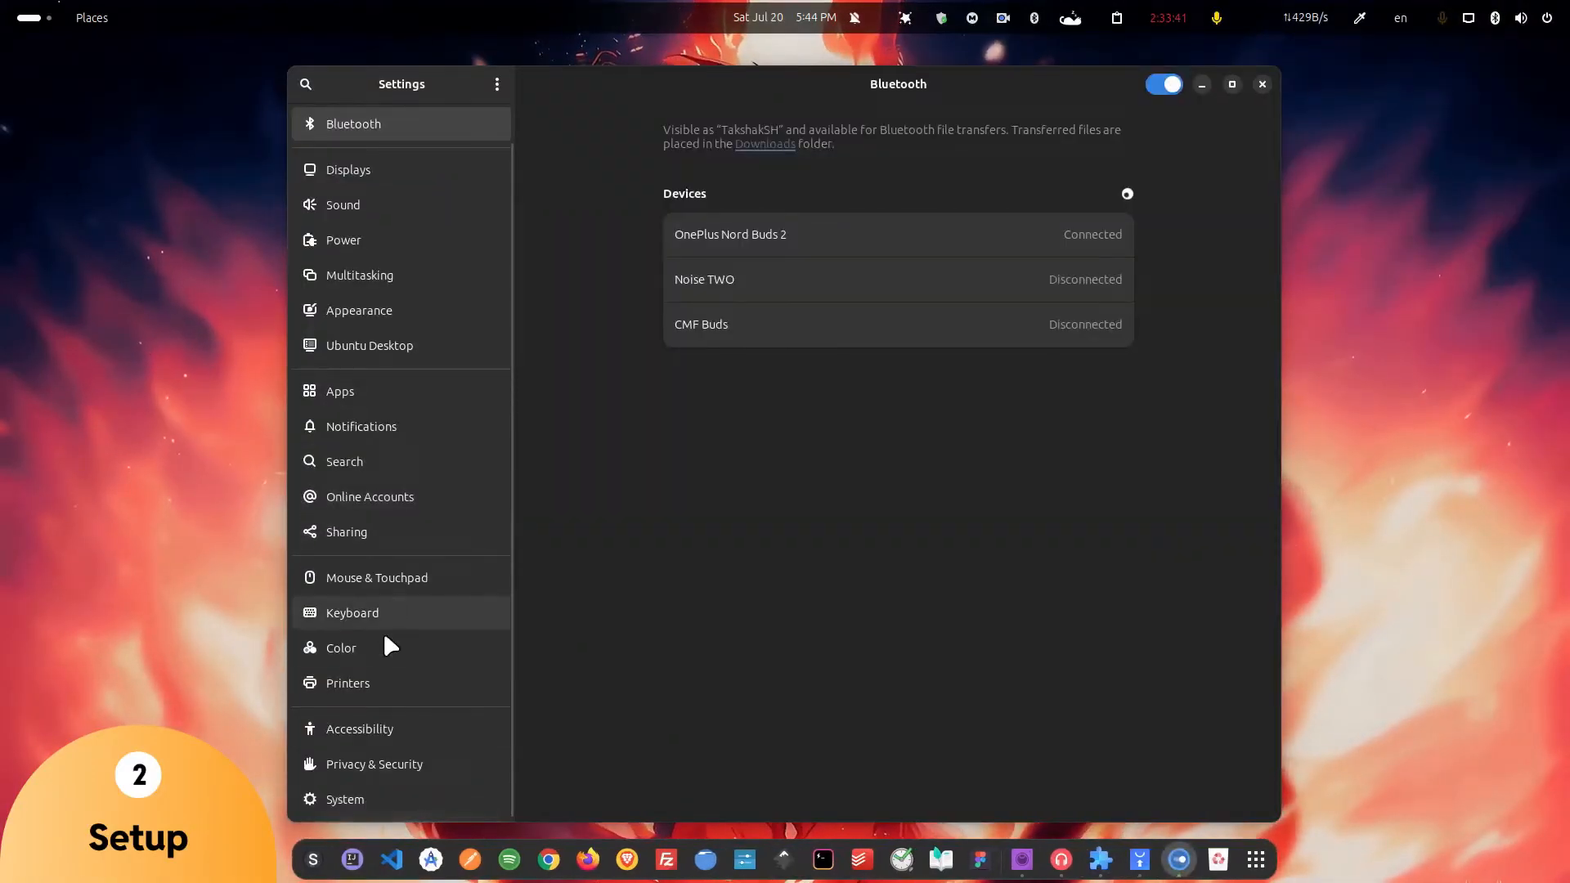
# Read GNOME Version 46 under About > System Details, then close Settings.
pyautogui.click(344, 799)
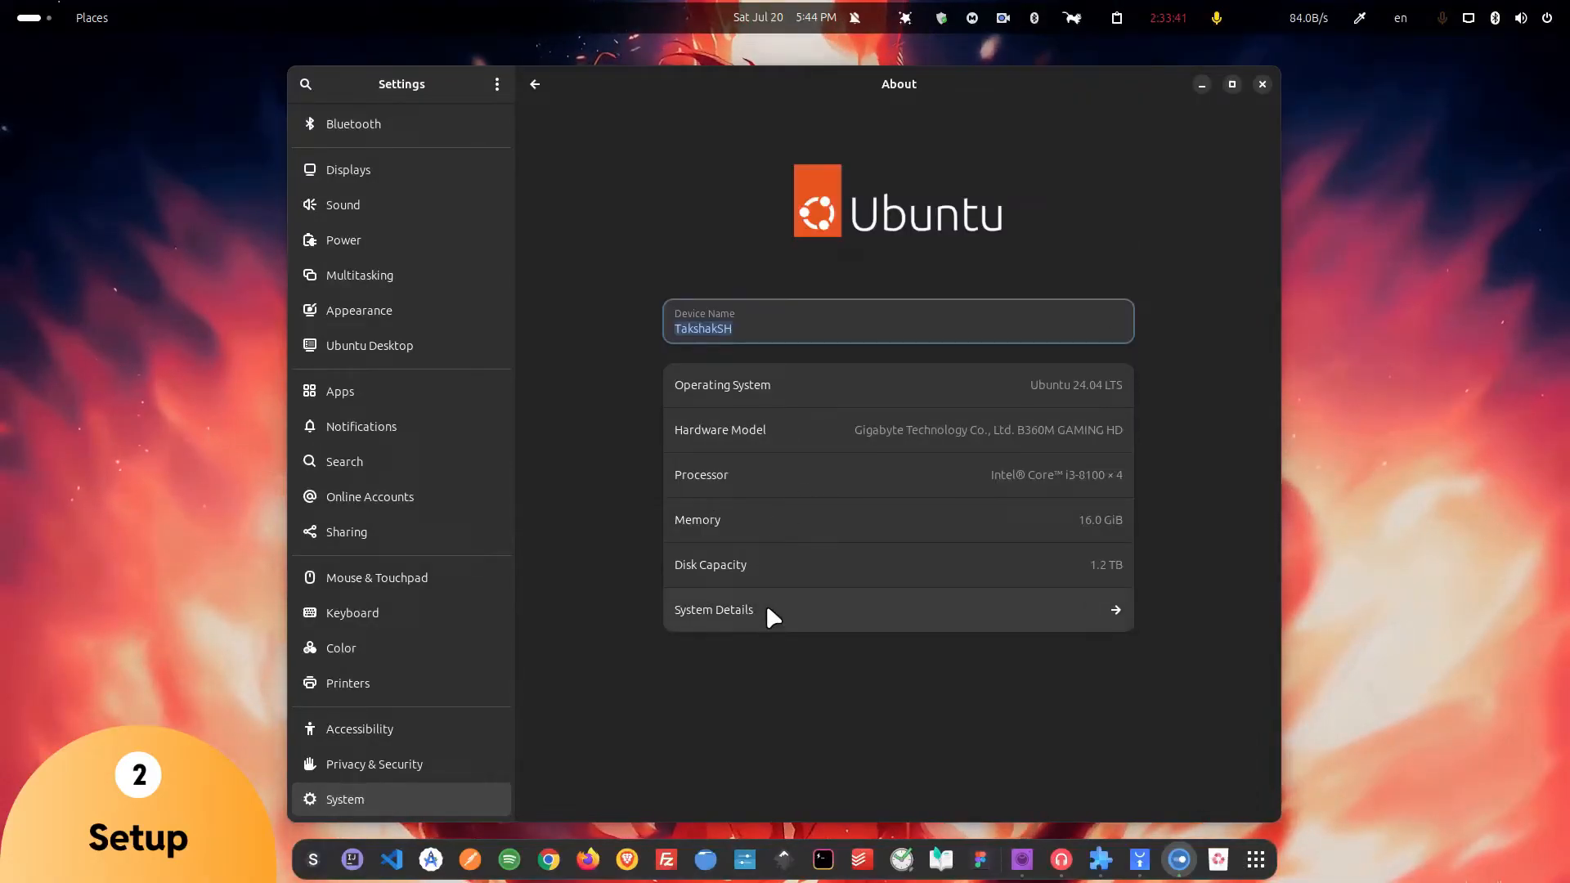
pyautogui.moveTo(483, 774)
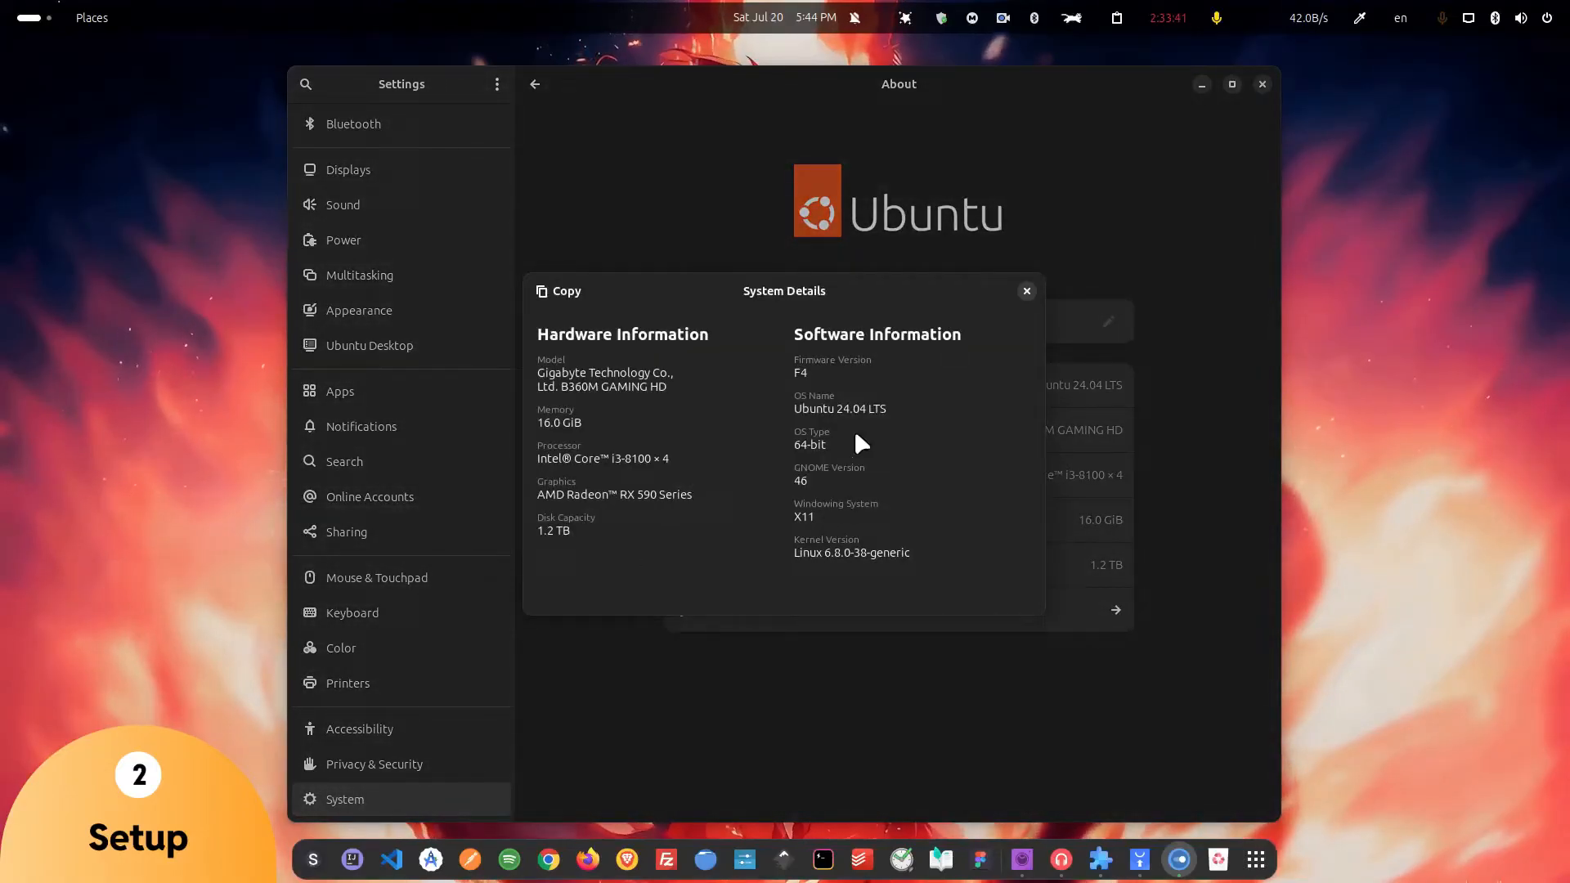
pyautogui.moveTo(853, 514)
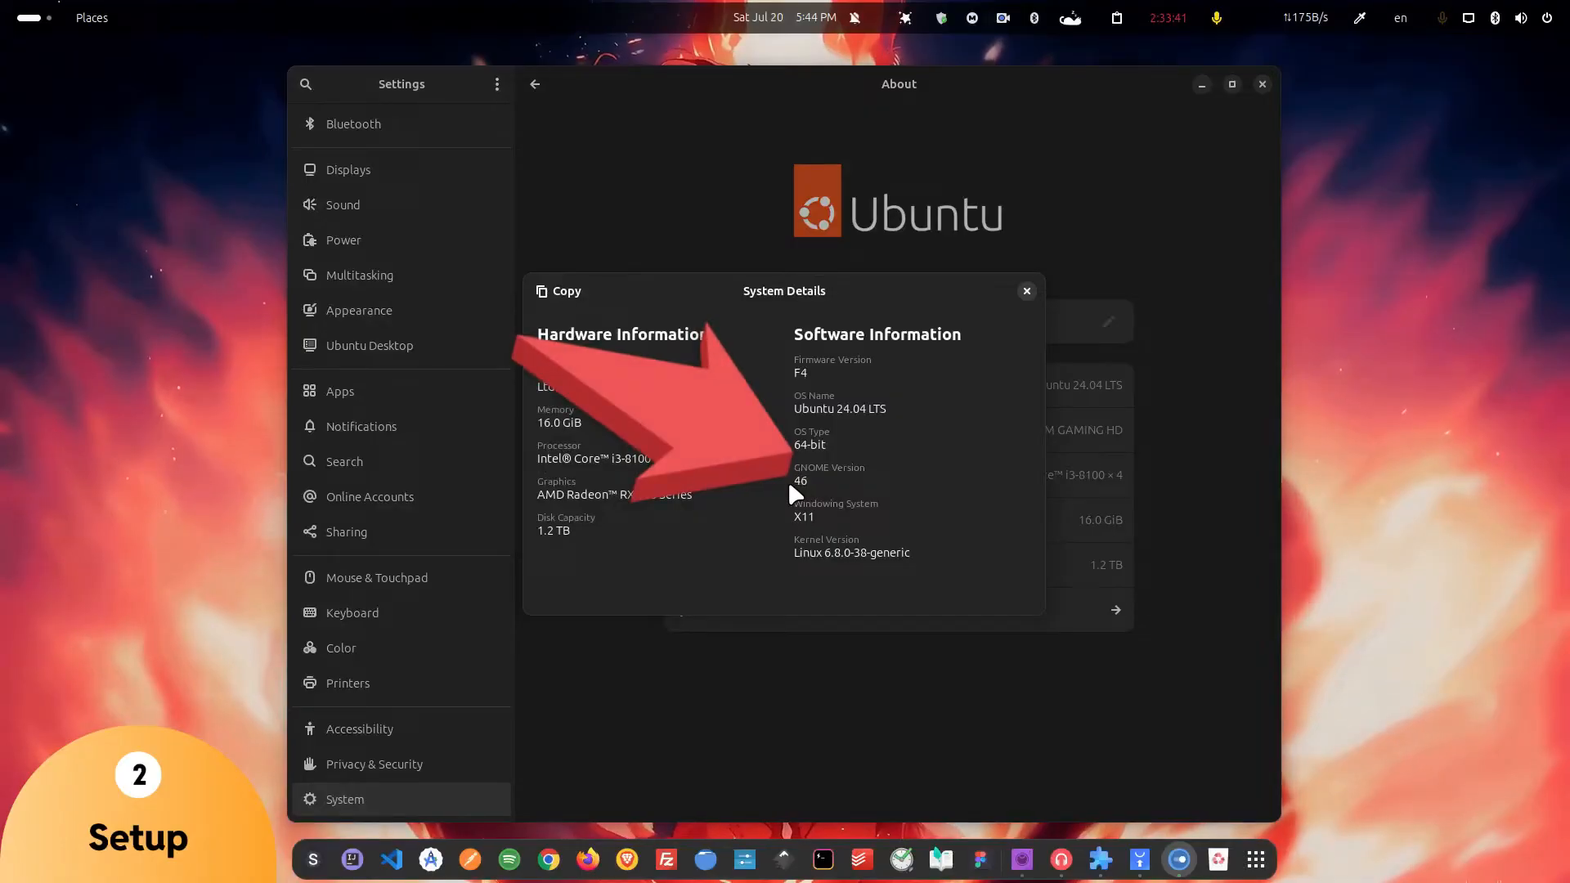
pyautogui.doubleClick(856, 408)
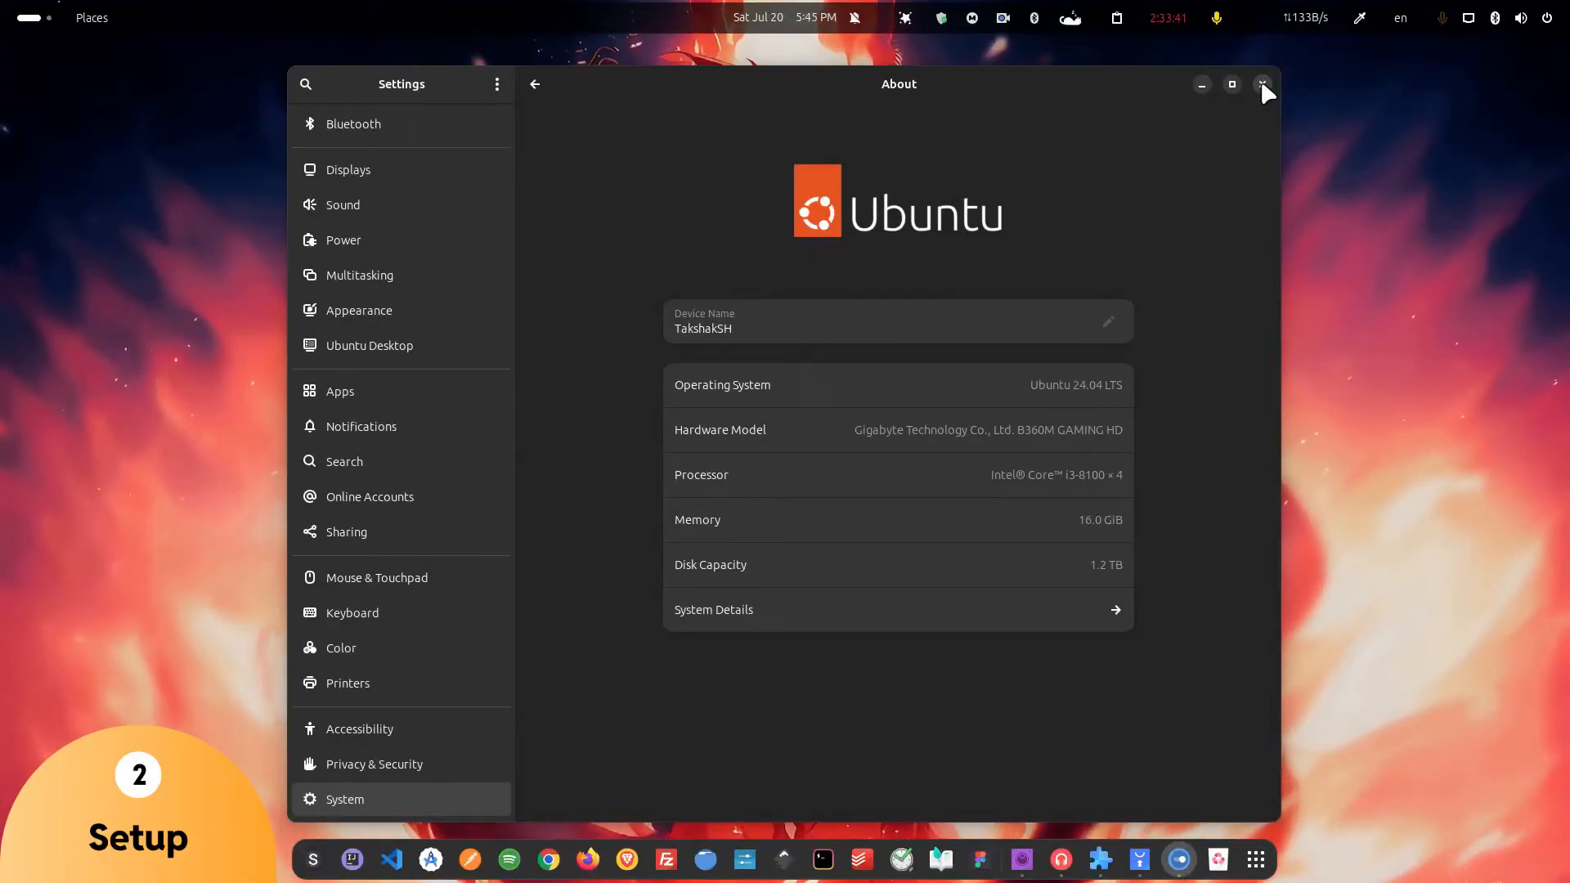
pyautogui.click(1263, 84)
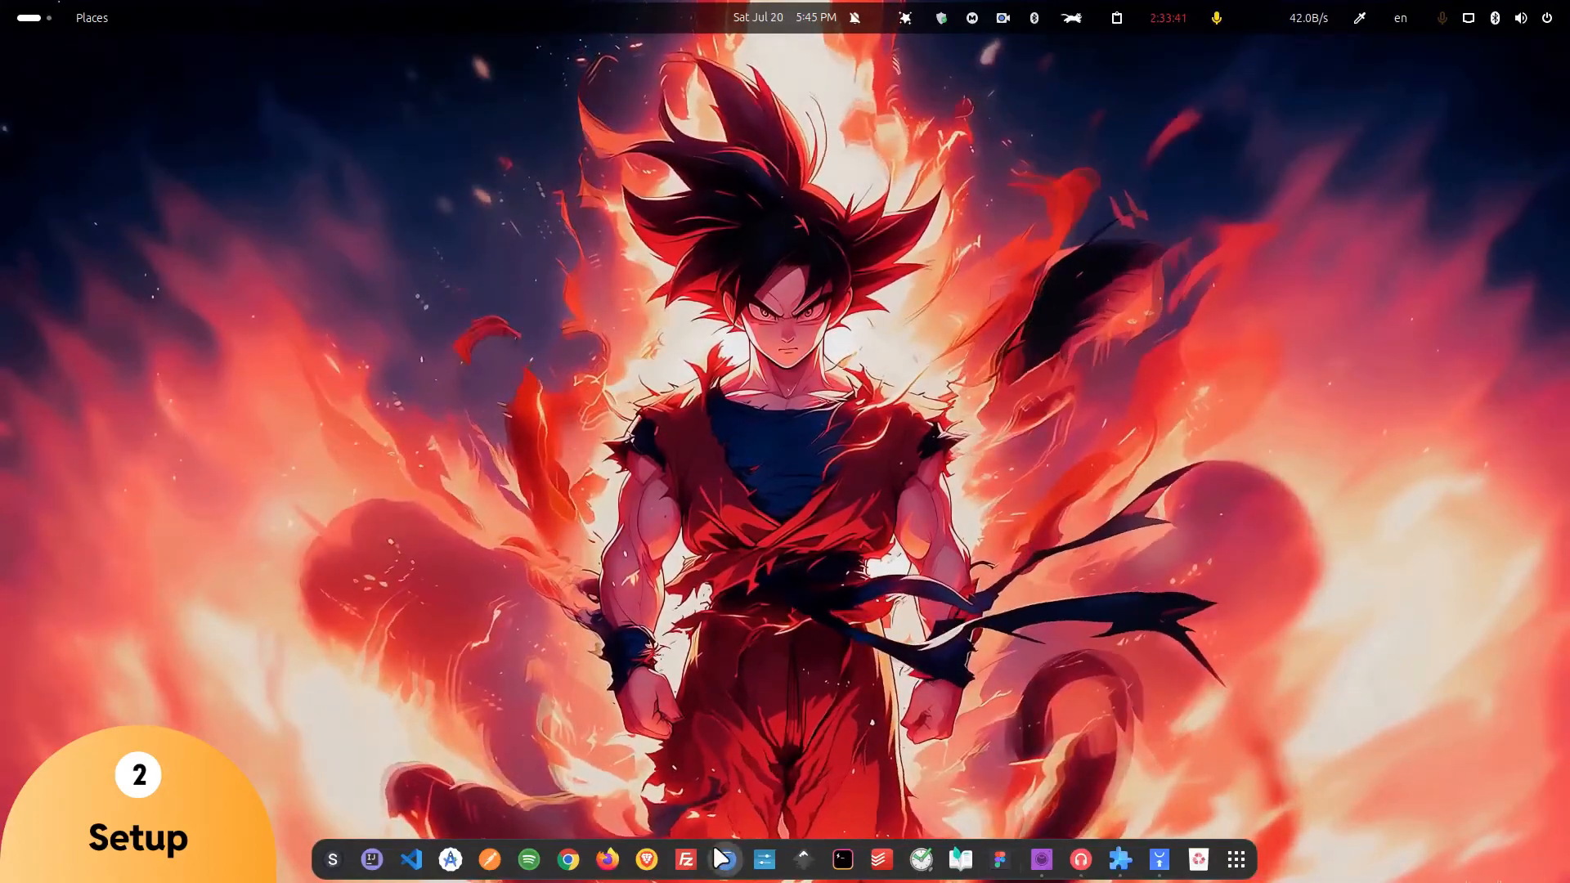
pyautogui.moveTo(723, 859)
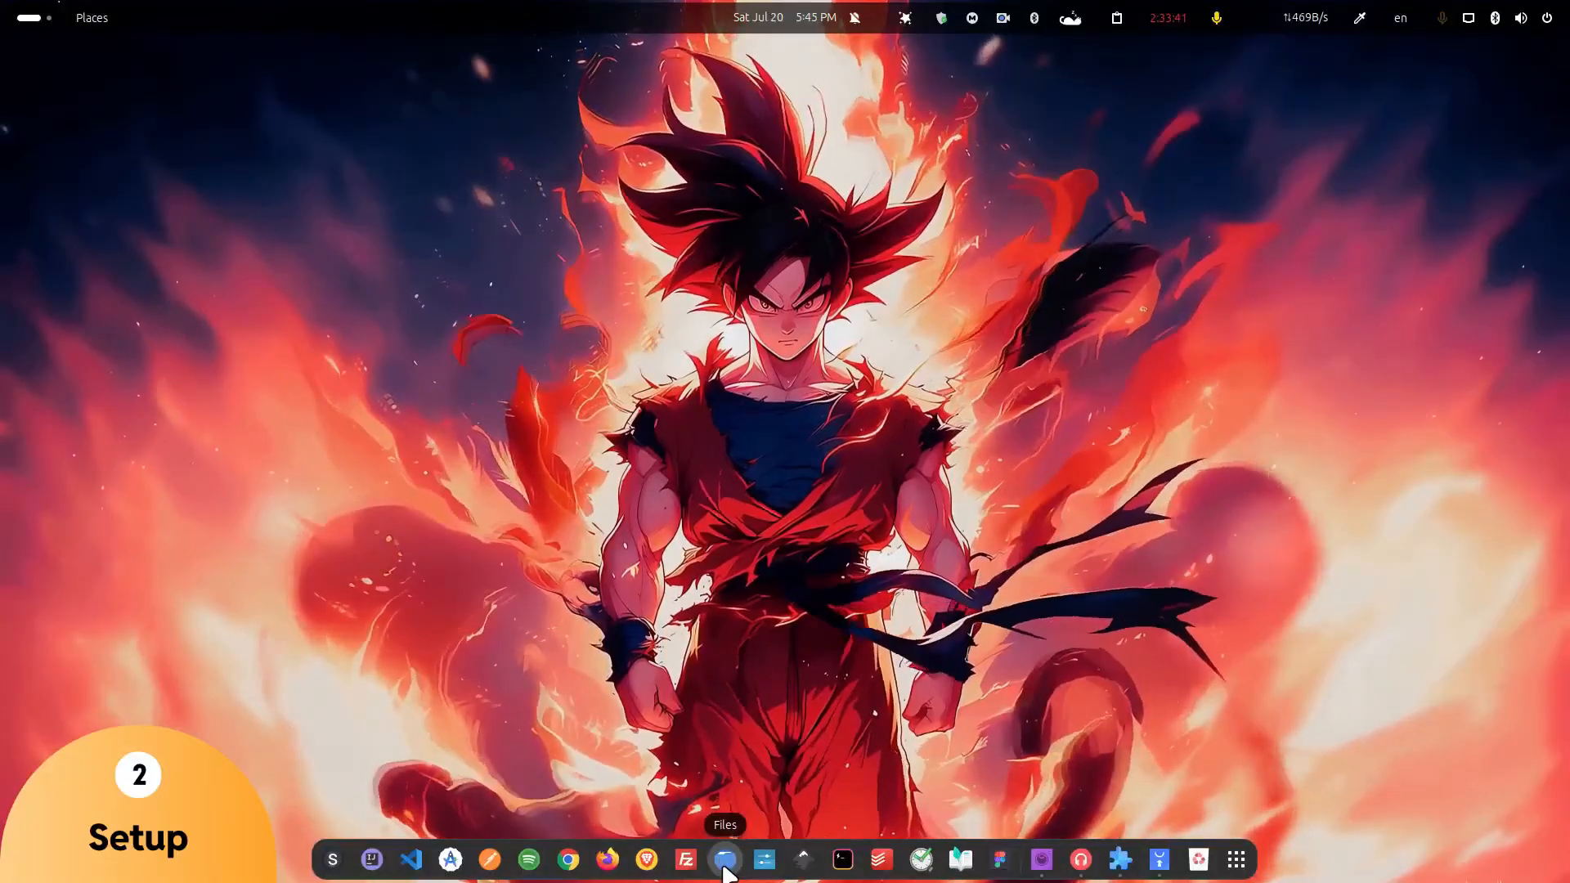
pyautogui.click(723, 859)
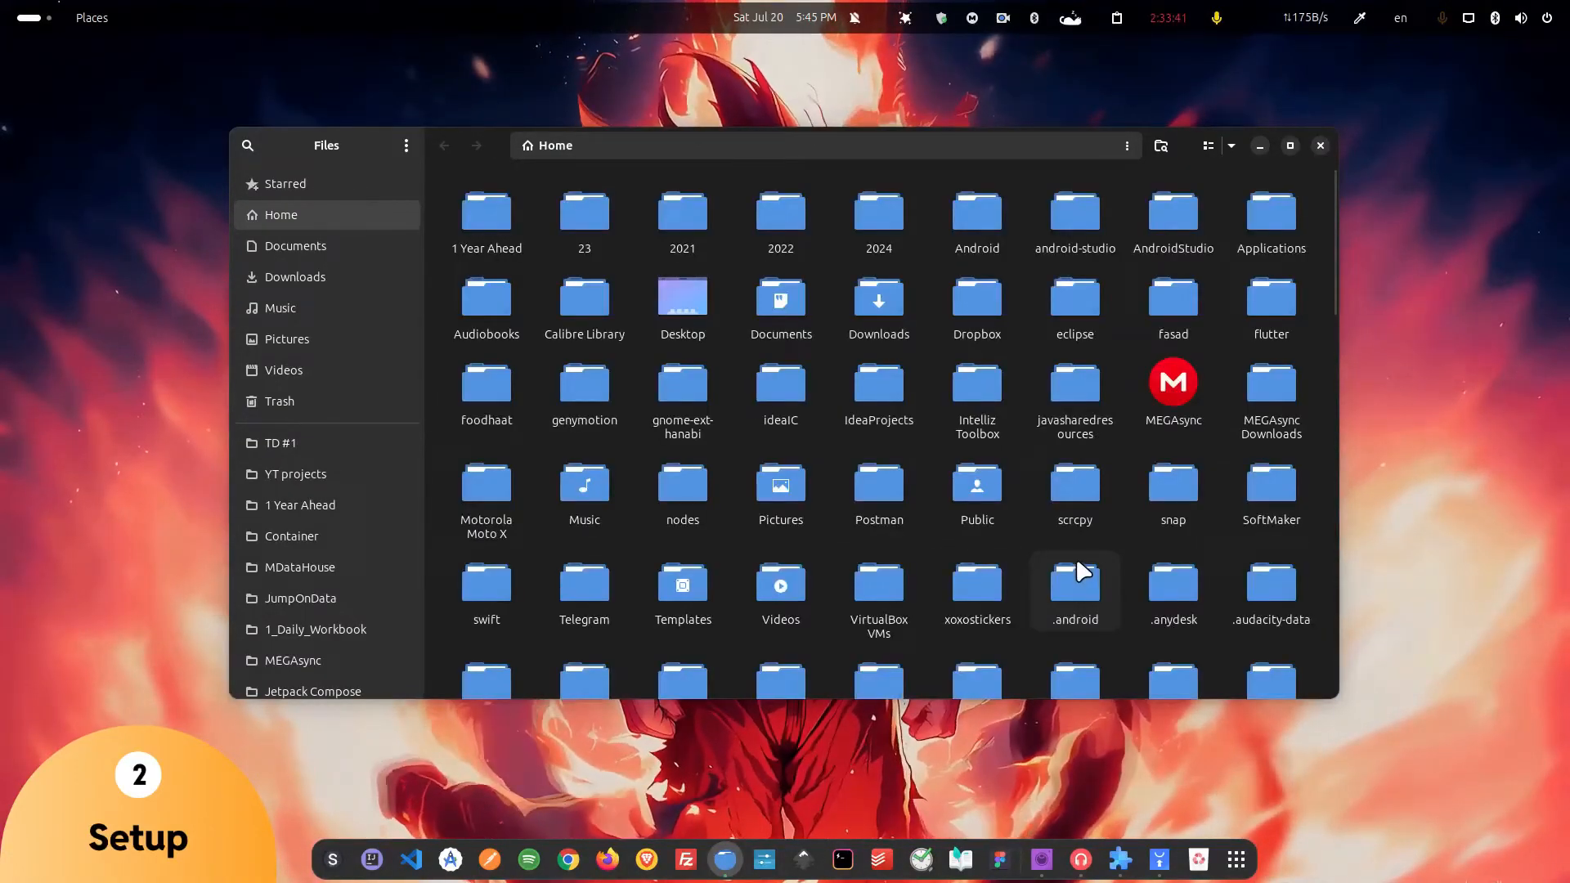
pyautogui.moveTo(1048, 580)
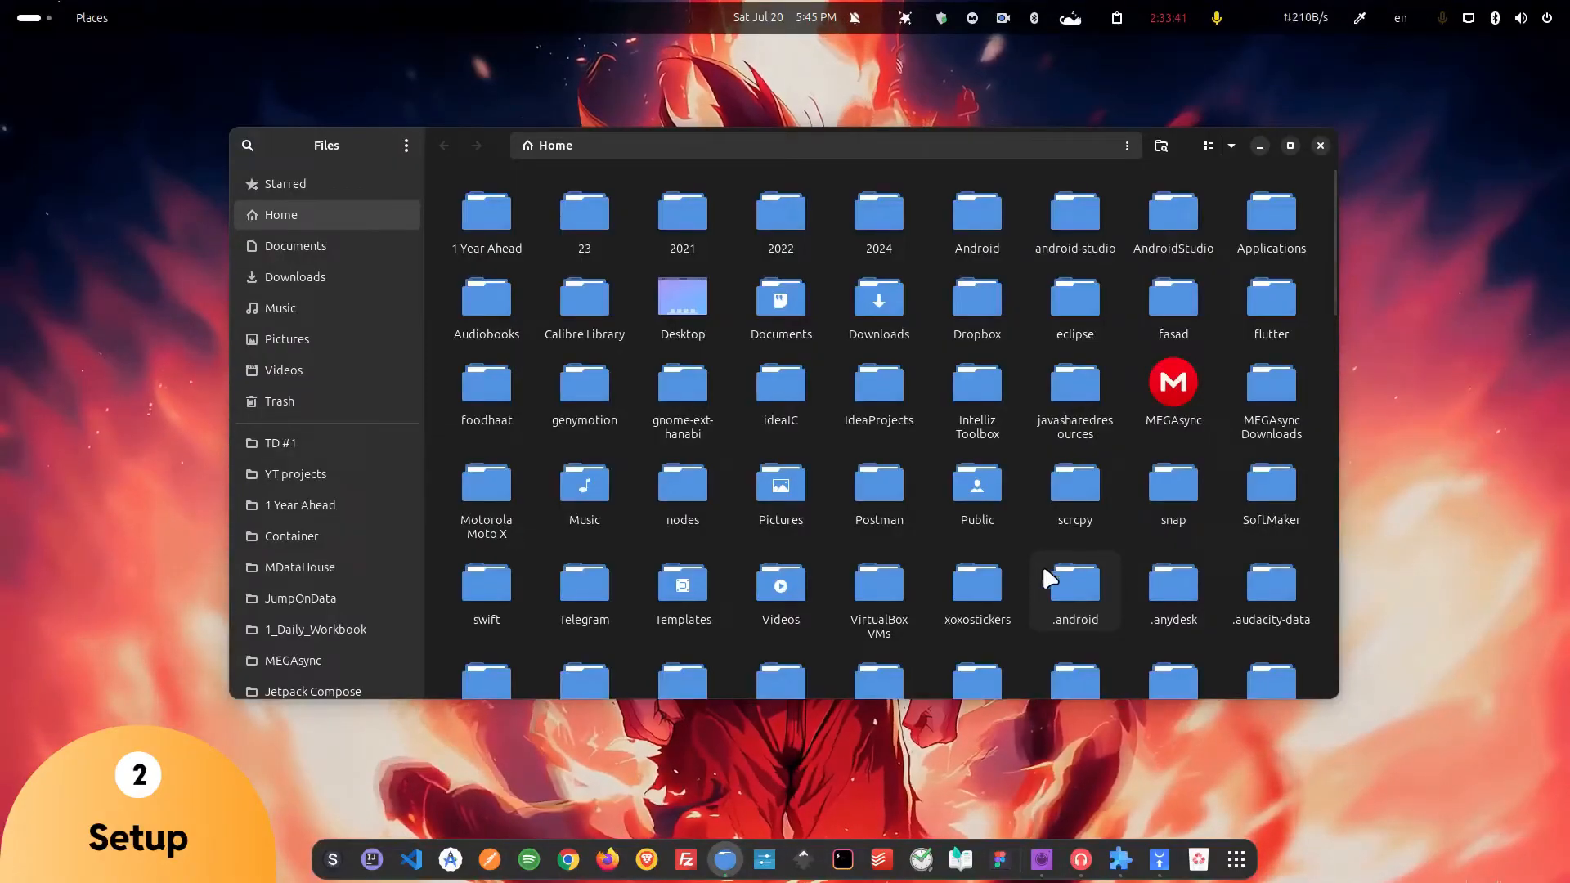
pyautogui.scroll(-3)
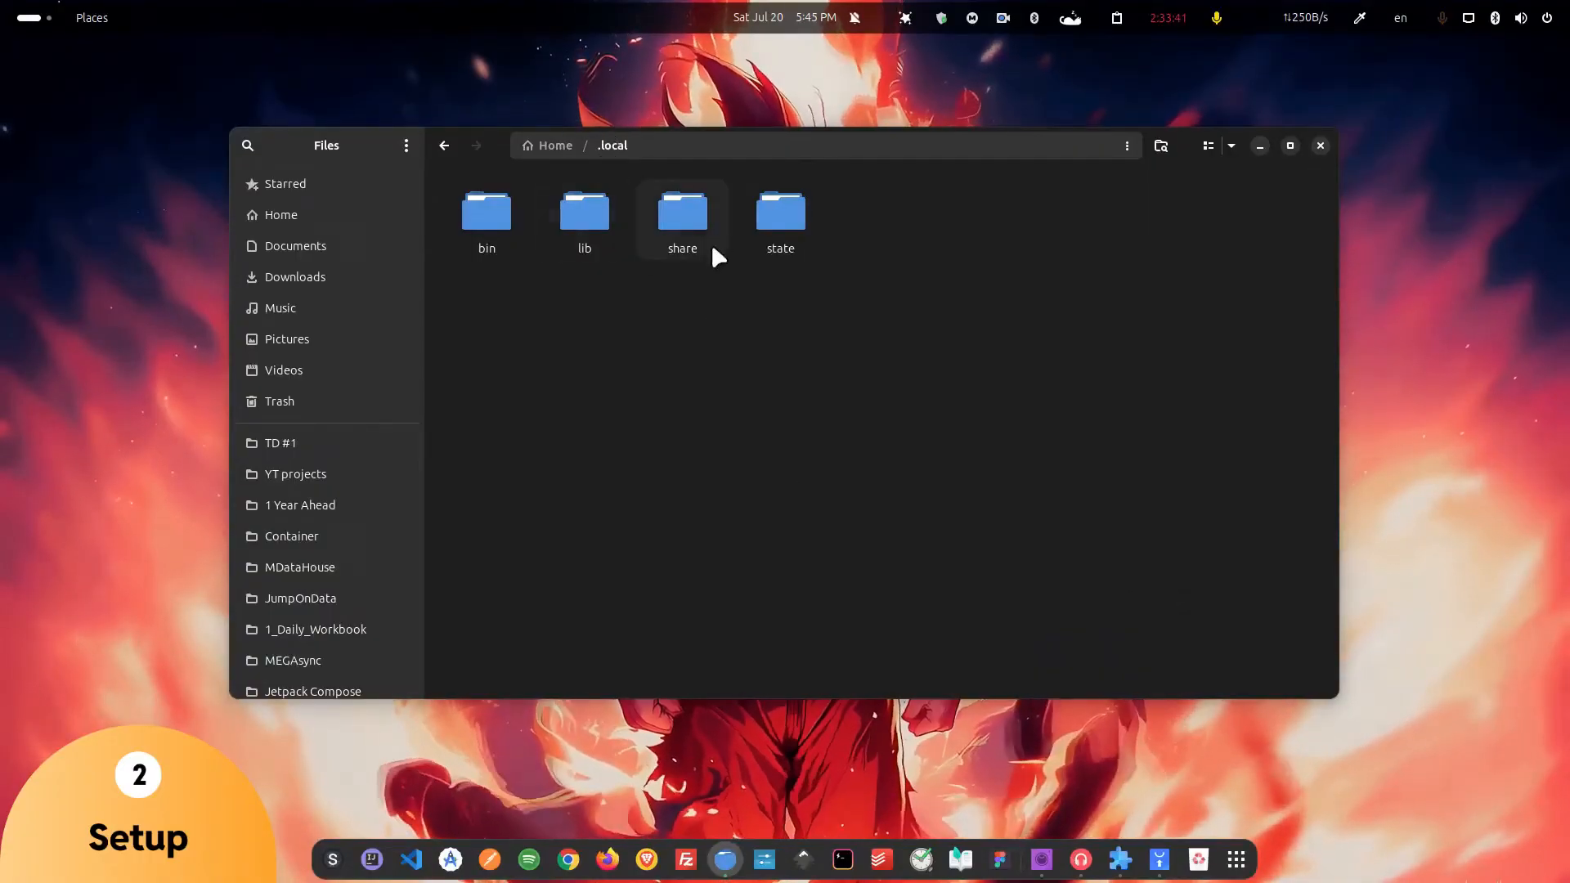
pyautogui.doubleClick(682, 212)
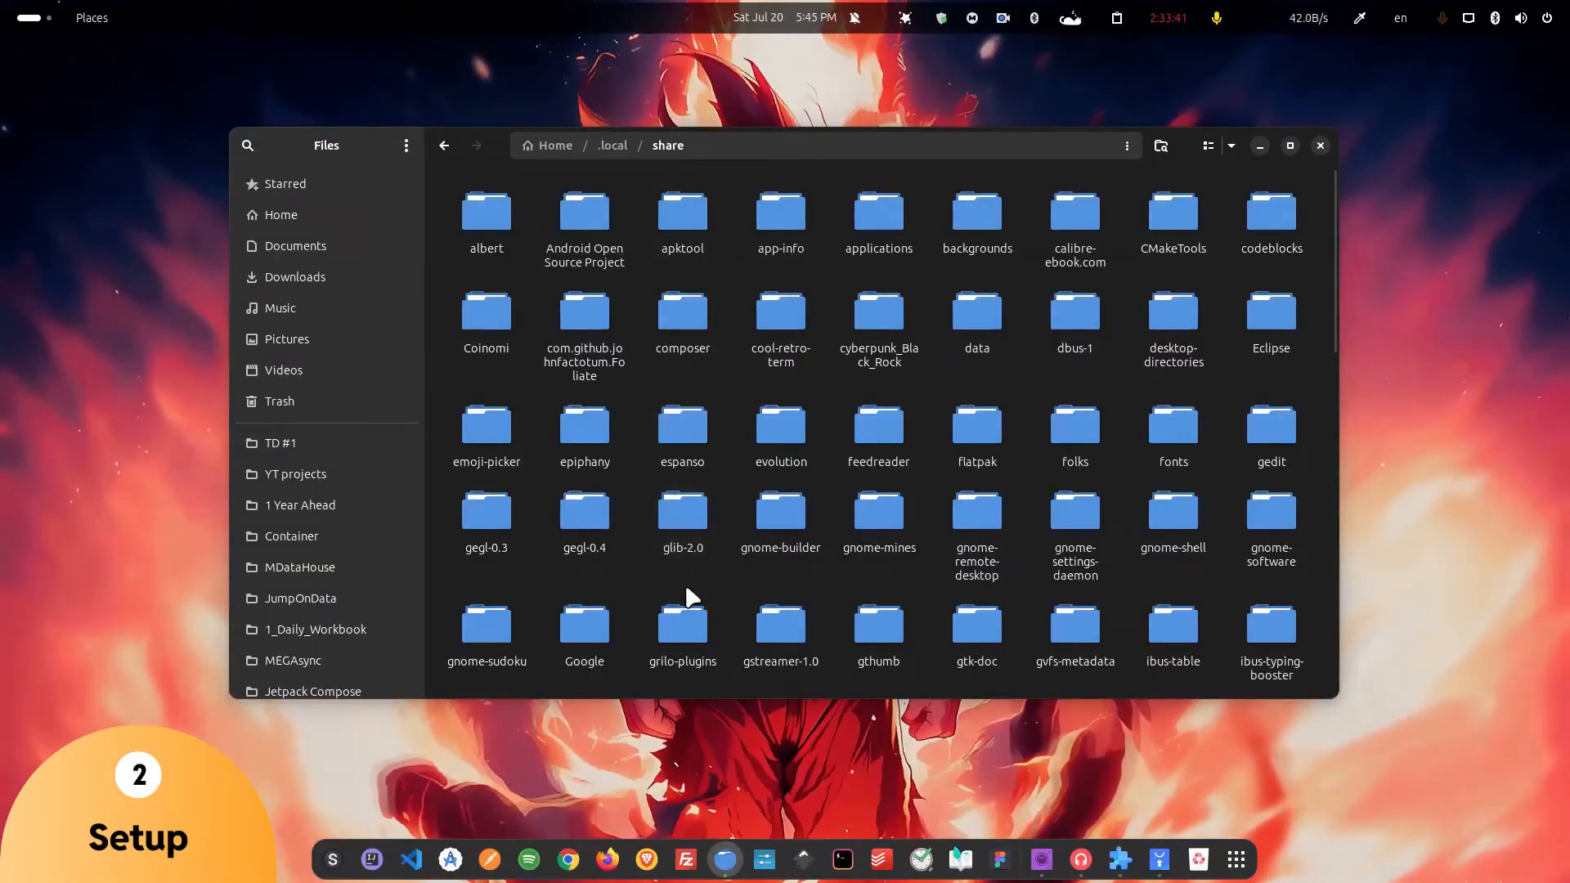
pyautogui.click(1172, 510)
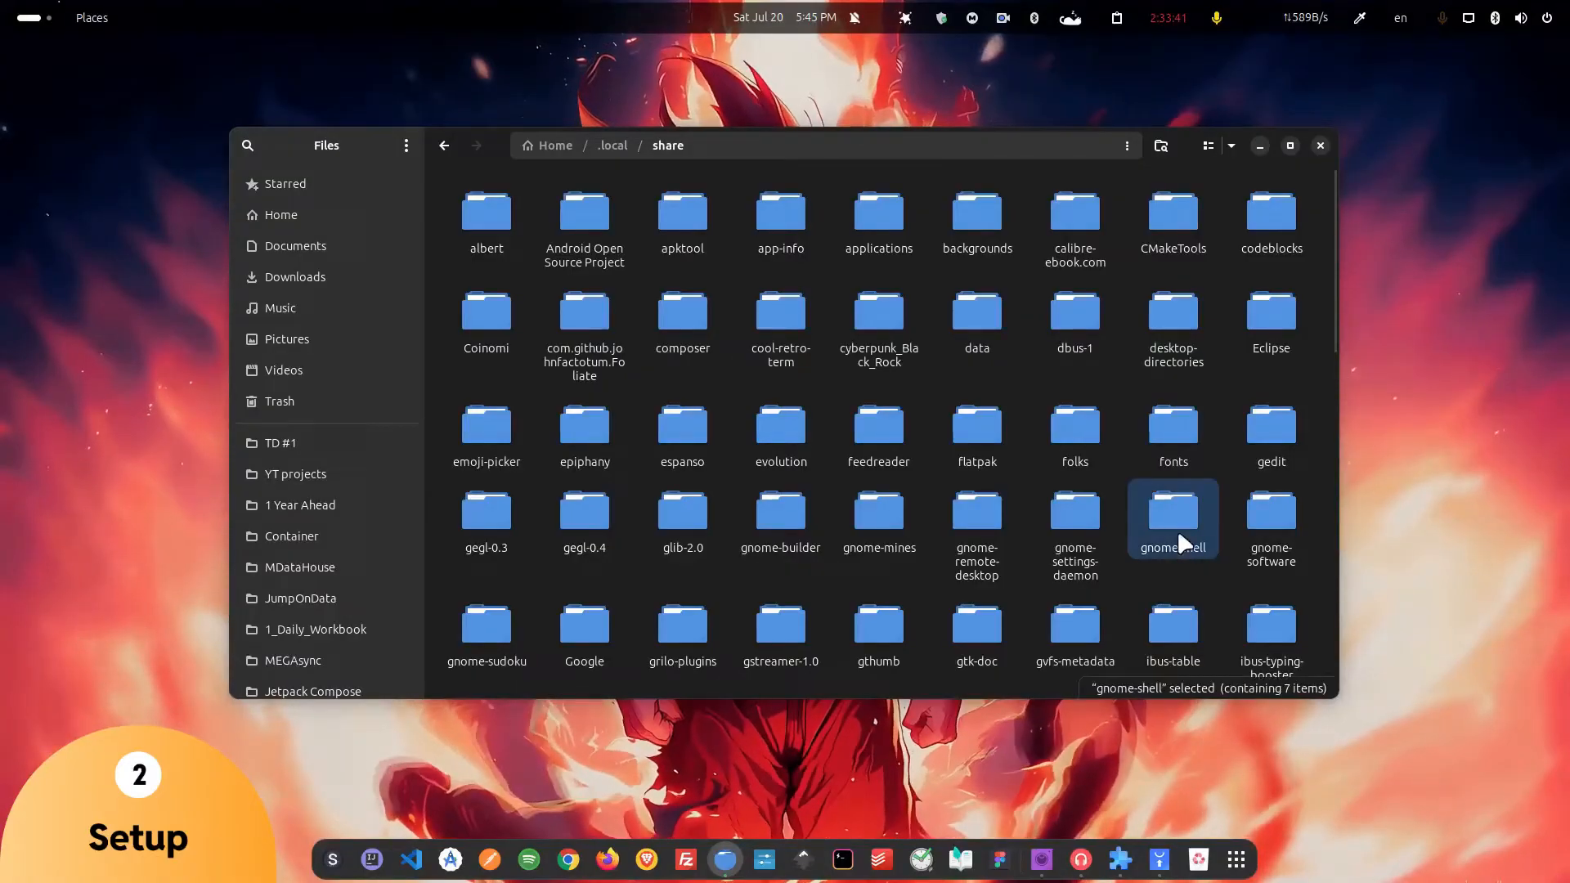
pyautogui.doubleClick(1172, 510)
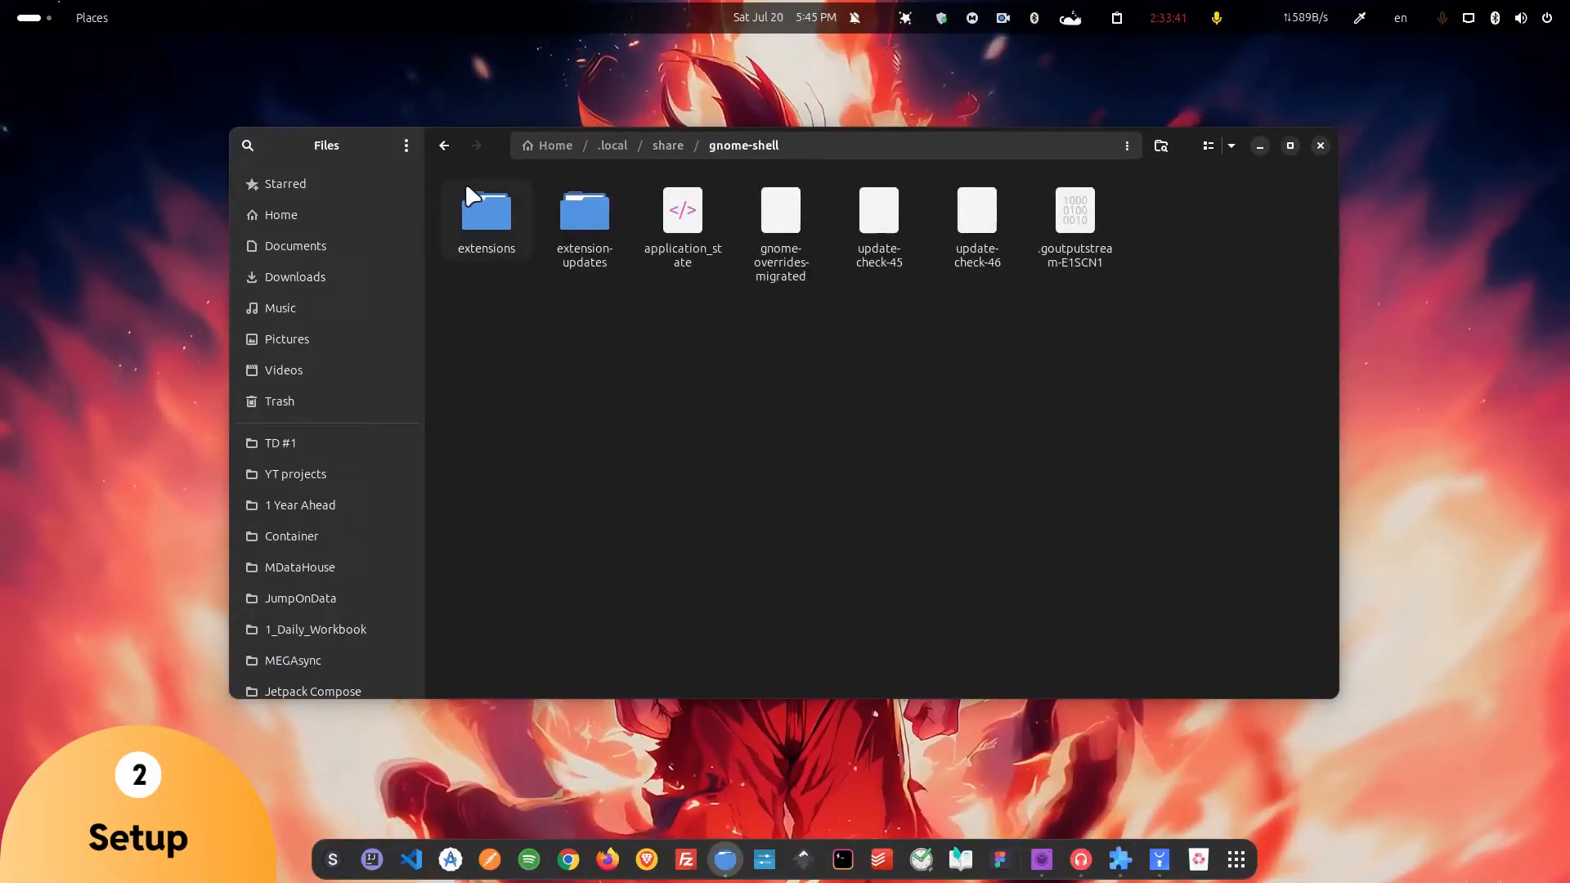
pyautogui.doubleClick(486, 213)
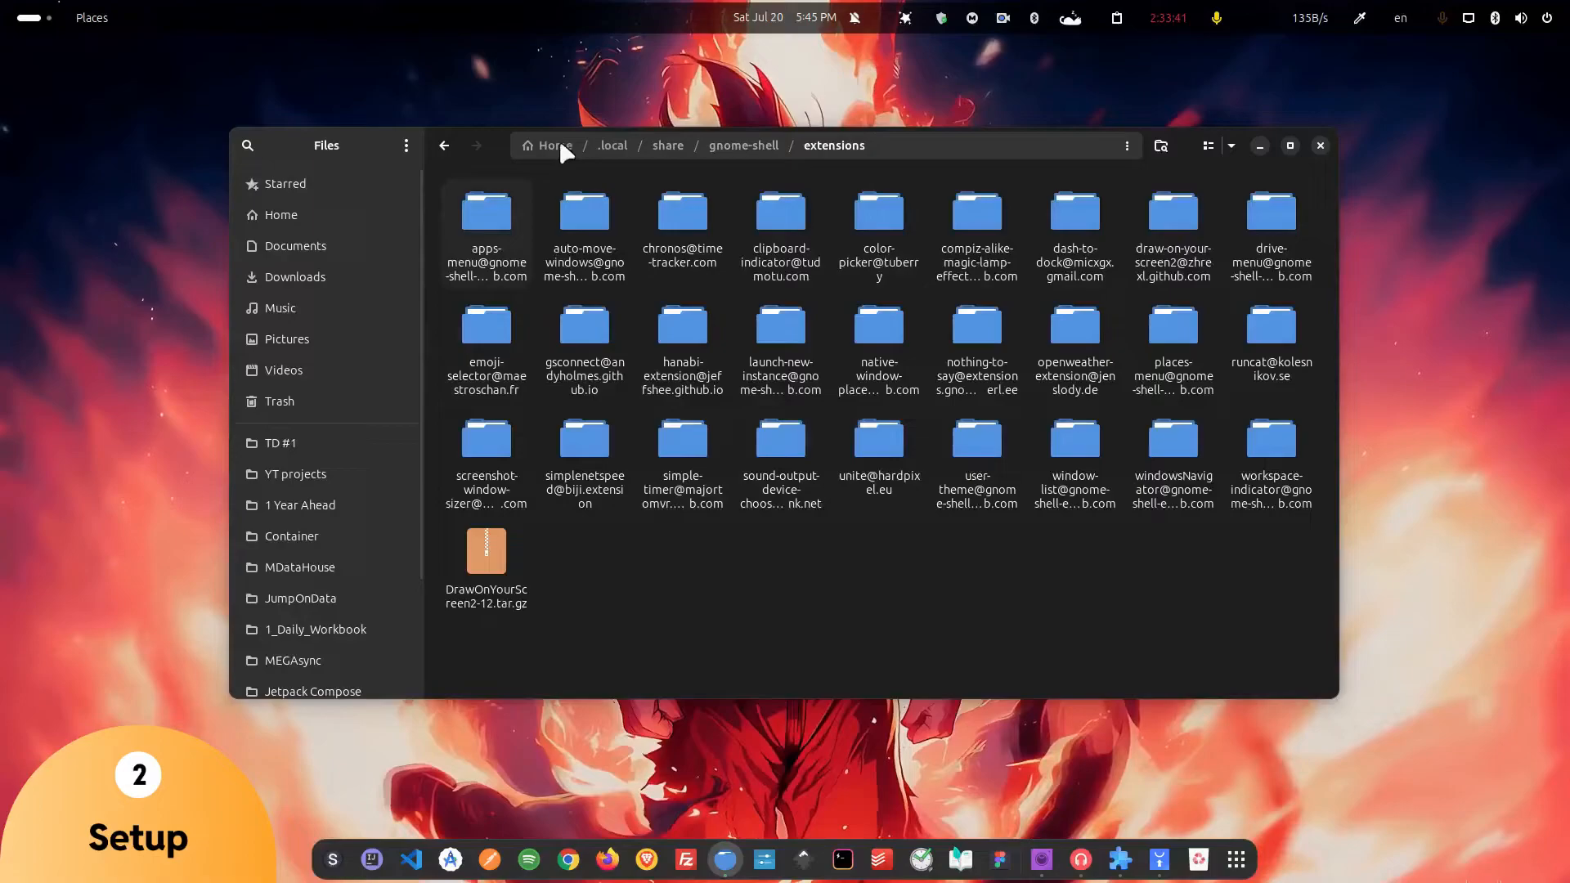
pyautogui.click(681, 345)
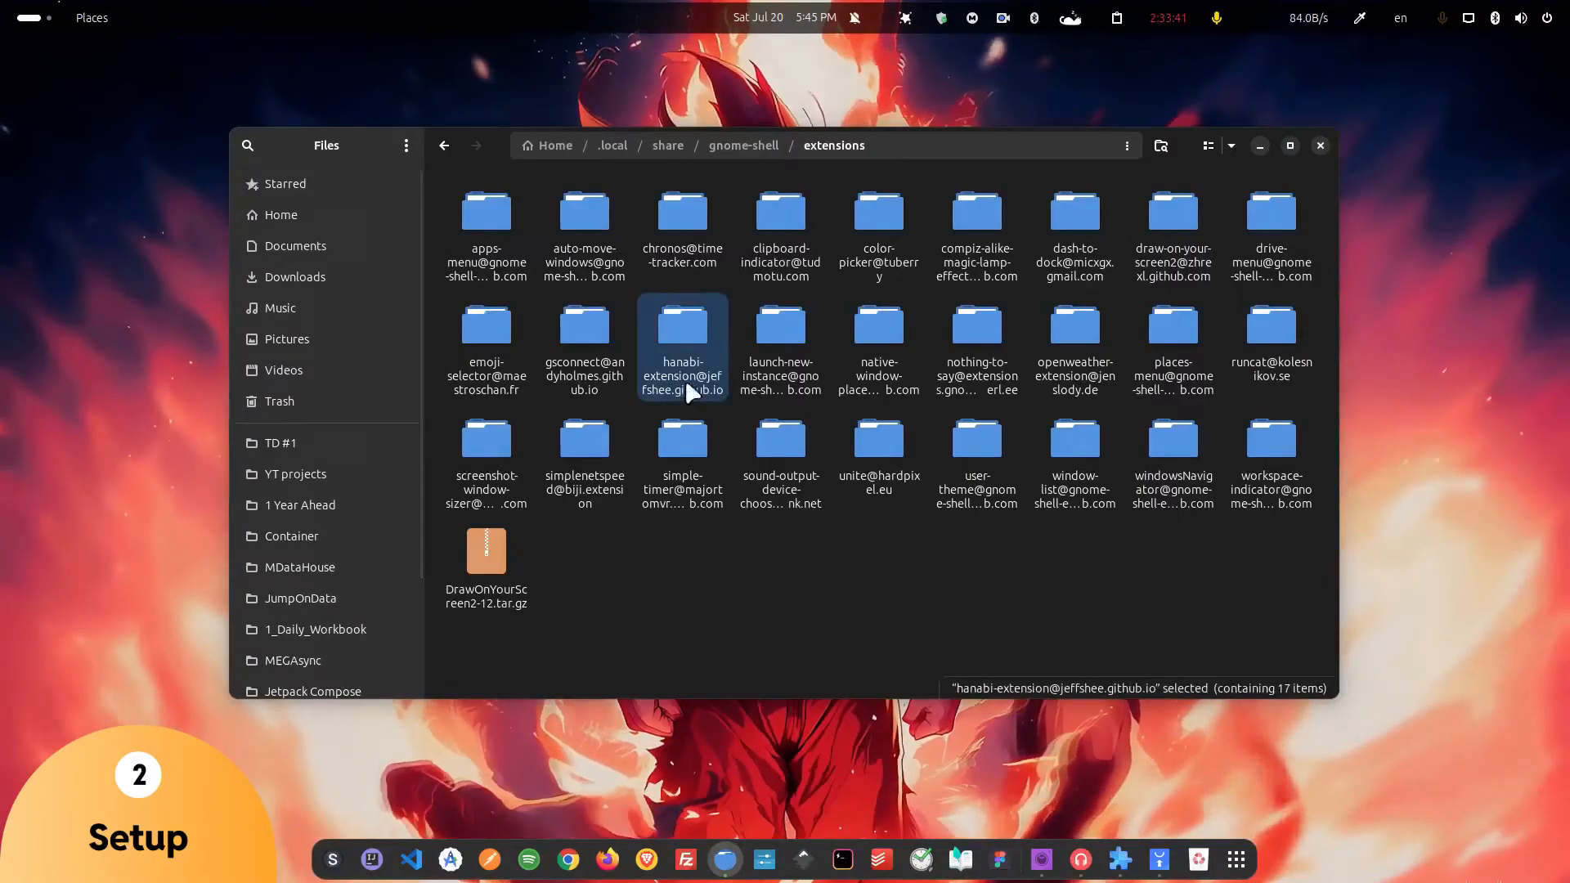
pyautogui.doubleClick(682, 329)
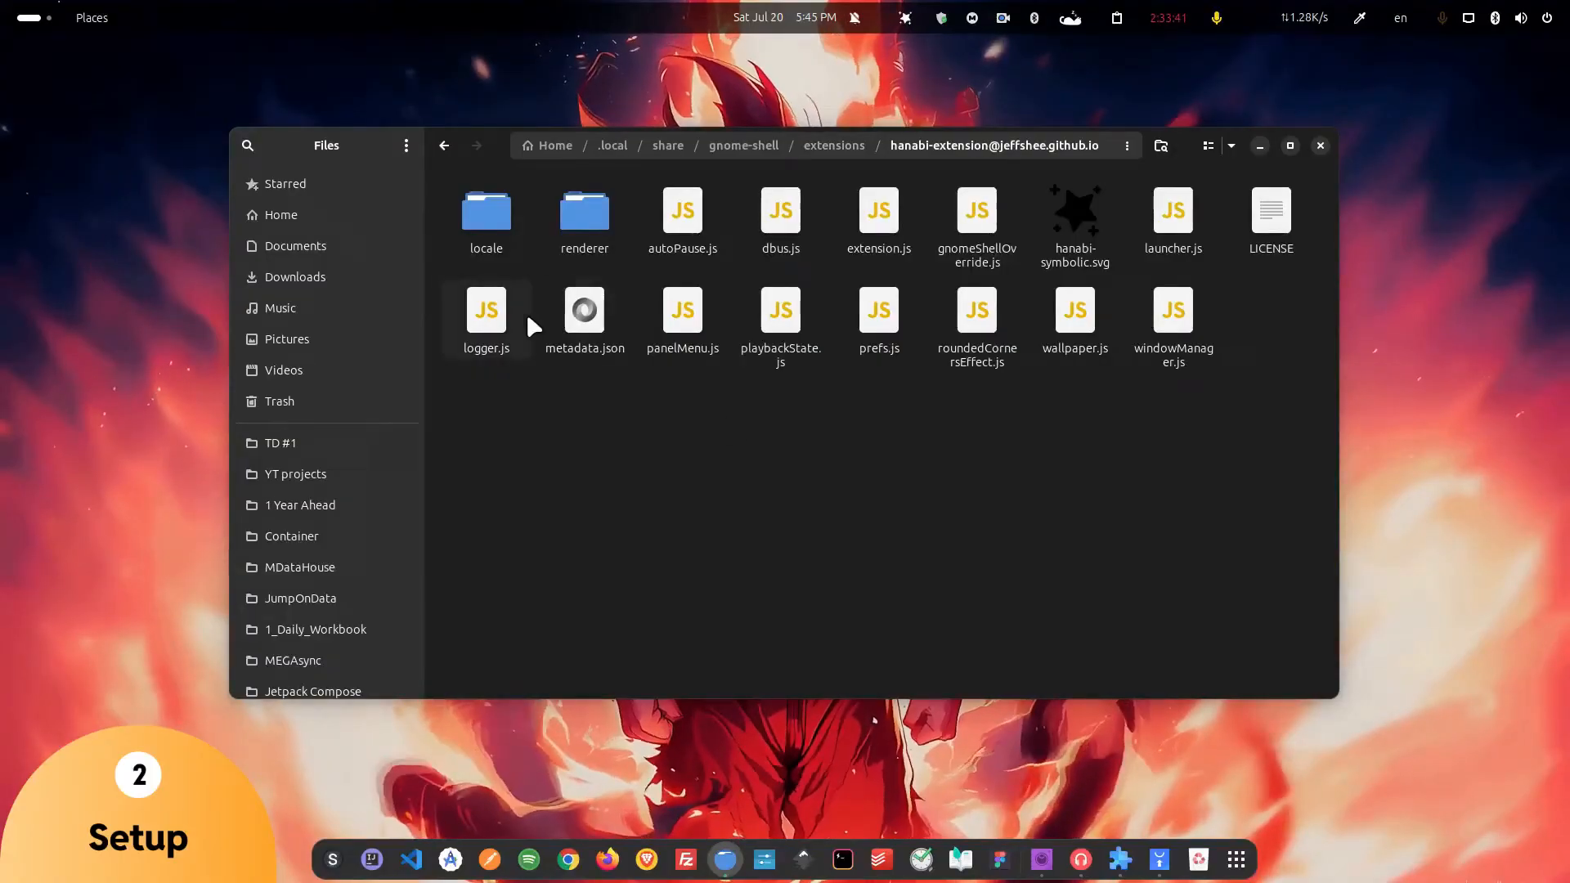
# Open metadata.json in gedit, change a shell-version number to 6, and save on closing.
pyautogui.rightClick(584, 309)
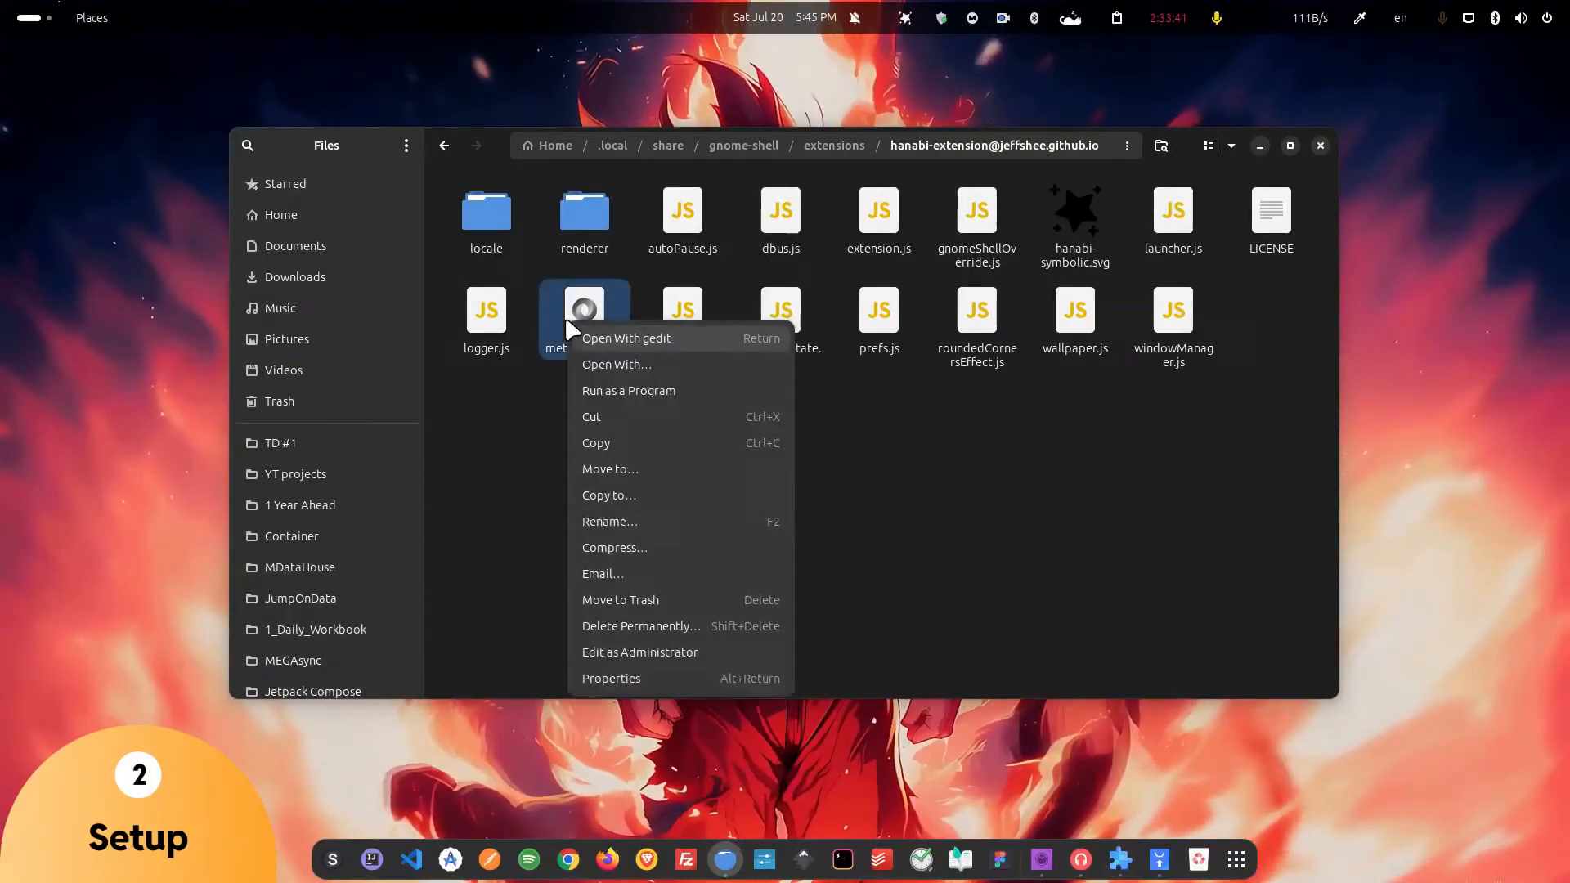
pyautogui.click(625, 338)
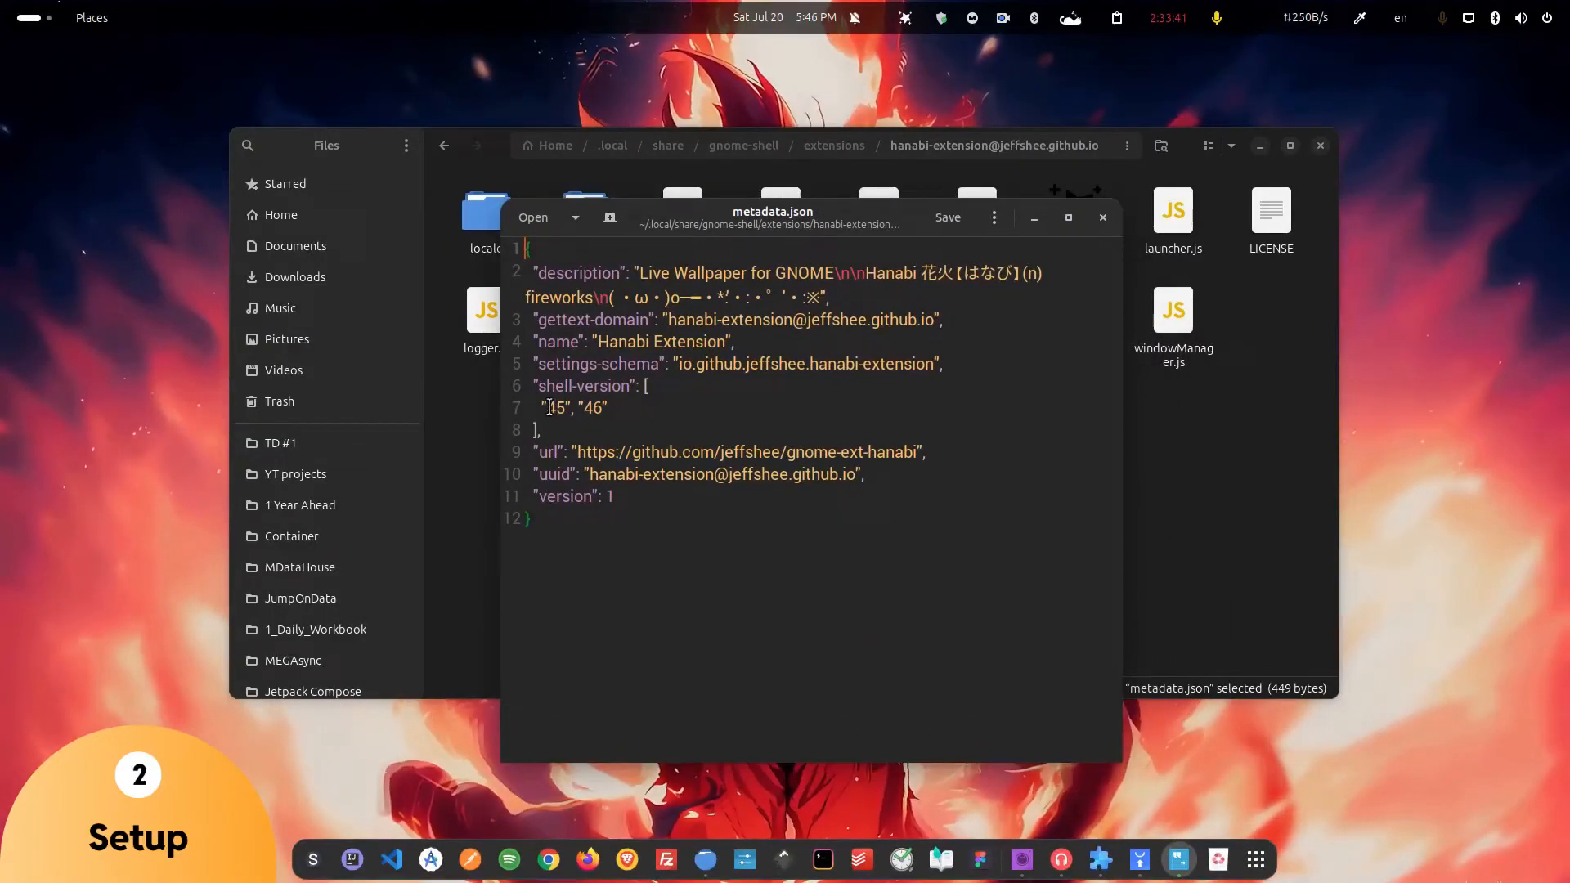
pyautogui.moveTo(544, 407); pyautogui.dragTo(608, 407)
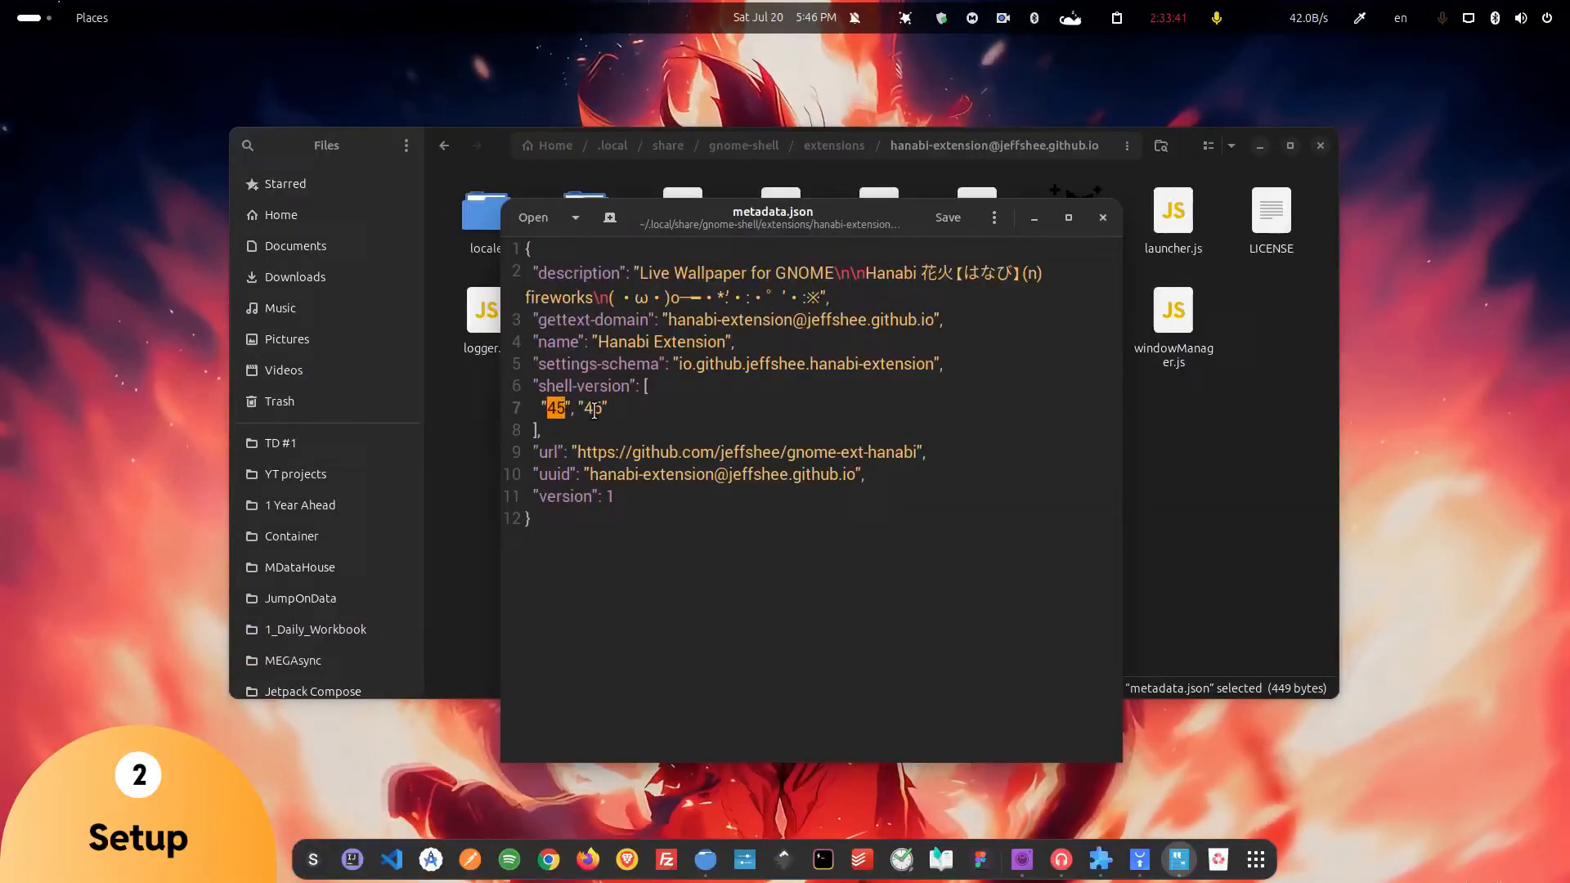
pyautogui.write('6')
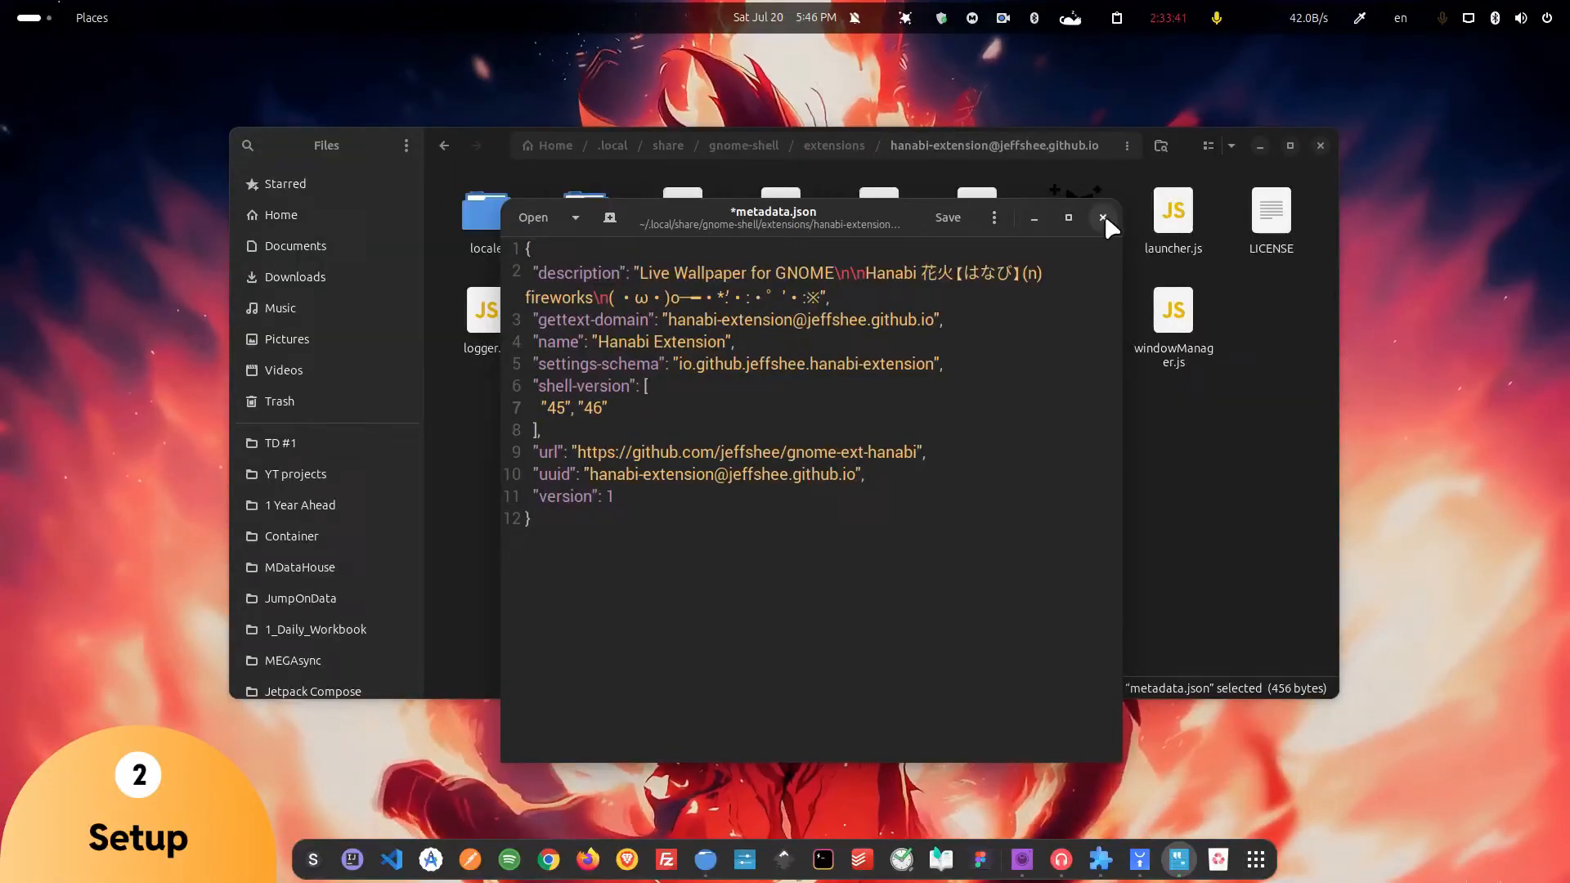
pyautogui.click(1102, 218)
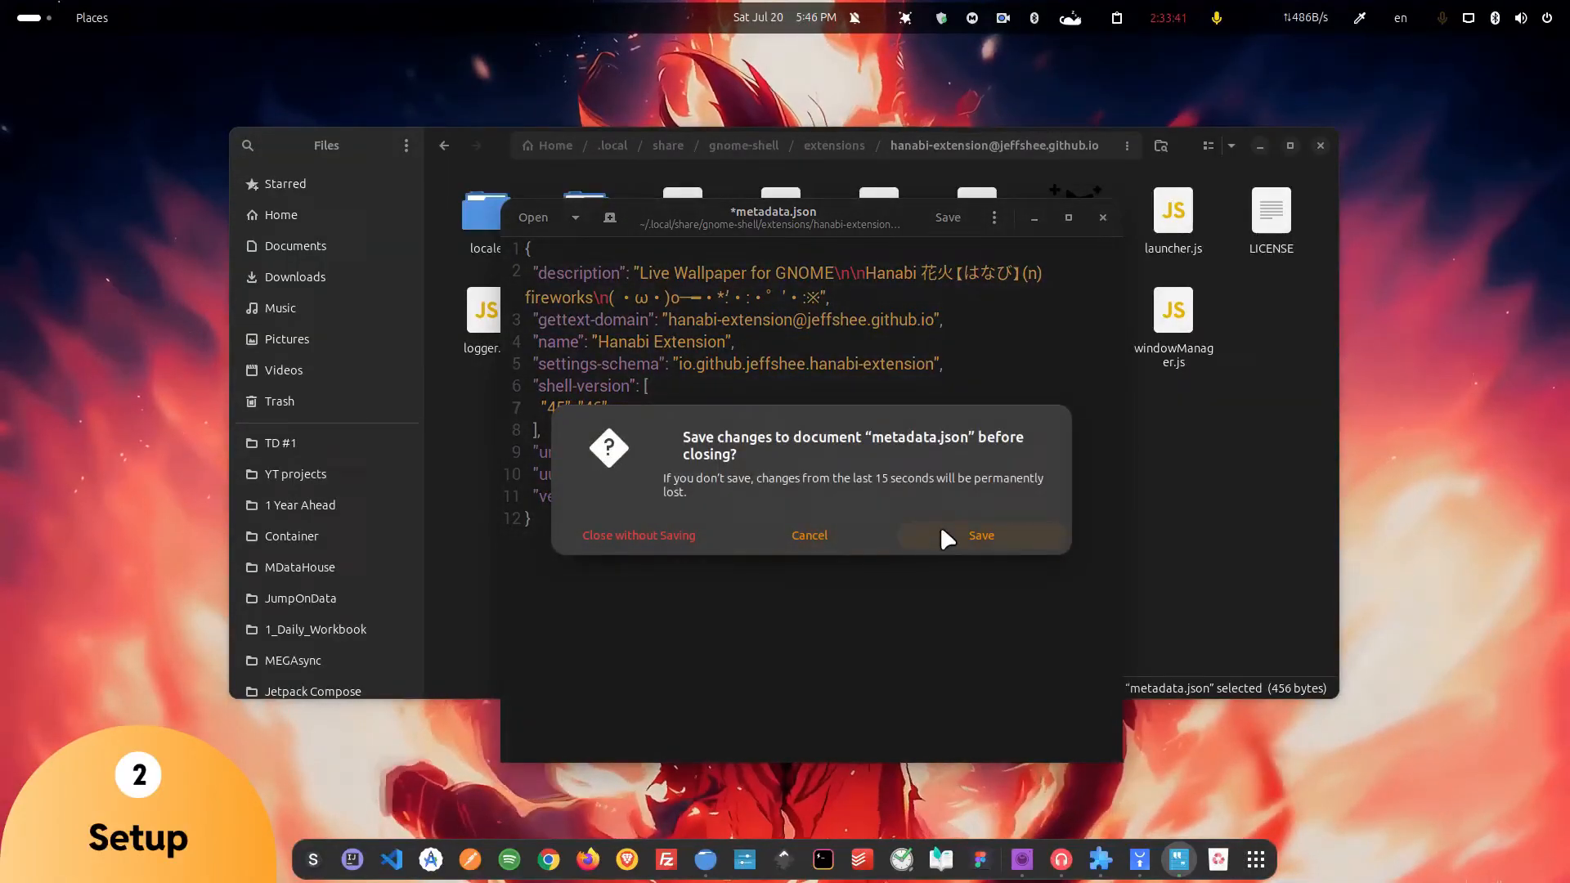
pyautogui.click(980, 535)
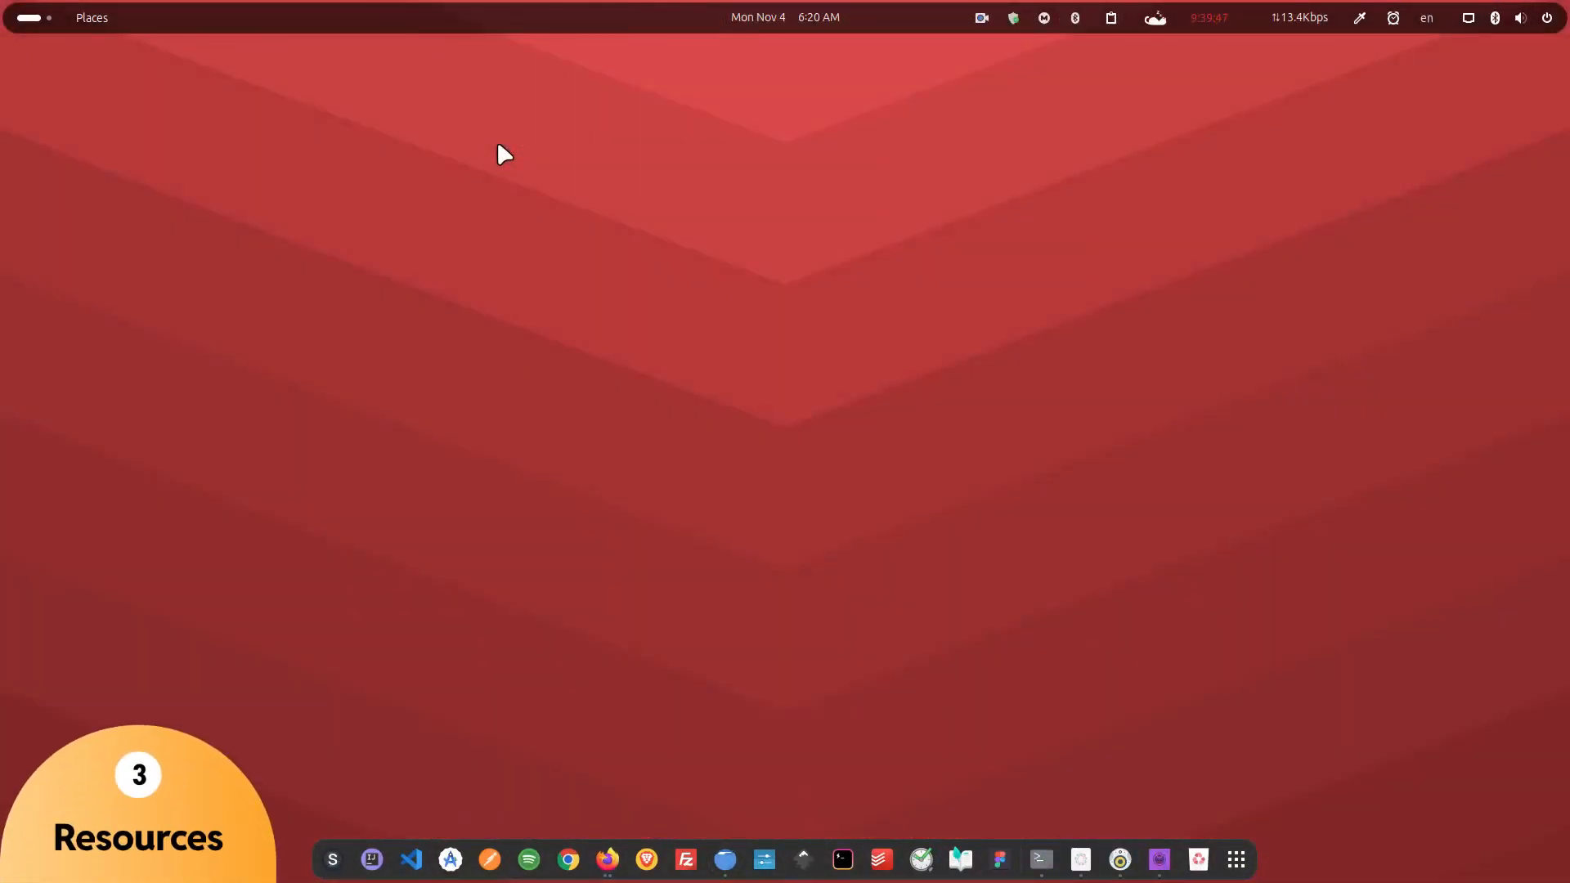
pyautogui.moveTo(606, 859)
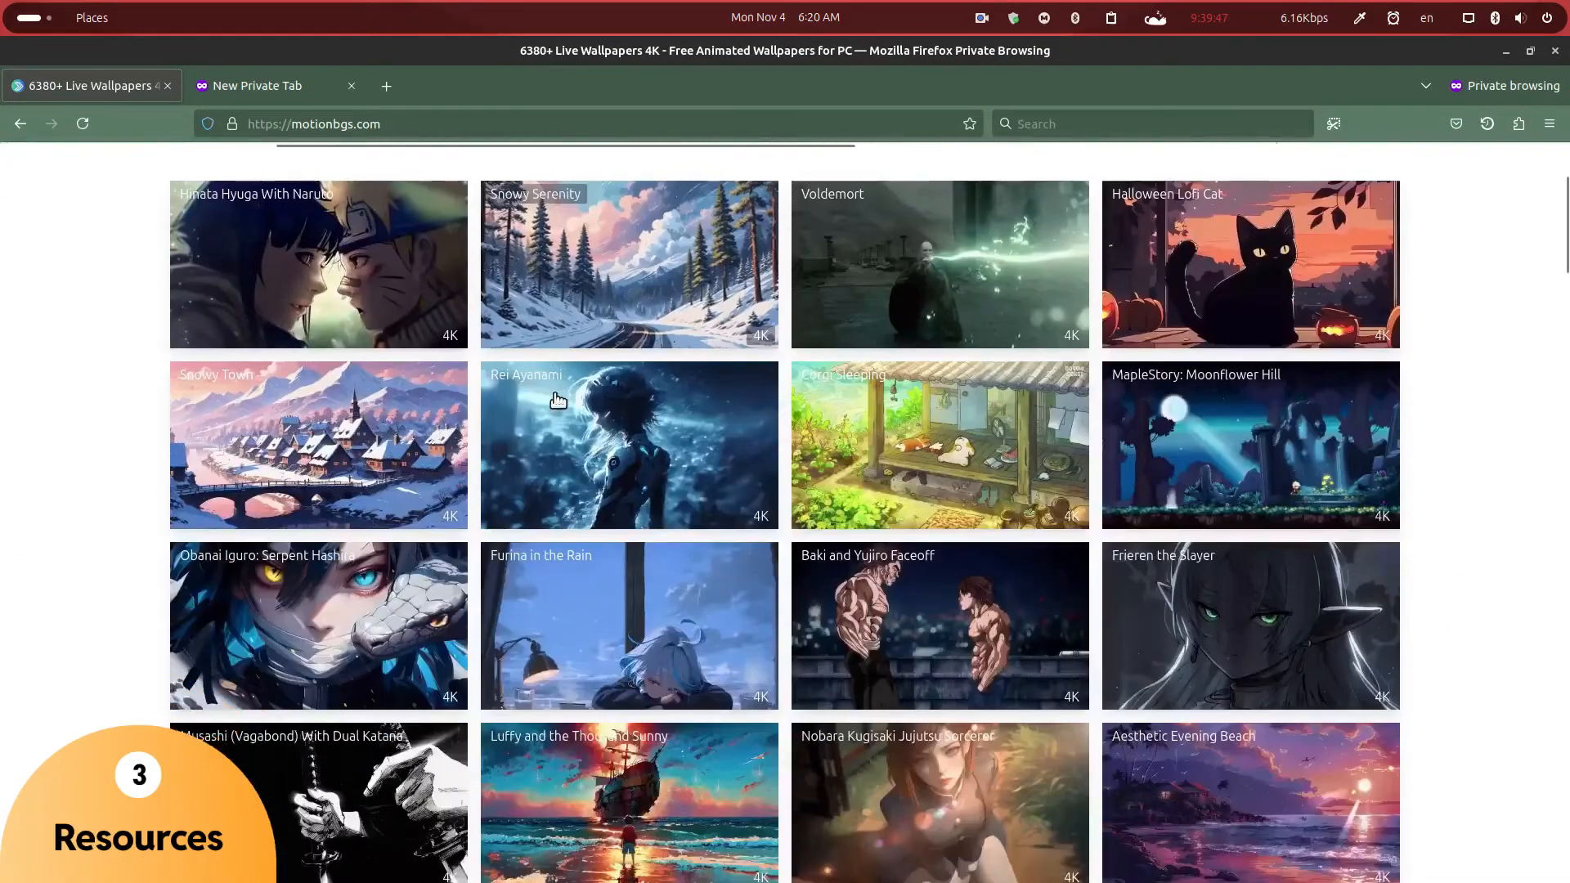
# Scroll the motionbgs.com gallery and open The Batcave Throne wallpaper page.
pyautogui.scroll(-3)
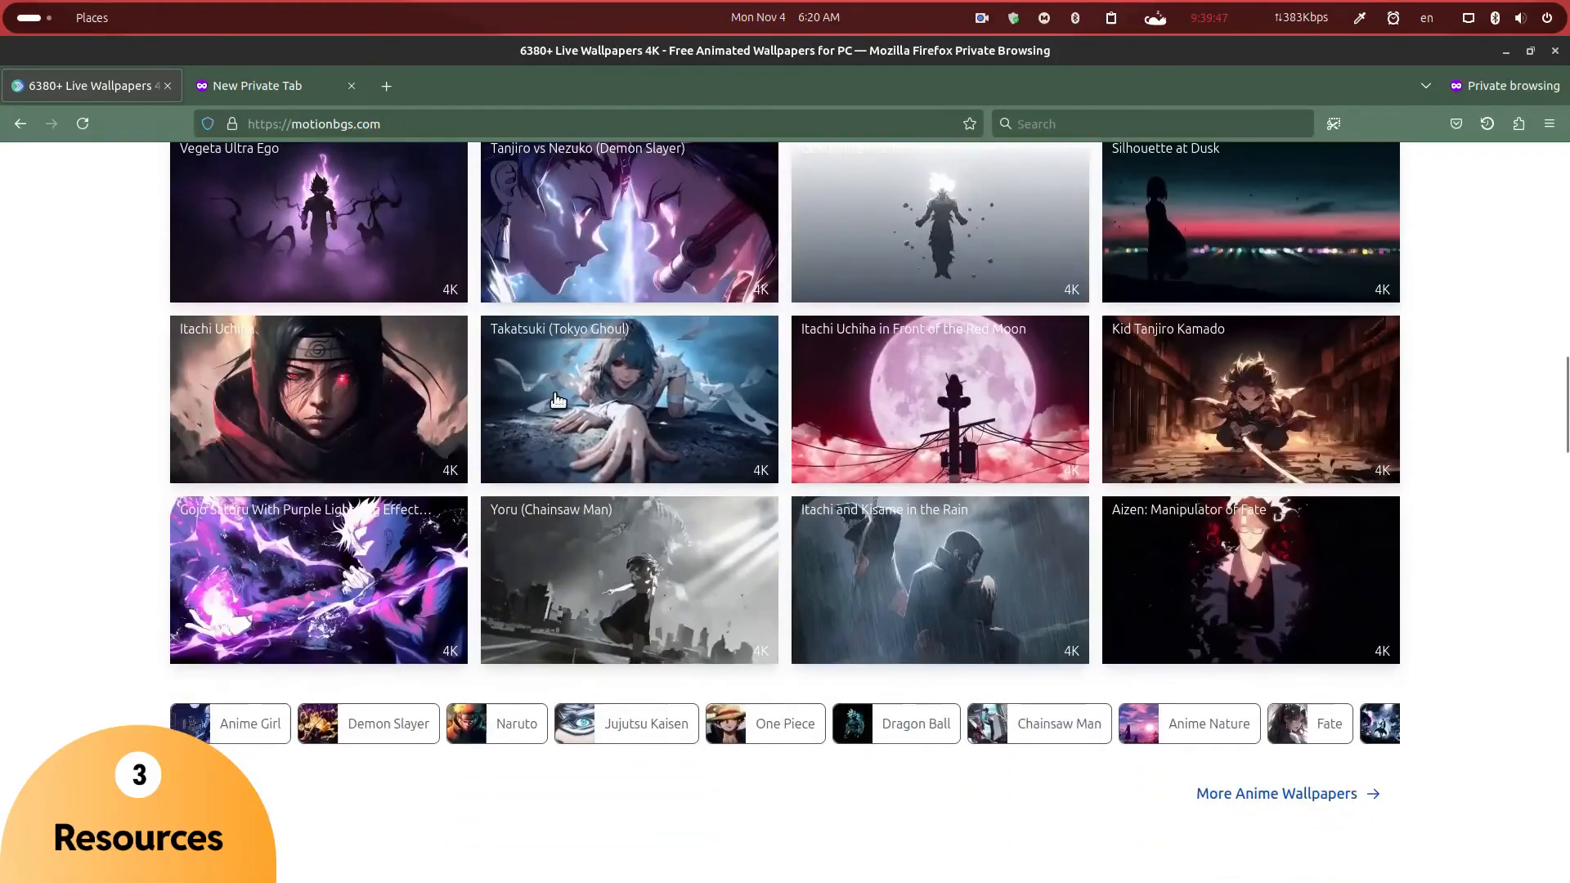
pyautogui.scroll(-3)
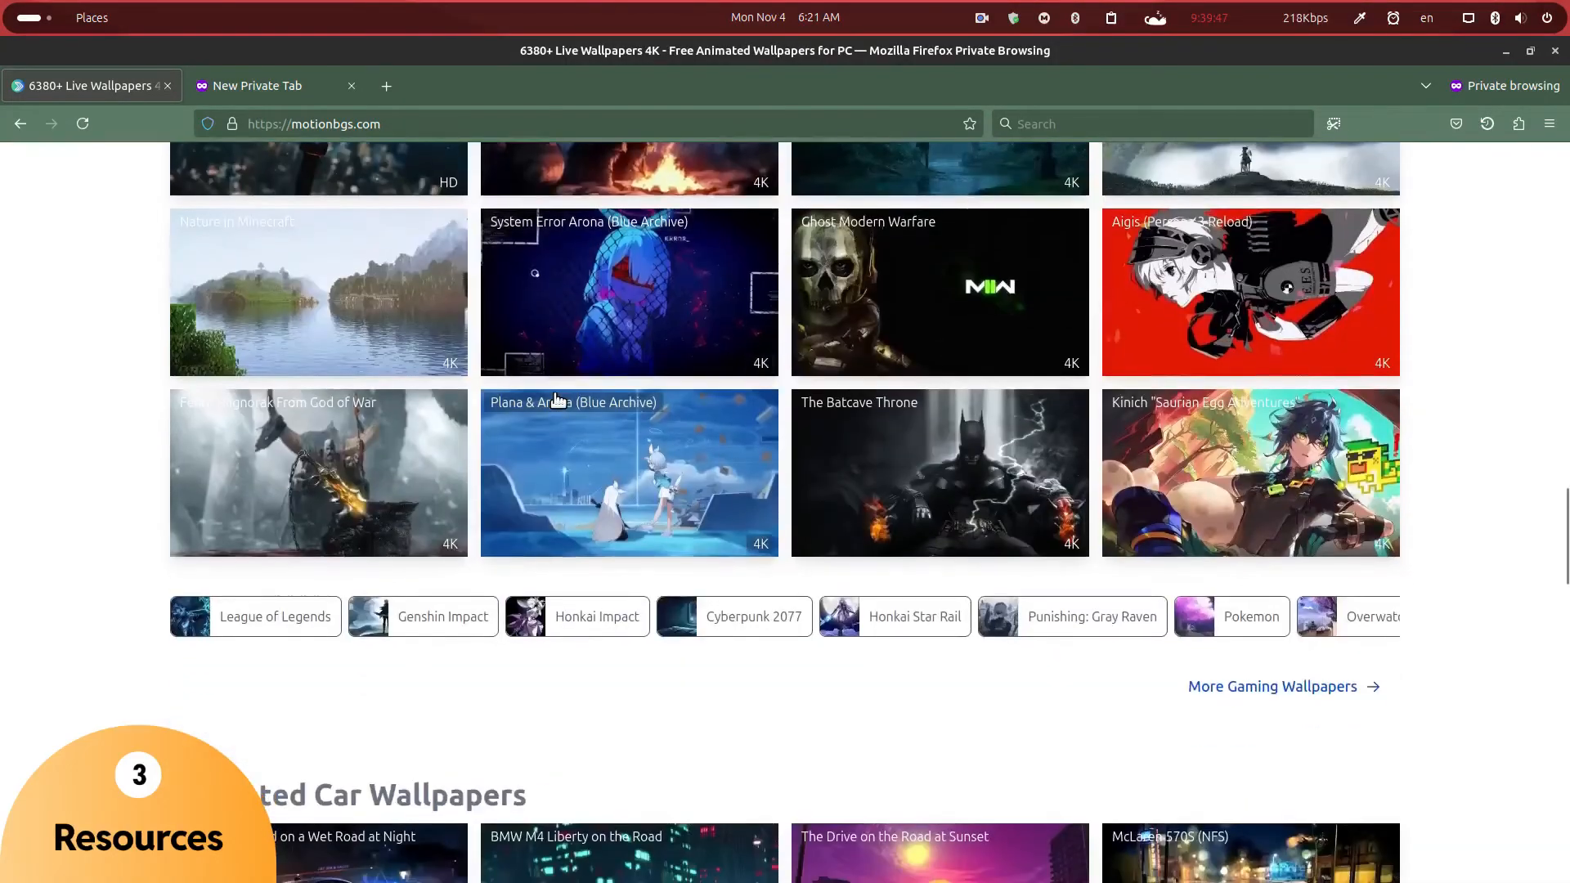
pyautogui.click(937, 473)
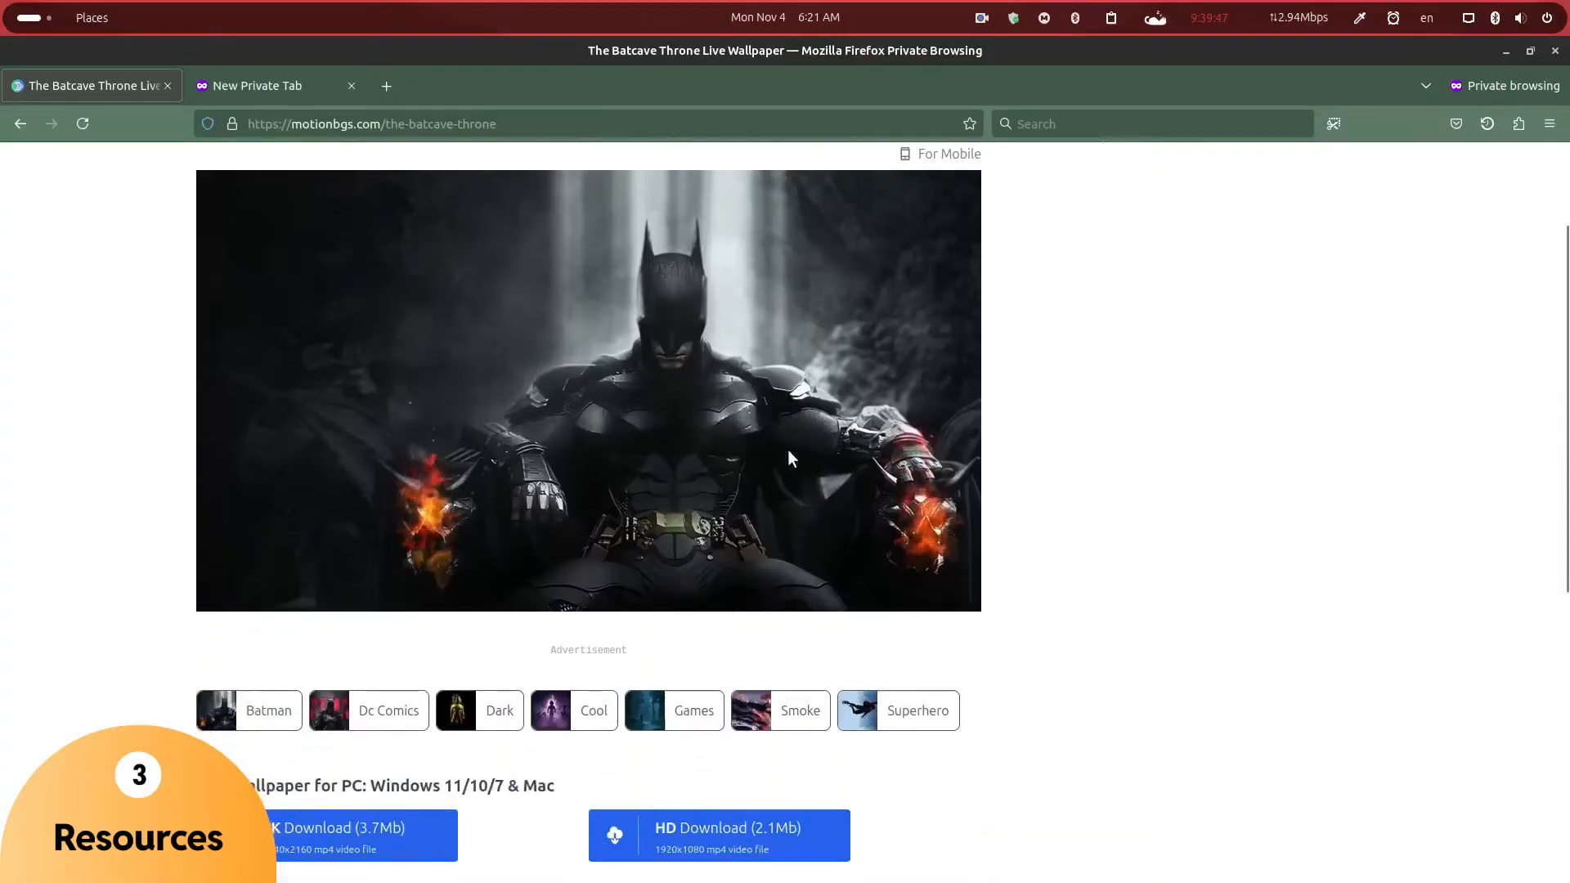
# Browse further to the second page of Superhero-tagged live wallpapers.
pyautogui.scroll(-3)
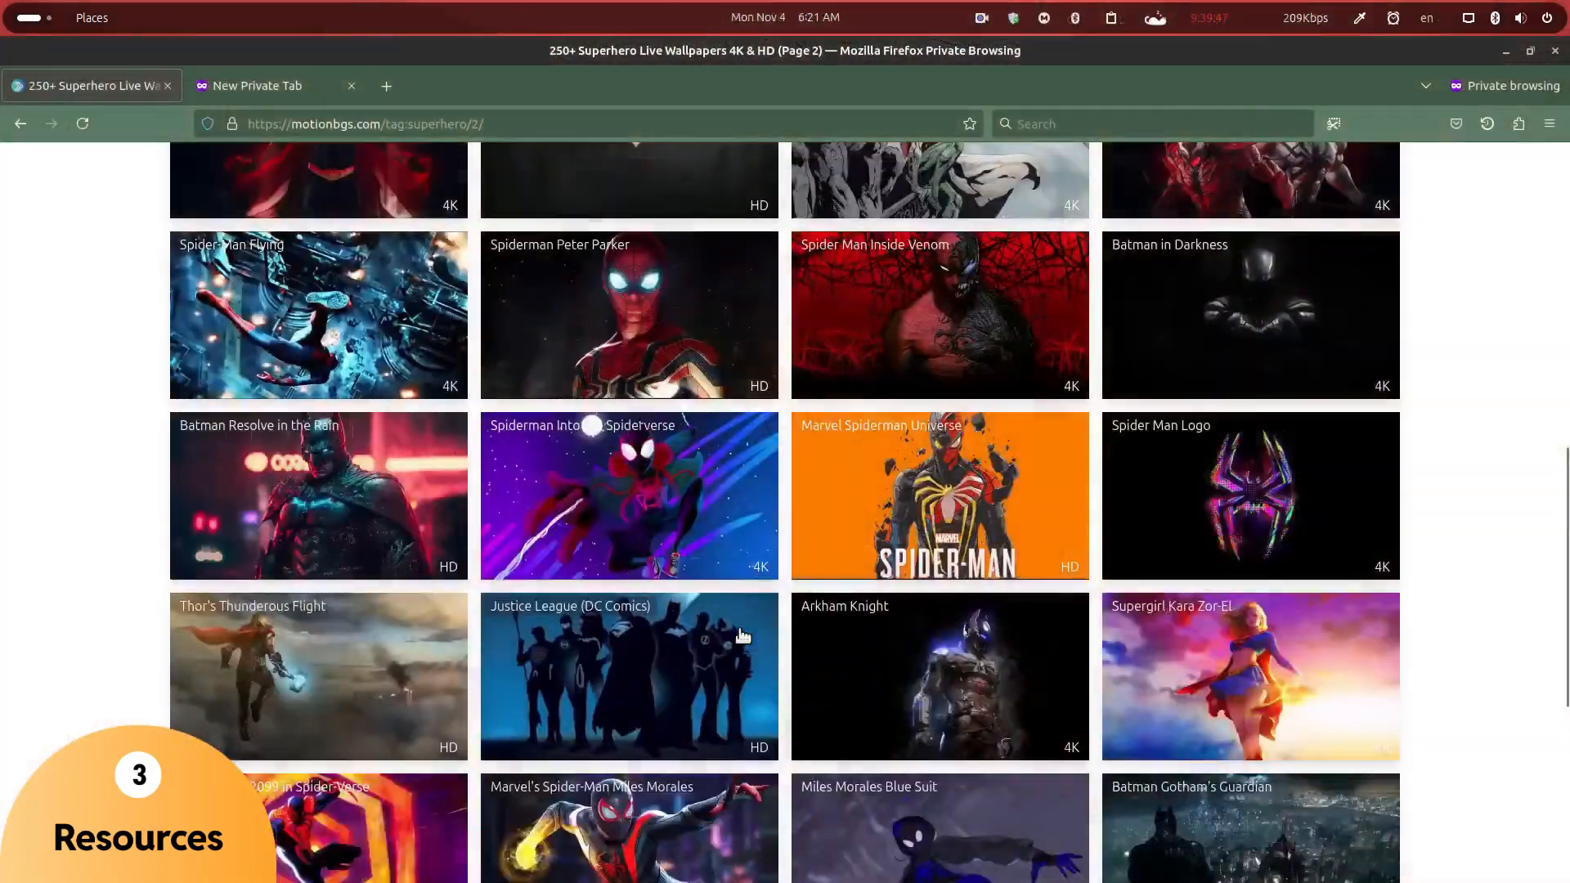
pyautogui.scroll(-3)
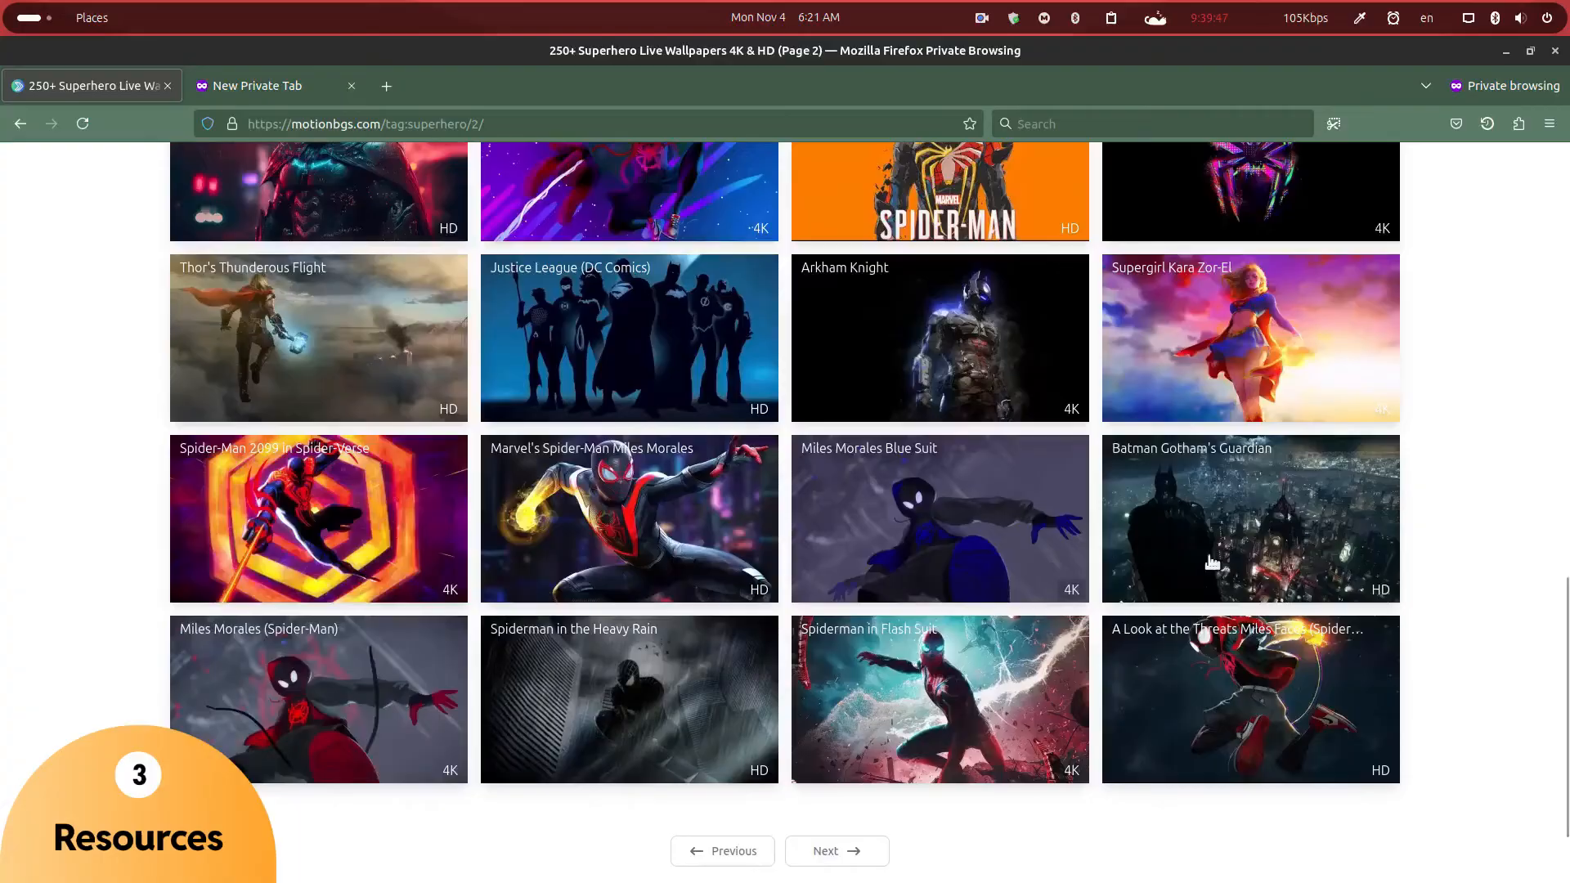
pyautogui.click(1248, 338)
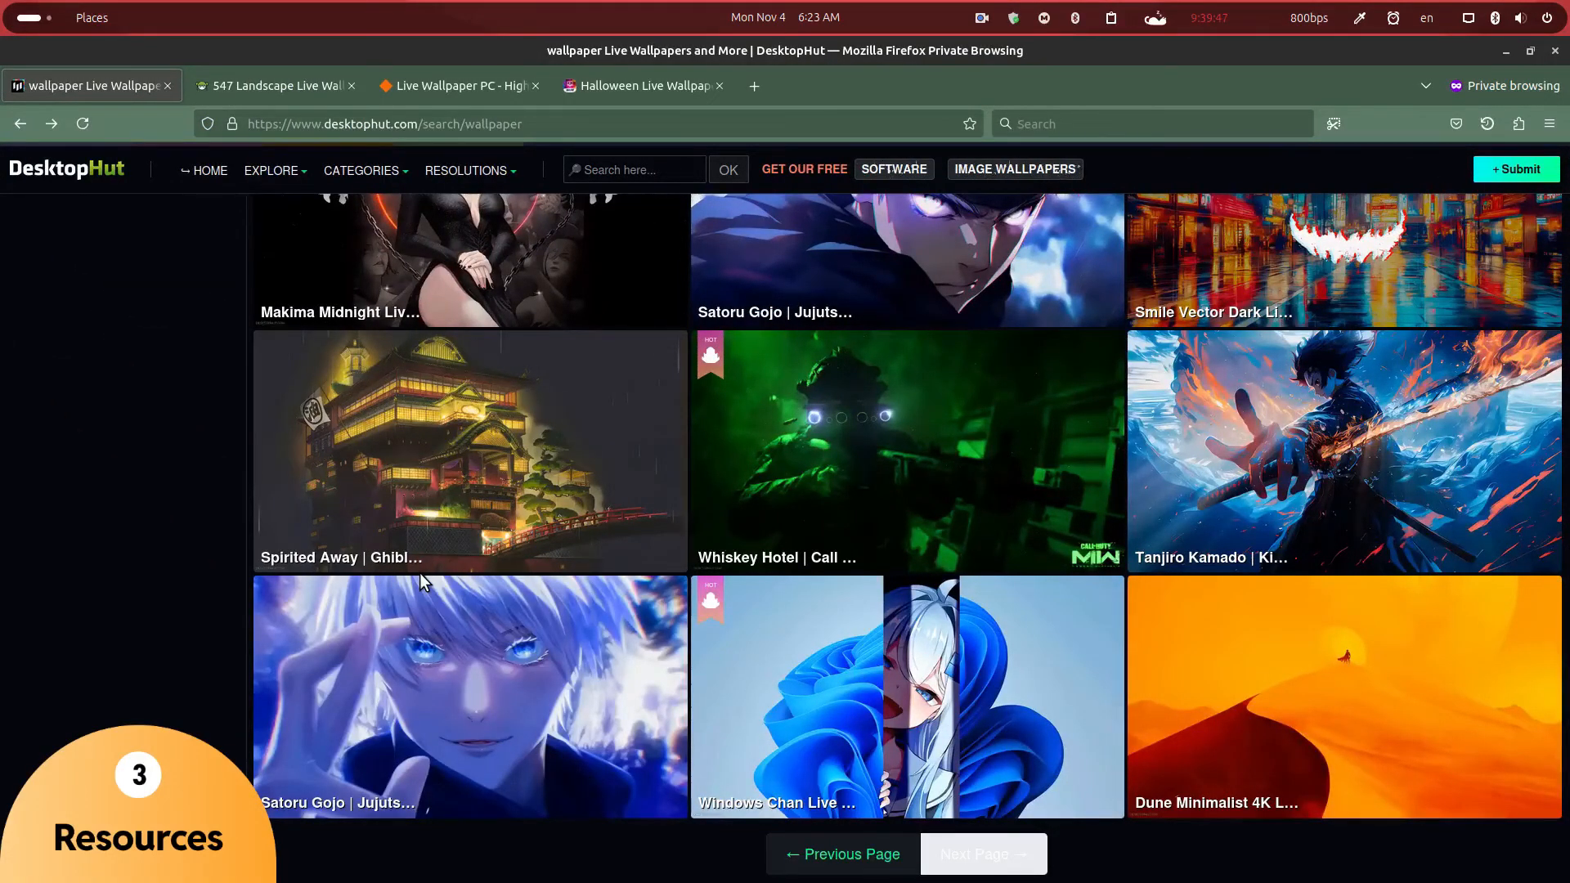
# View the MoeWalls, MyLiveWallpapers Halloween and LiveWallpaperPC tabs, then scroll motionbgs.com's gallery.
pyautogui.click(271, 85)
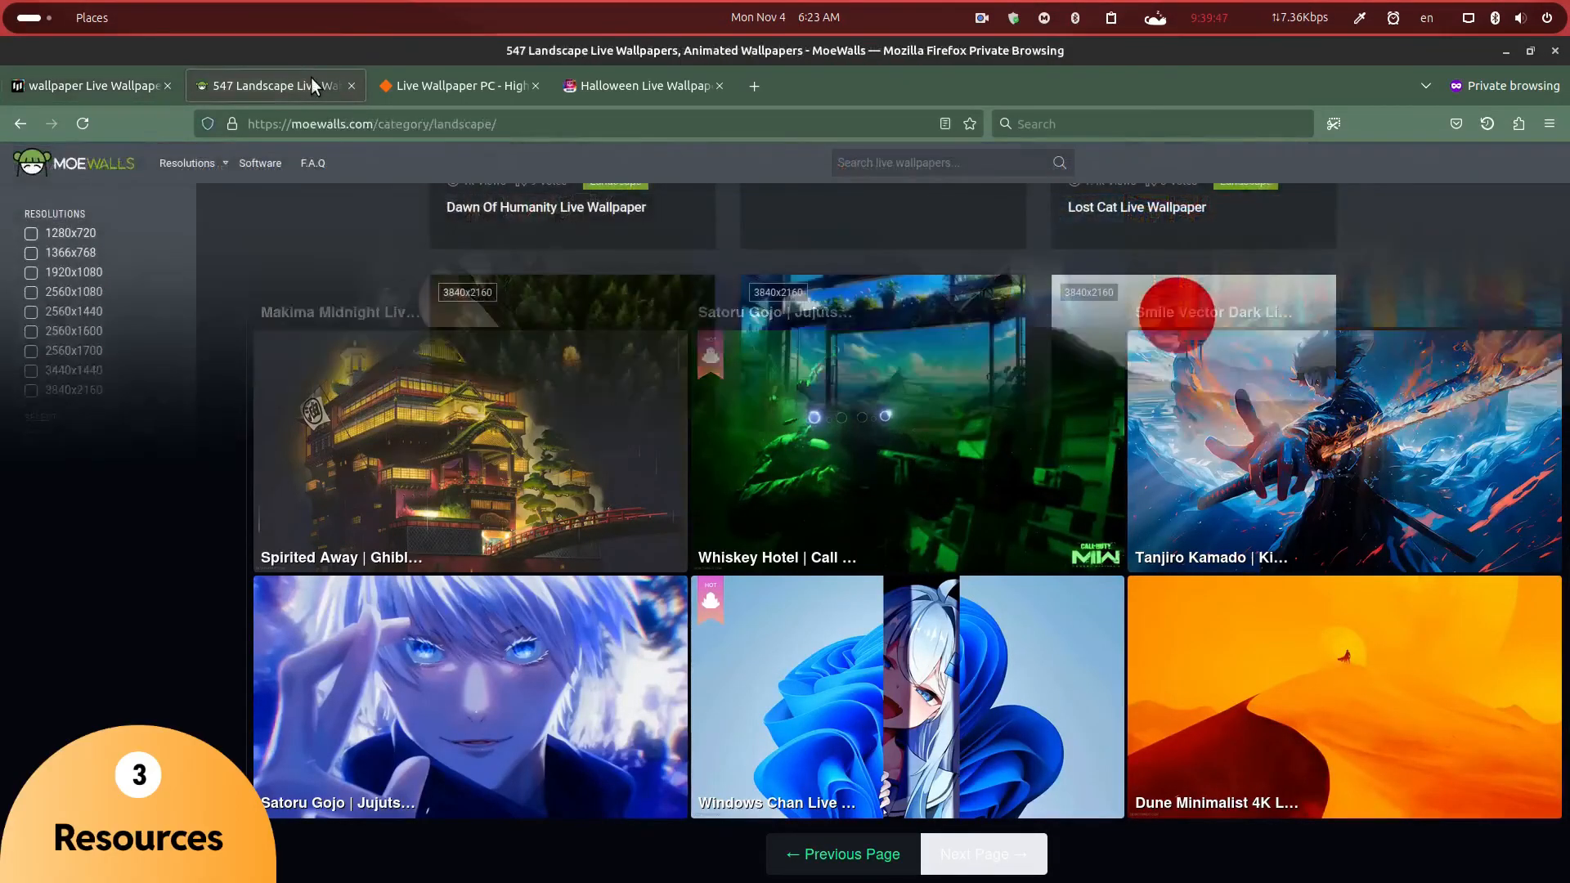
pyautogui.click(637, 85)
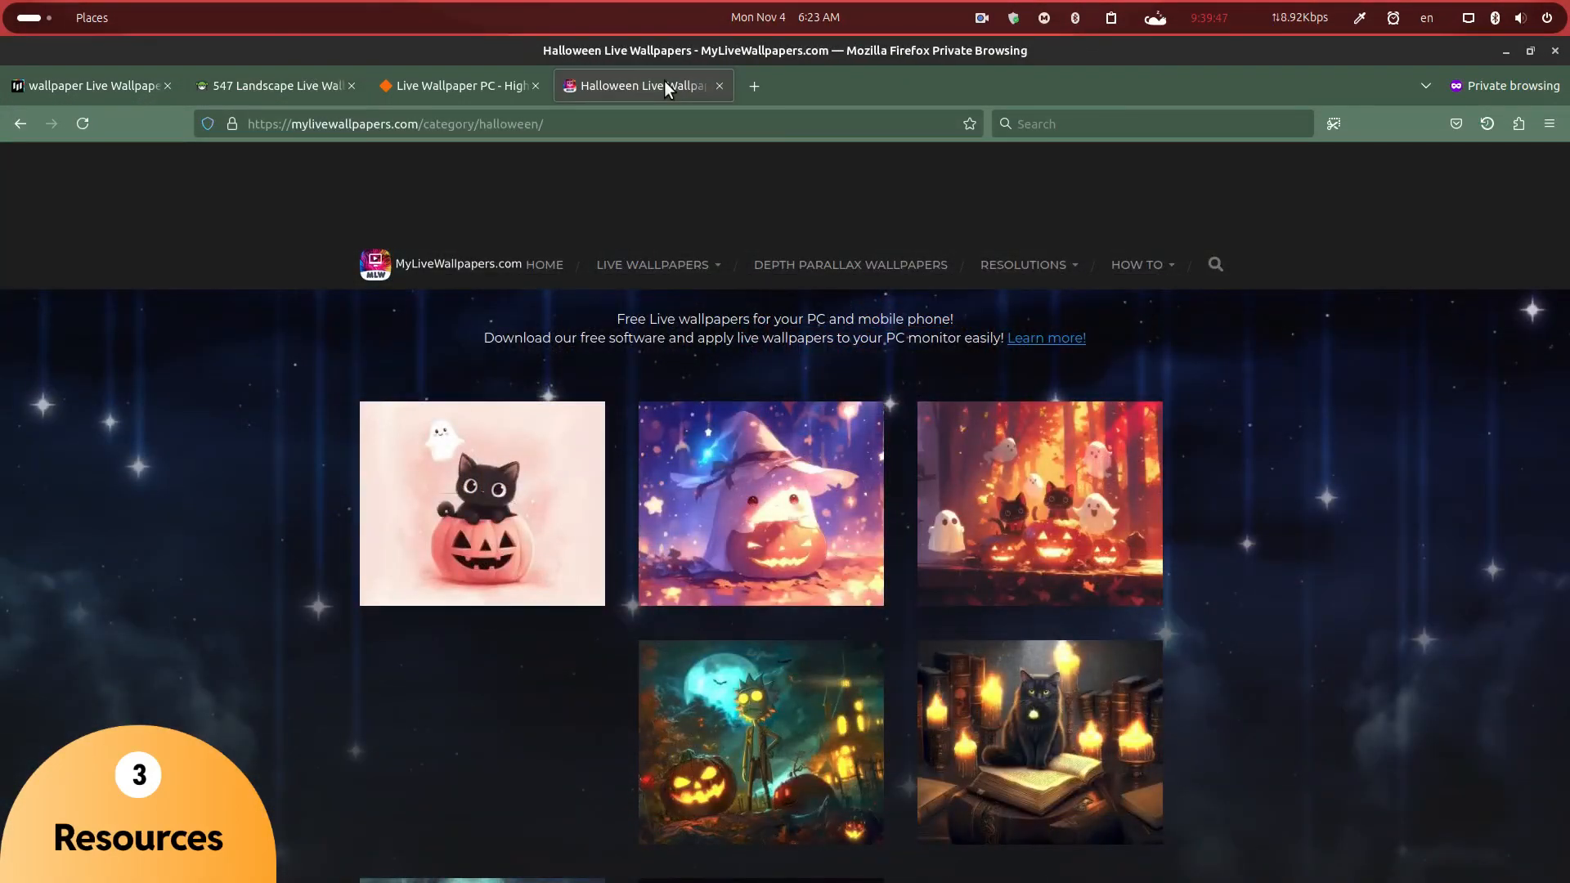
pyautogui.click(459, 85)
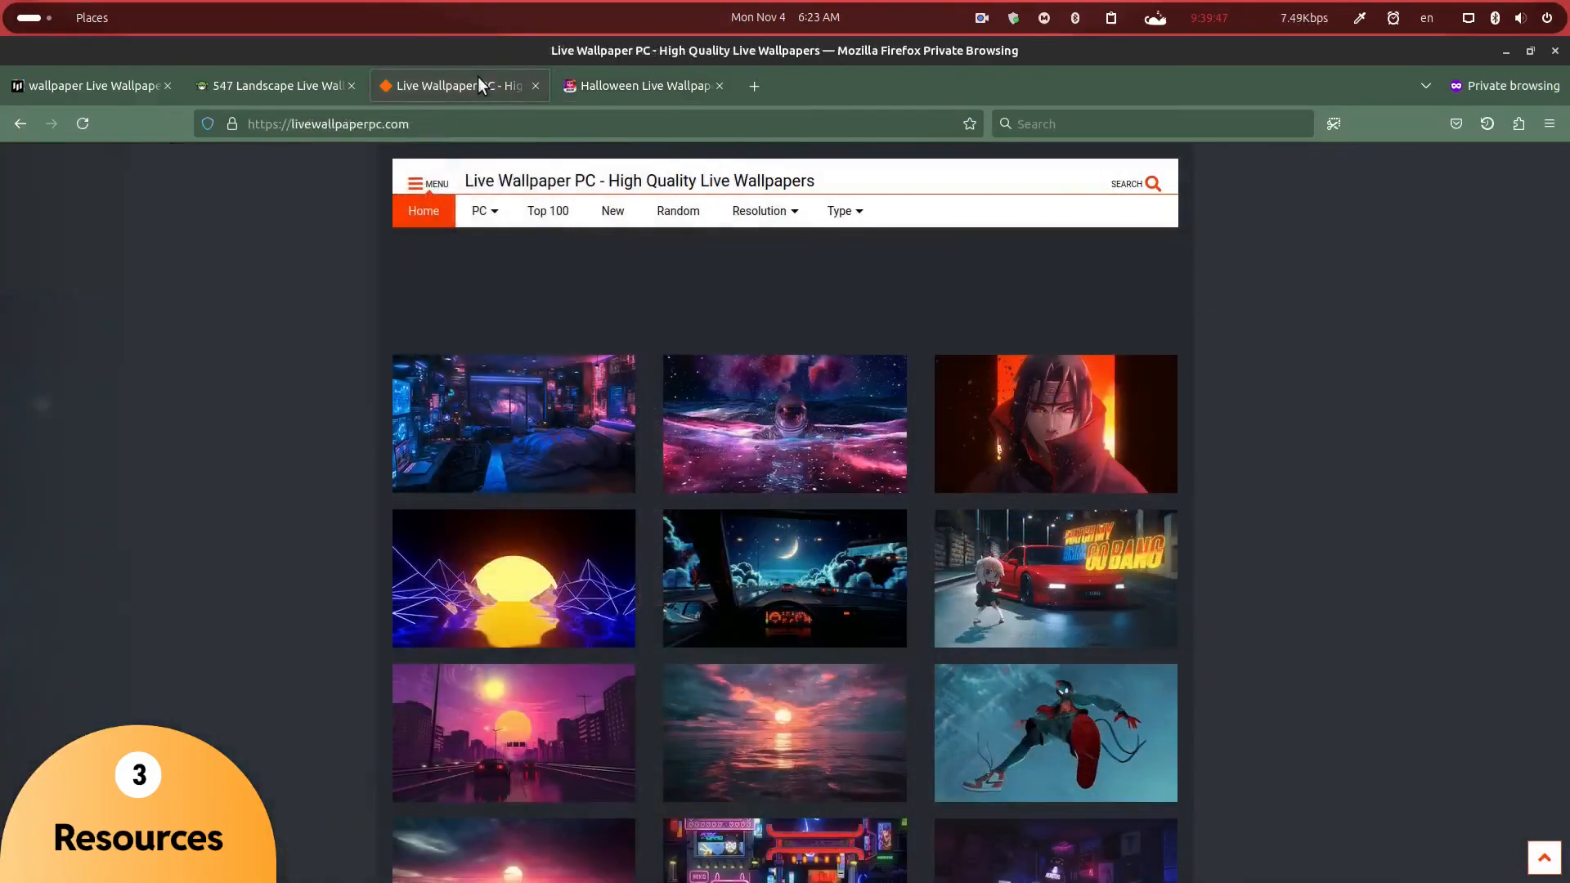
pyautogui.moveTo(629, 28)
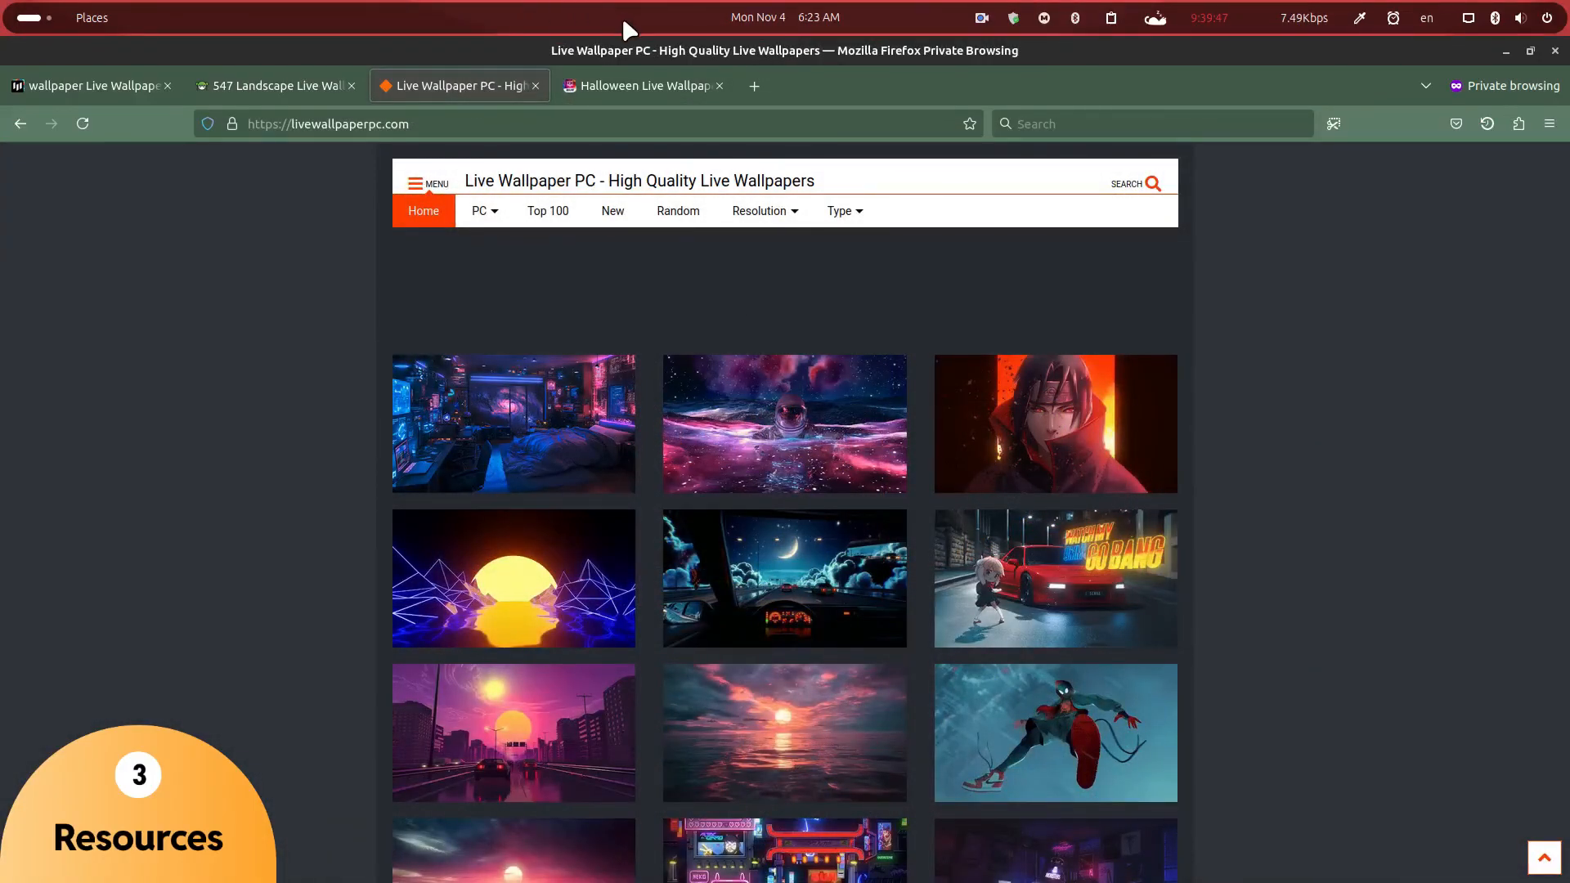
pyautogui.moveTo(659, 64)
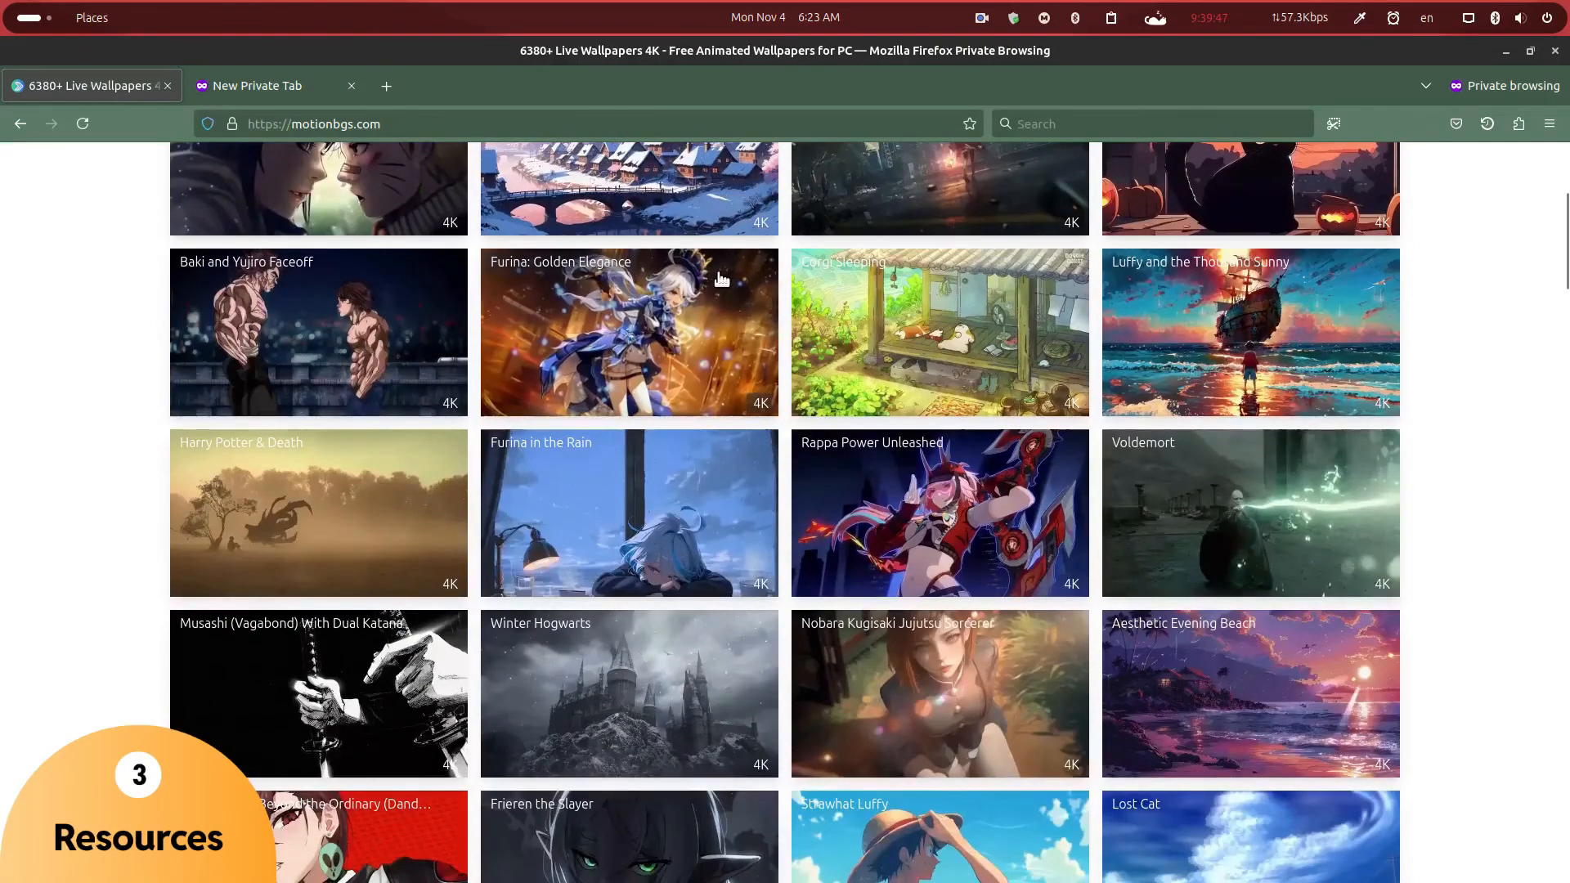
pyautogui.scroll(-3)
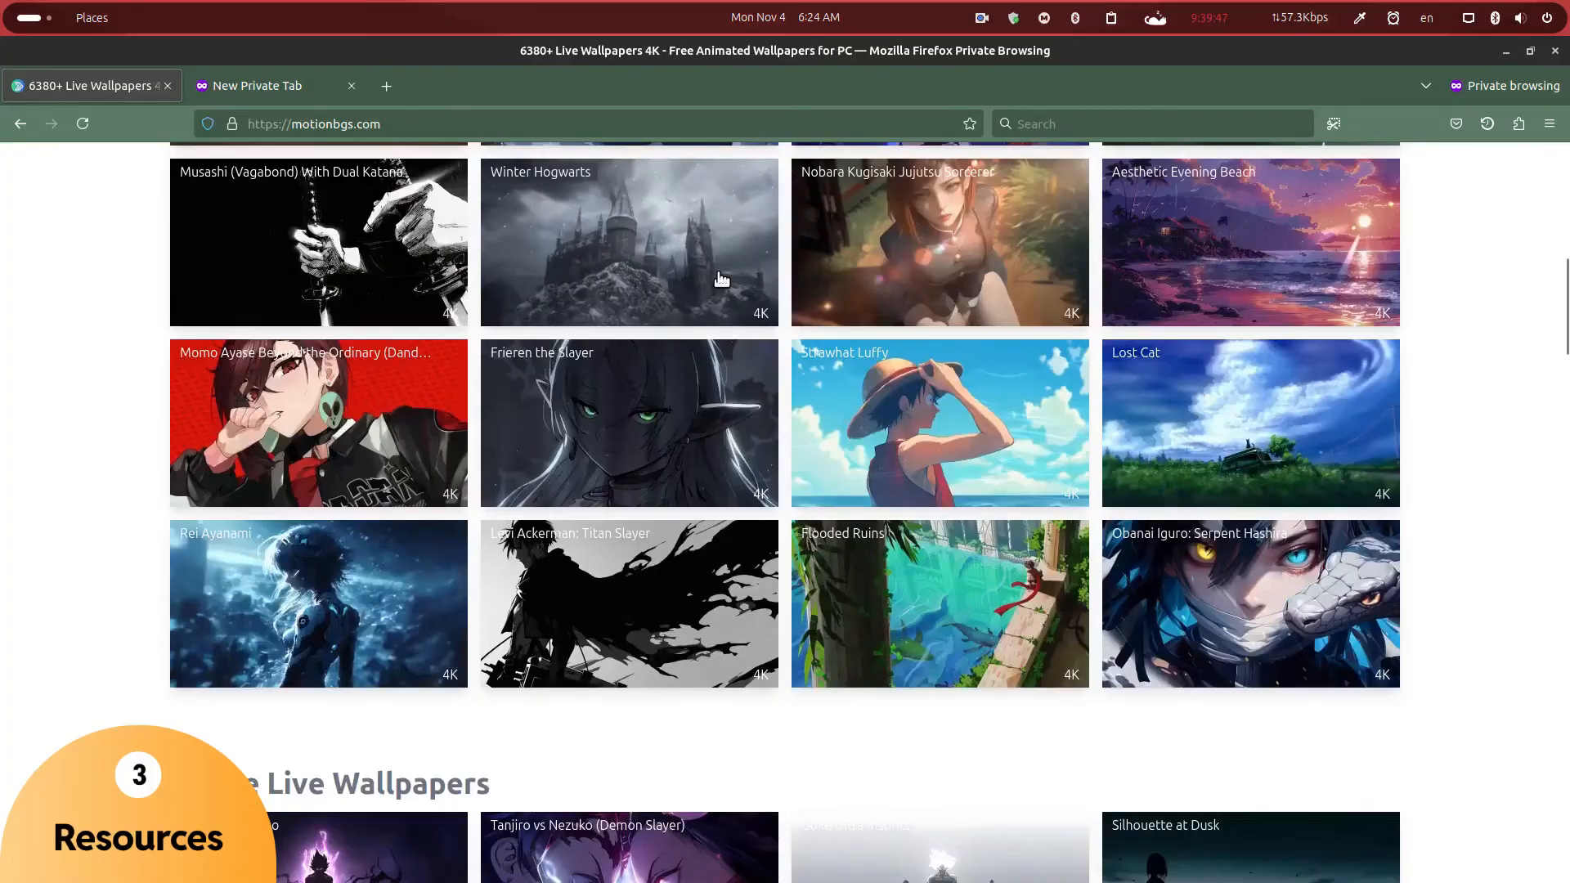